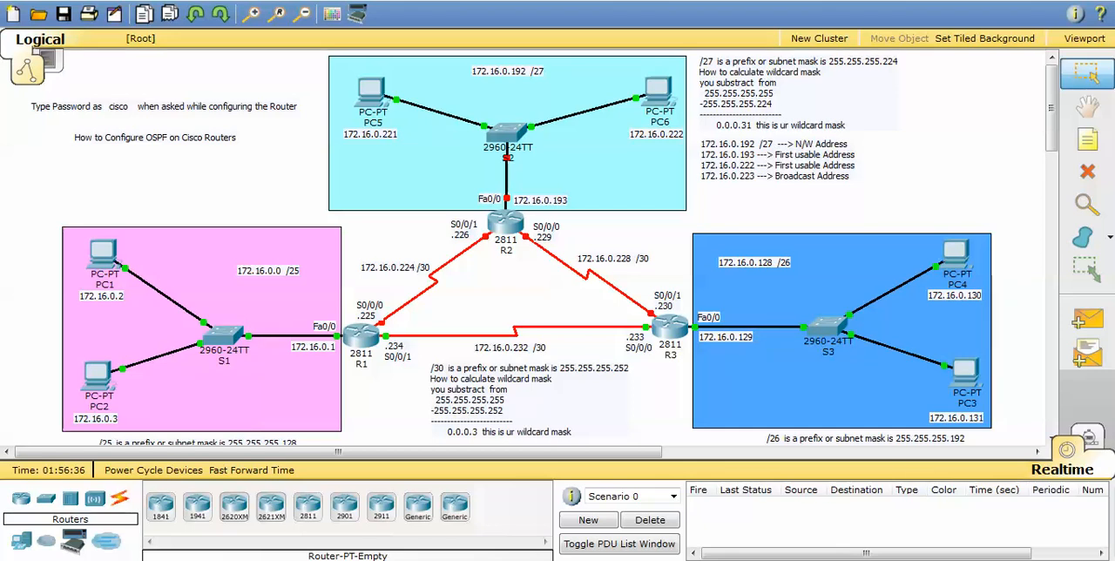
pyautogui.moveTo(257, 169)
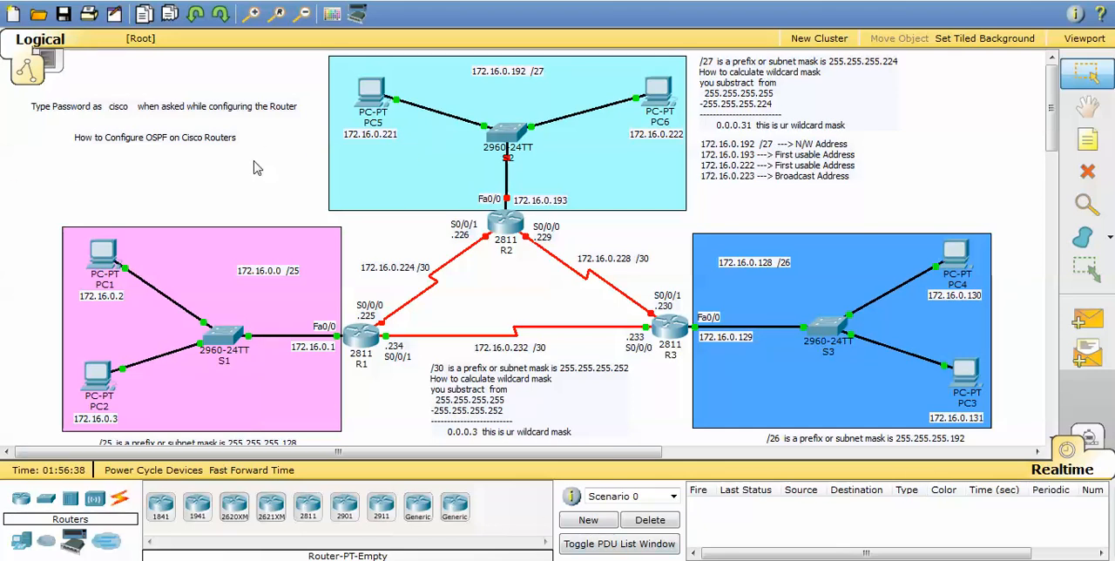
pyautogui.moveTo(364, 266)
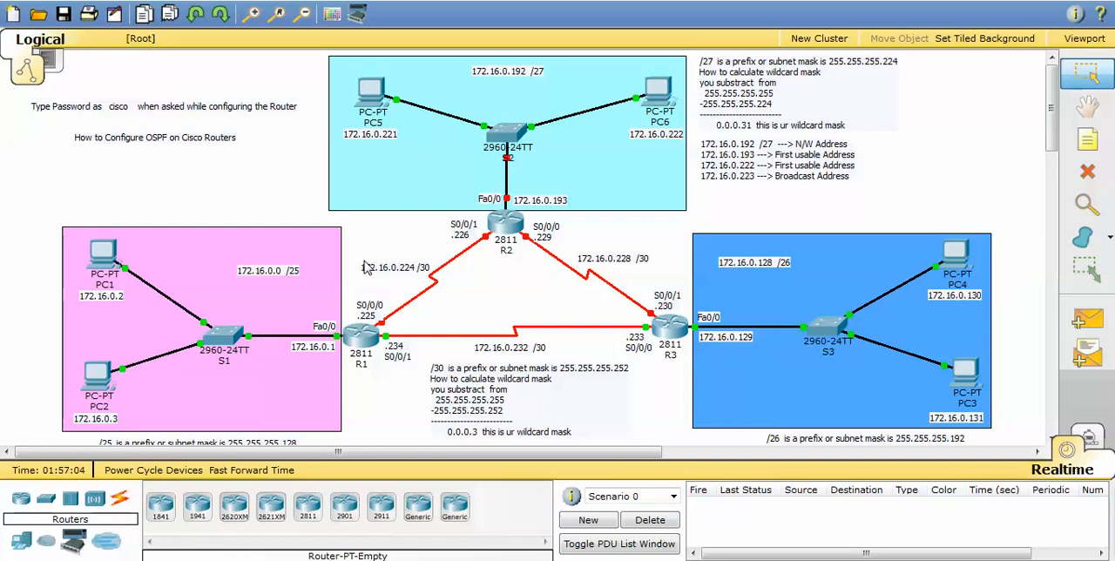
pyautogui.moveTo(457, 202)
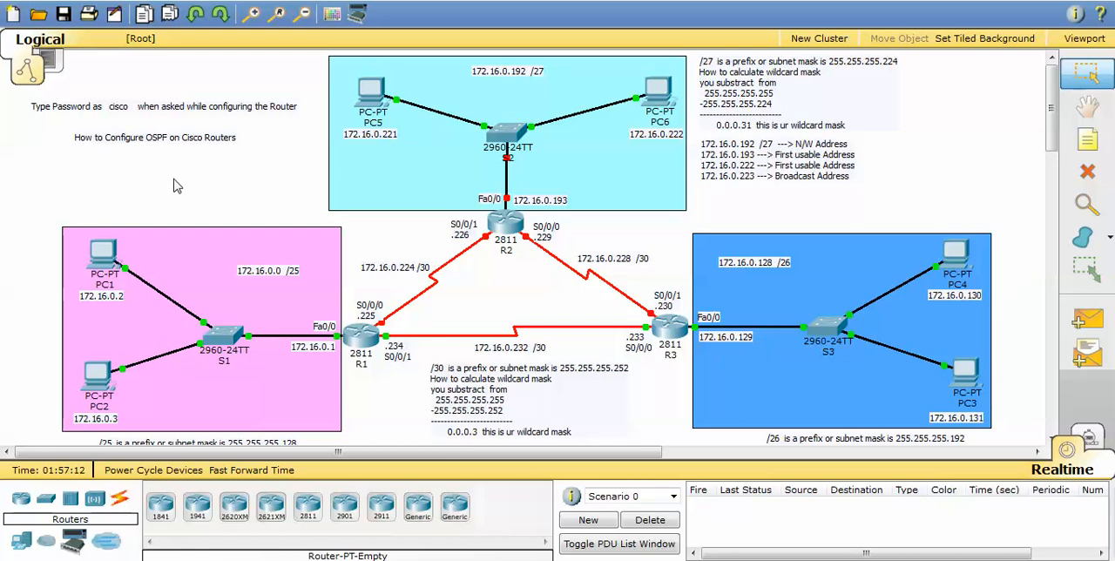
pyautogui.moveTo(180, 199)
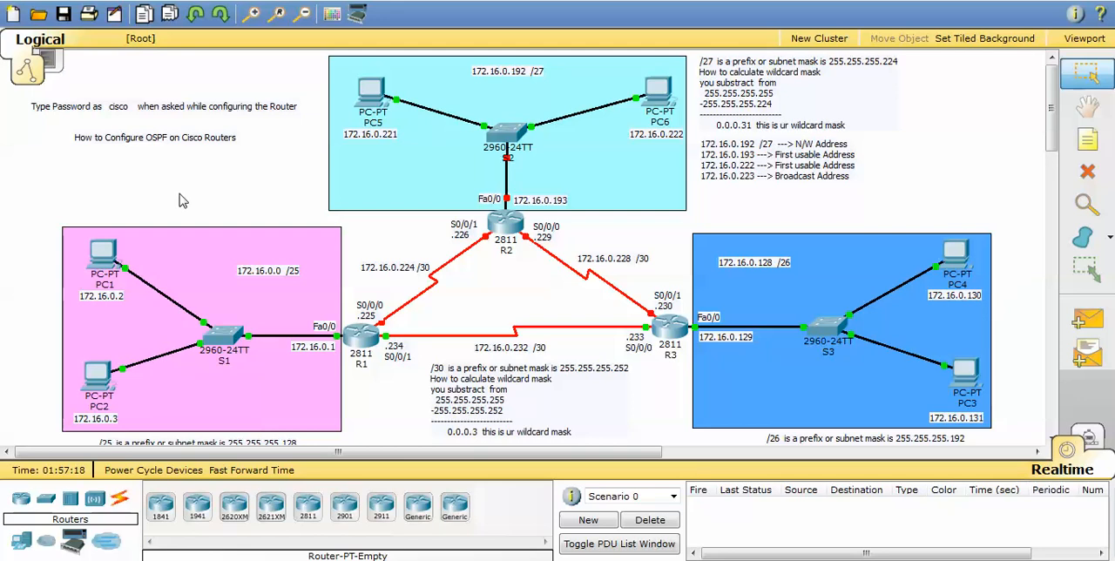
pyautogui.moveTo(574, 157)
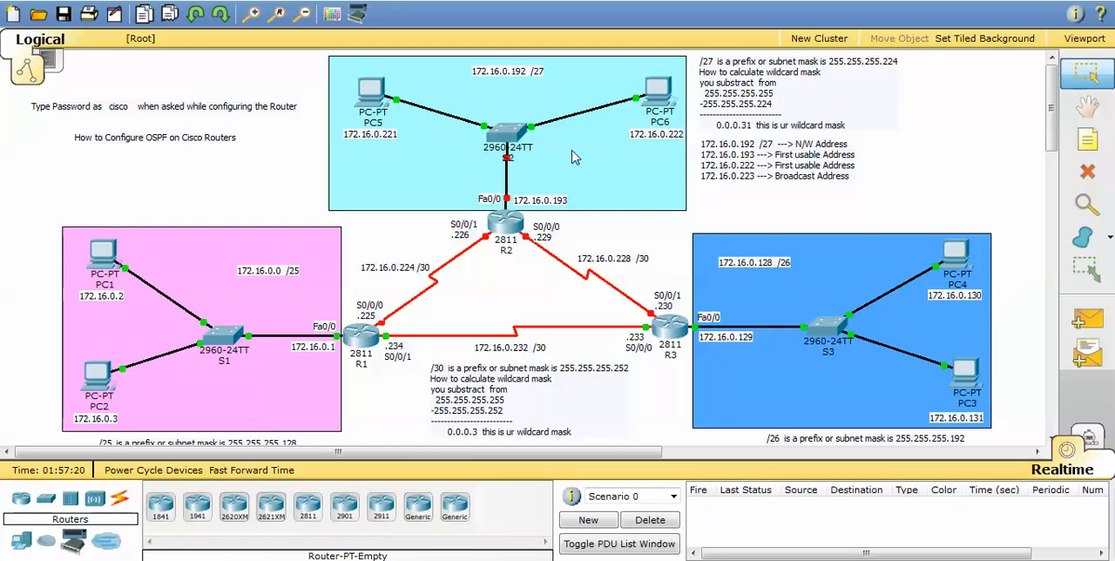
pyautogui.moveTo(320, 263)
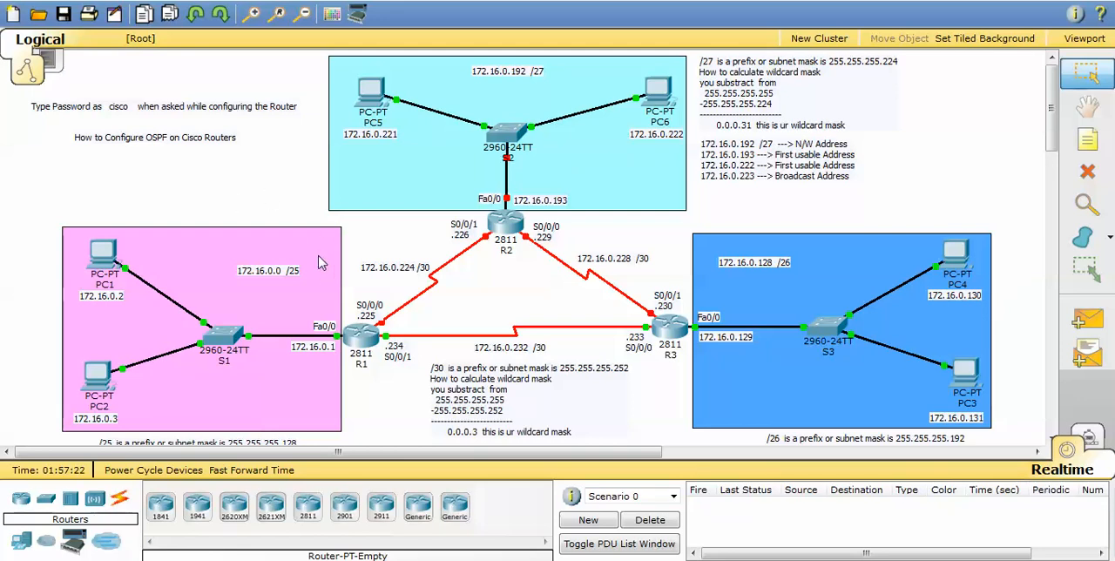
pyautogui.moveTo(391, 242)
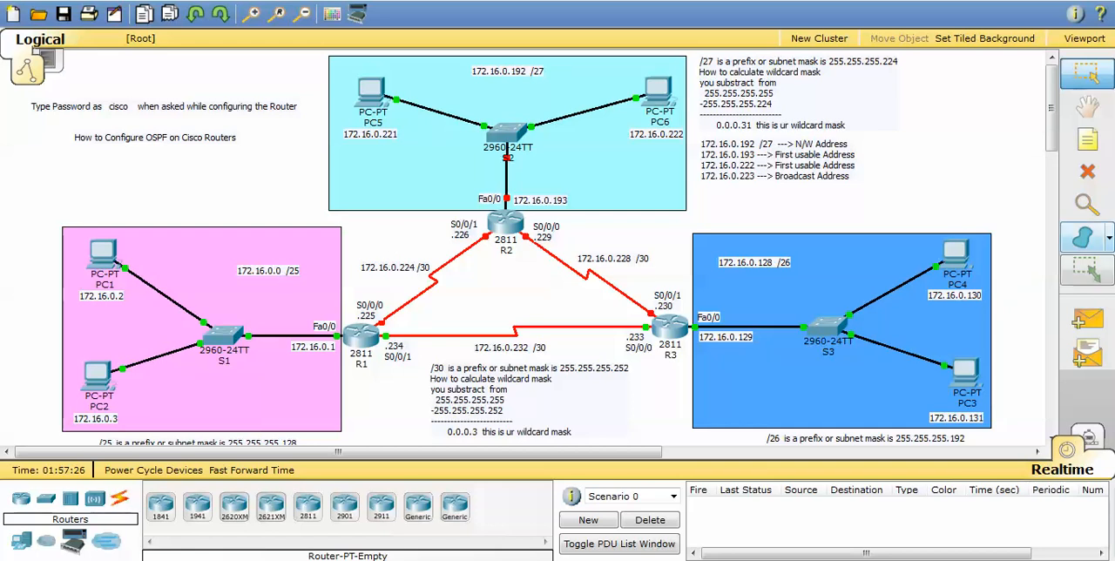
# Assign 172.16.0.193 255.255.255.224 to R2's Fa0/0 and enable it
pyautogui.scroll(-3)
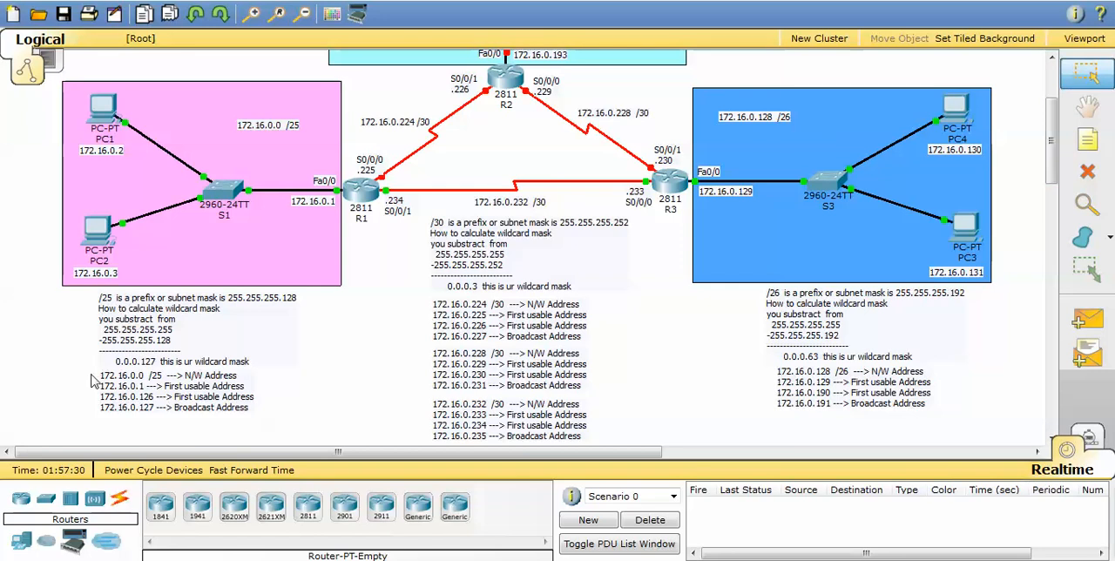
pyautogui.moveTo(90, 323)
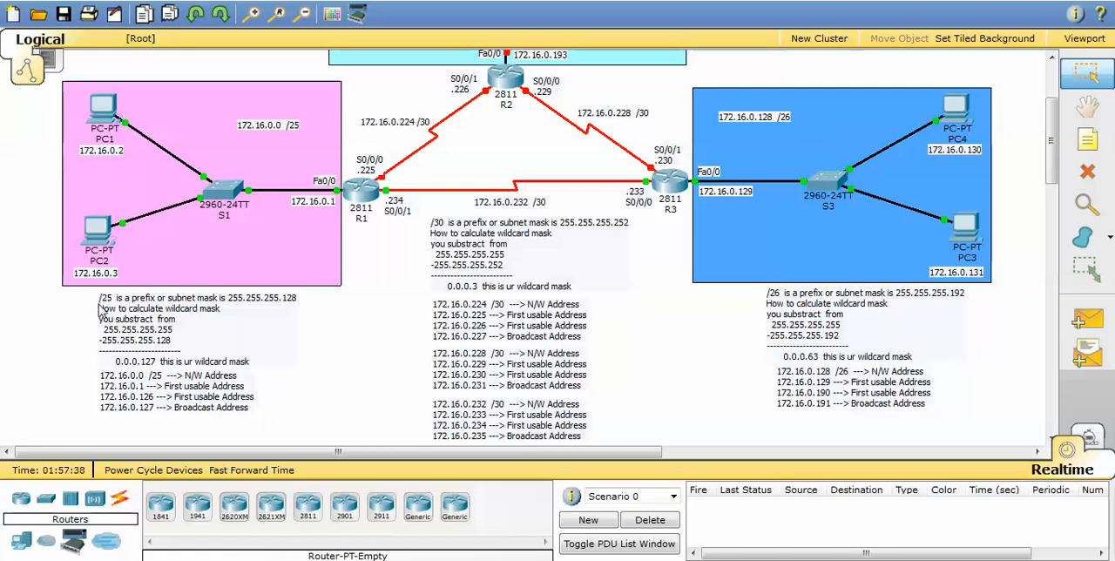
pyautogui.moveTo(196, 410)
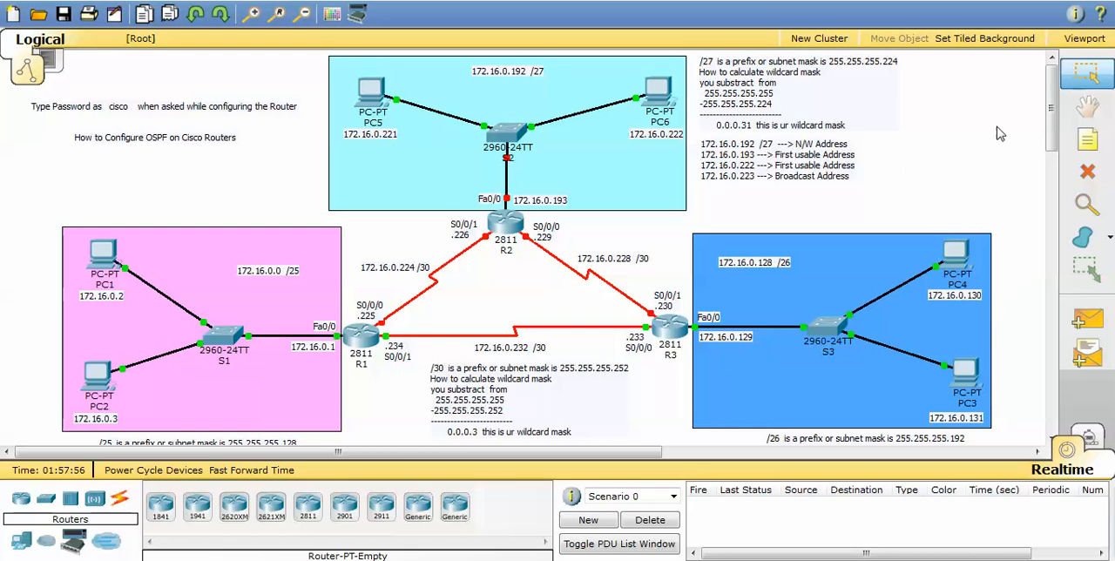
pyautogui.moveTo(454, 237)
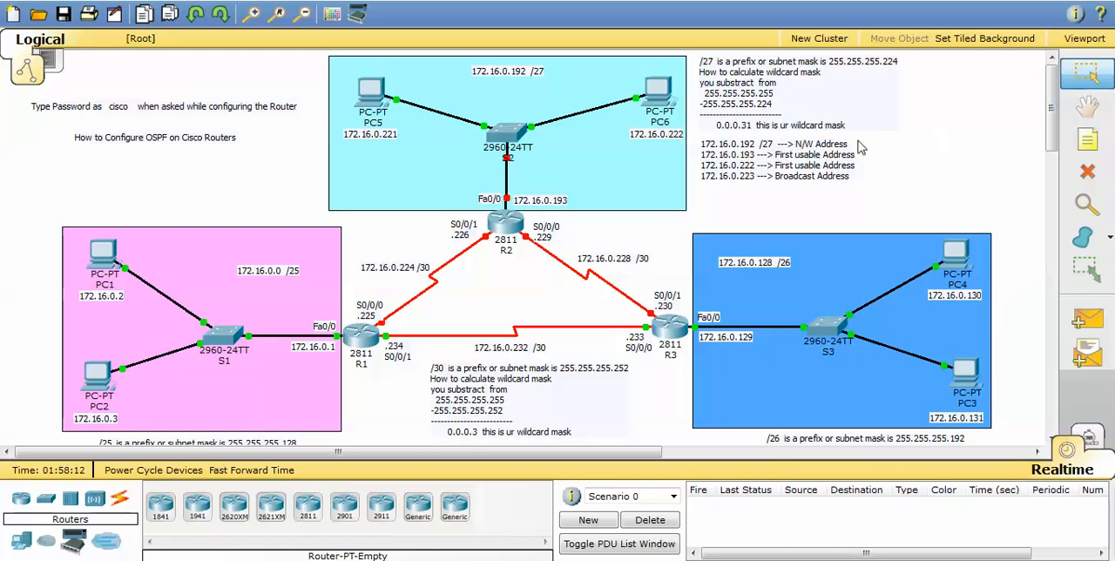
pyautogui.moveTo(283, 271)
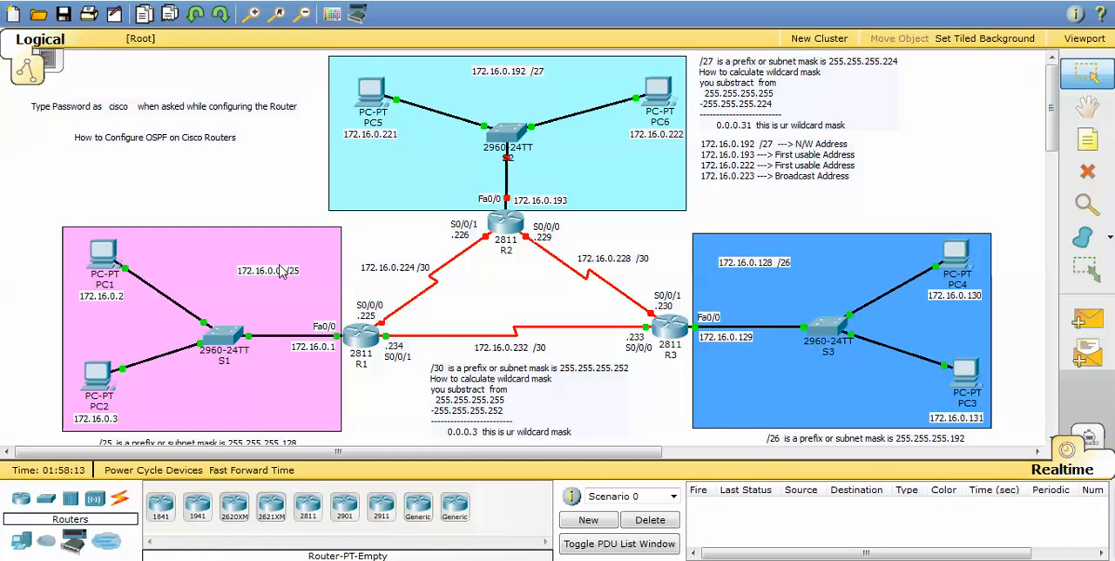
pyautogui.moveTo(618, 366)
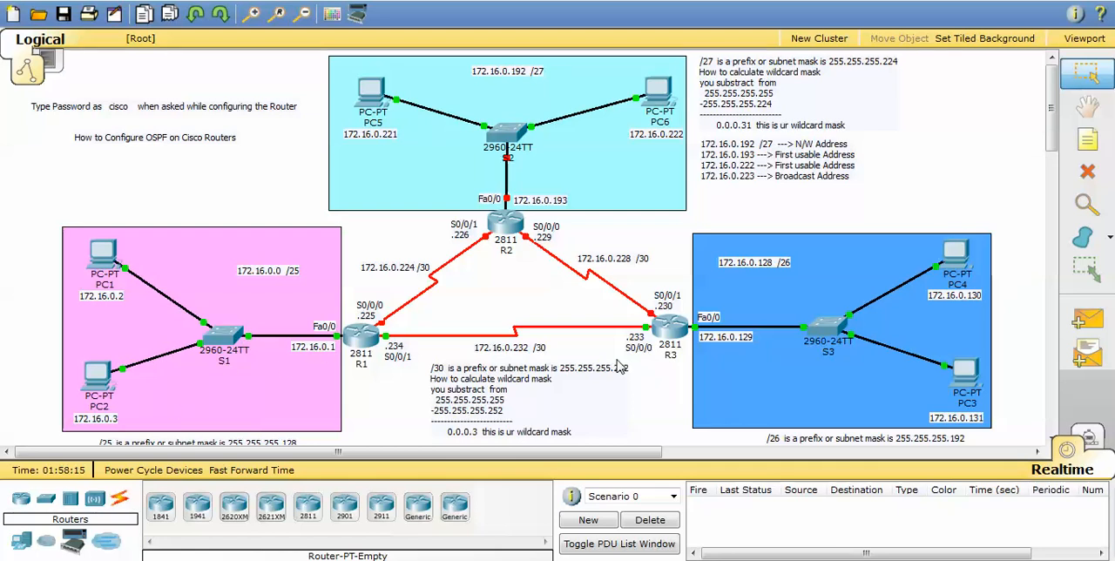
pyautogui.moveTo(333, 353)
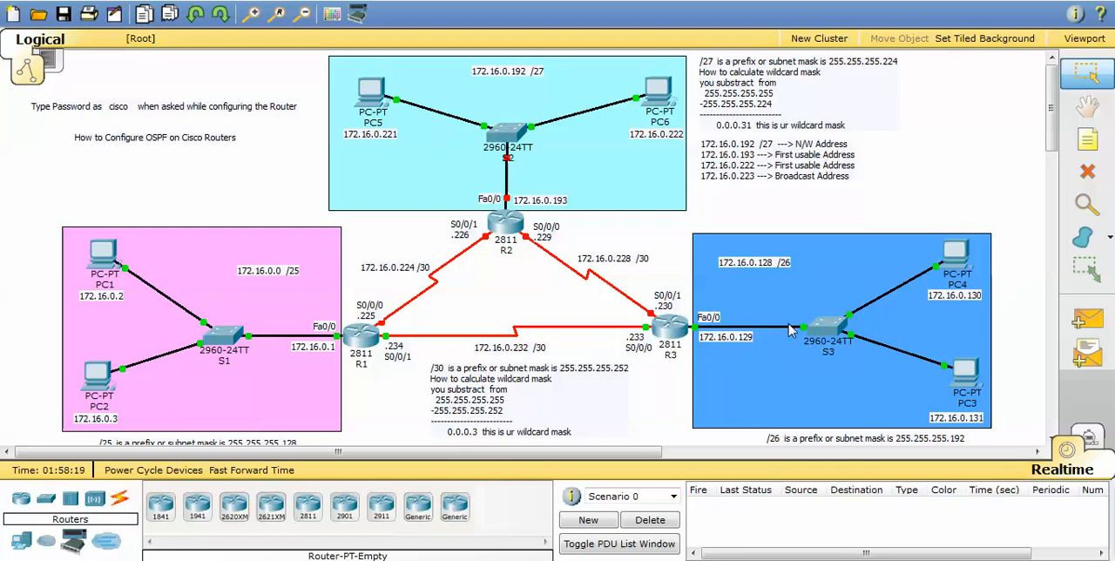
pyautogui.moveTo(305, 228)
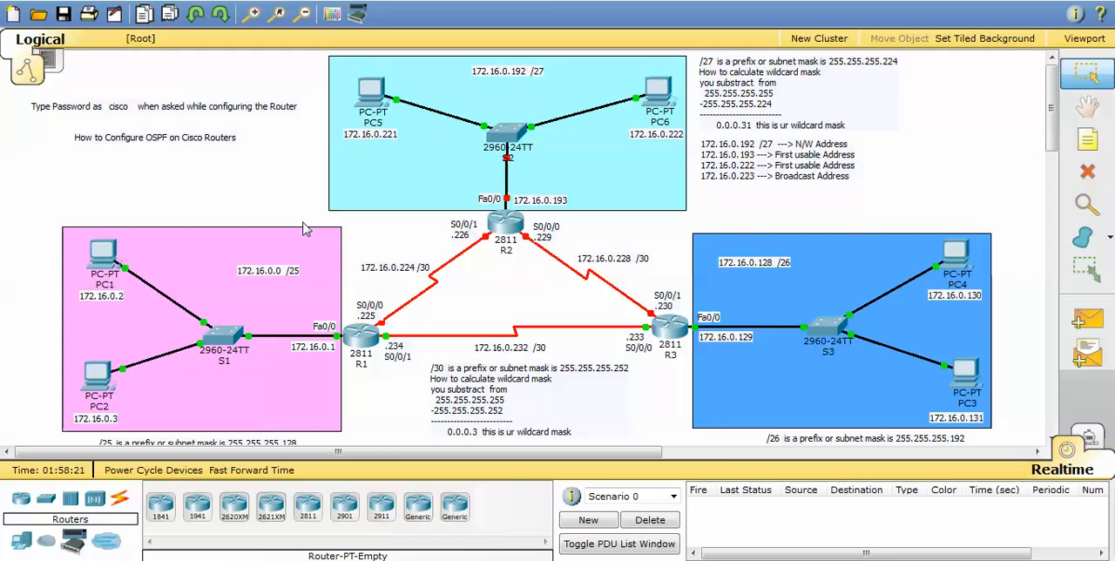
pyautogui.moveTo(489, 160)
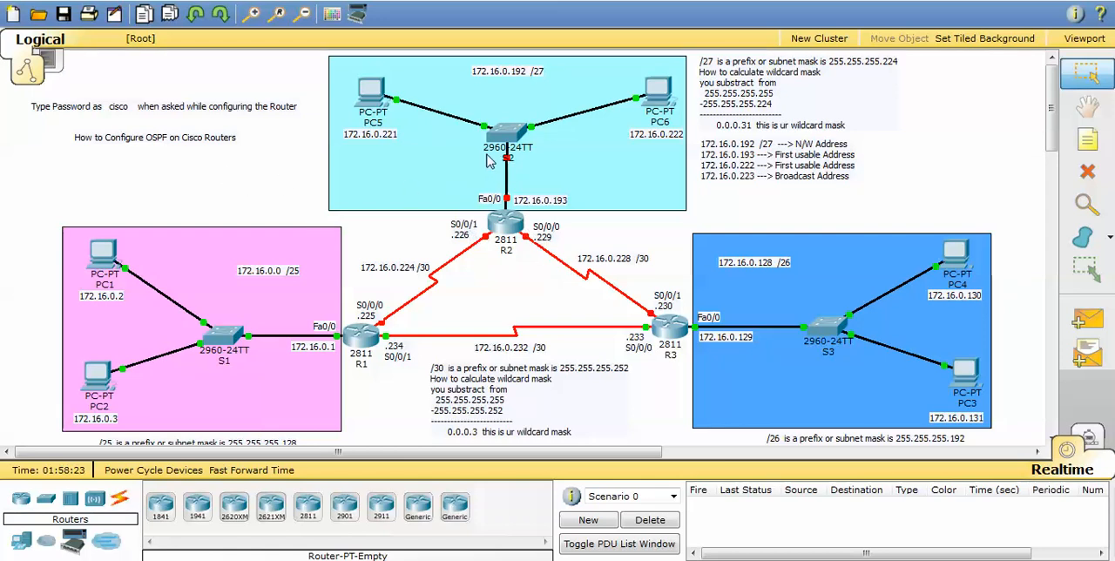
pyautogui.moveTo(517, 157)
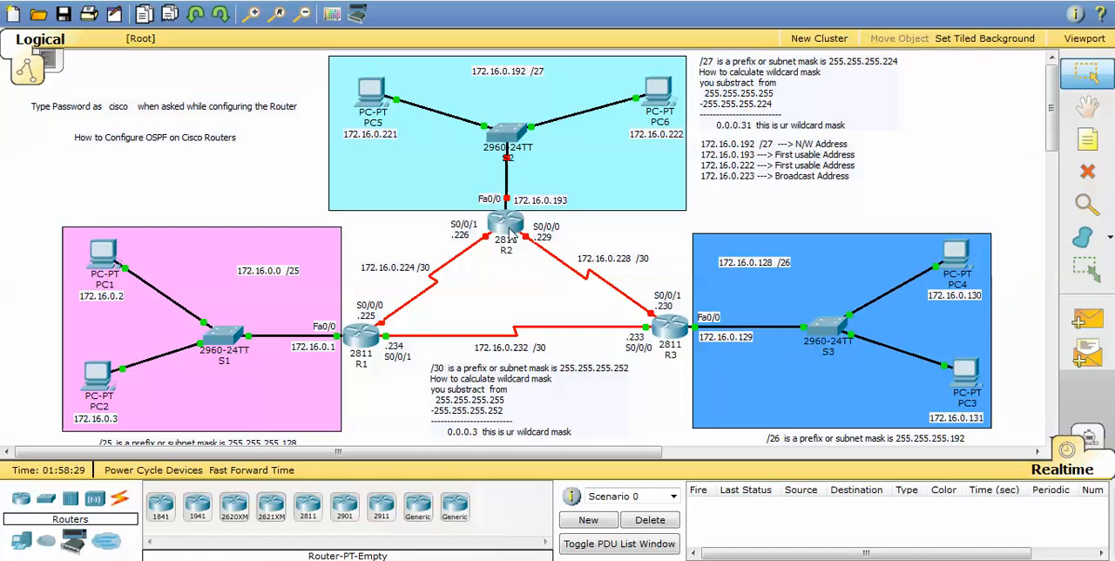
pyautogui.click(505, 222)
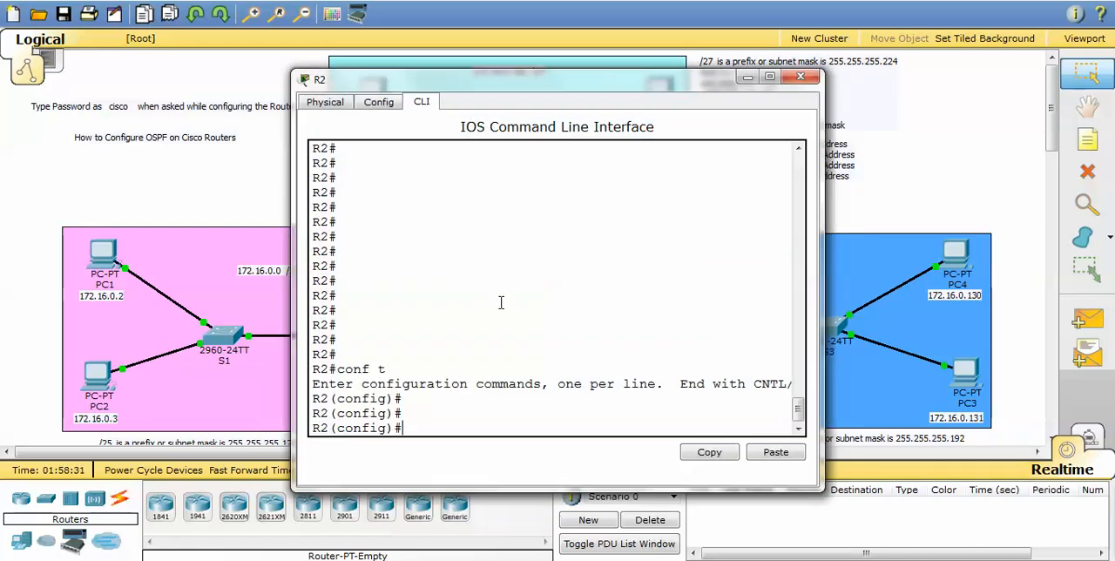
pyautogui.write('int fa0/0')
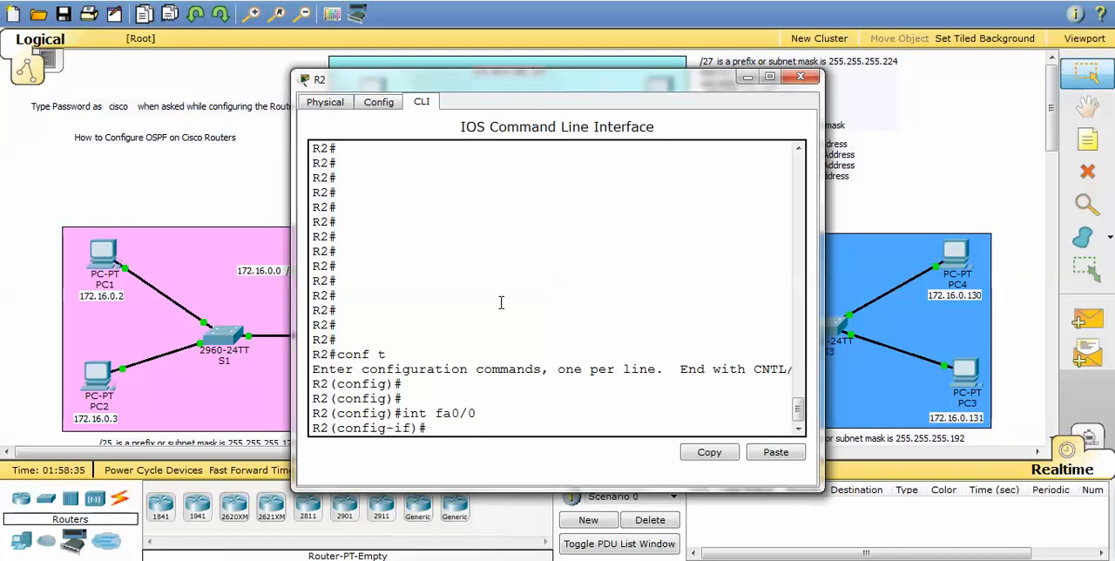
pyautogui.write('ip add')
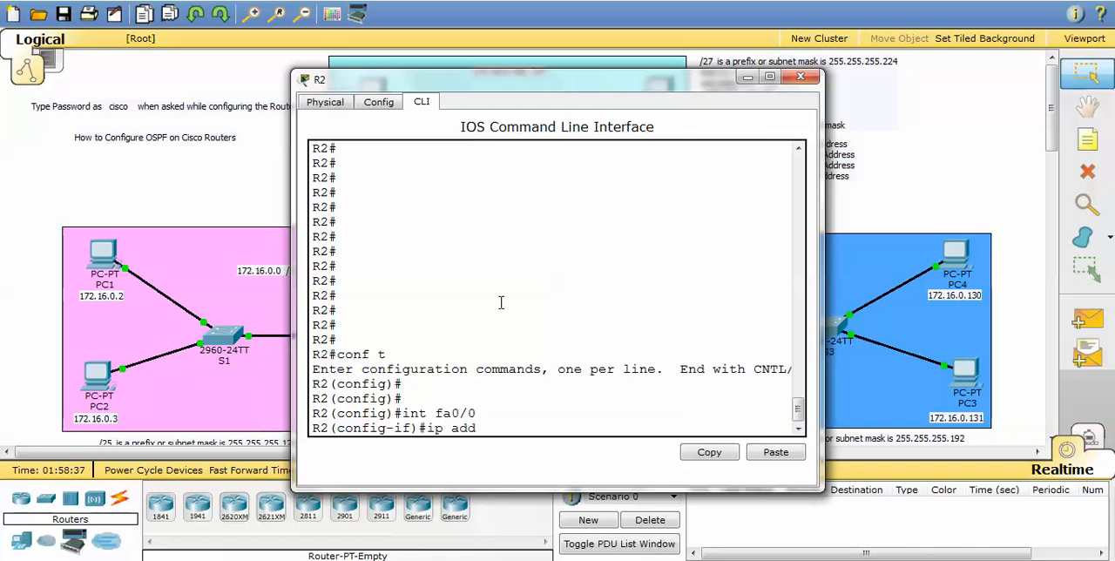
pyautogui.write('172.16.0.193 255.255.2')
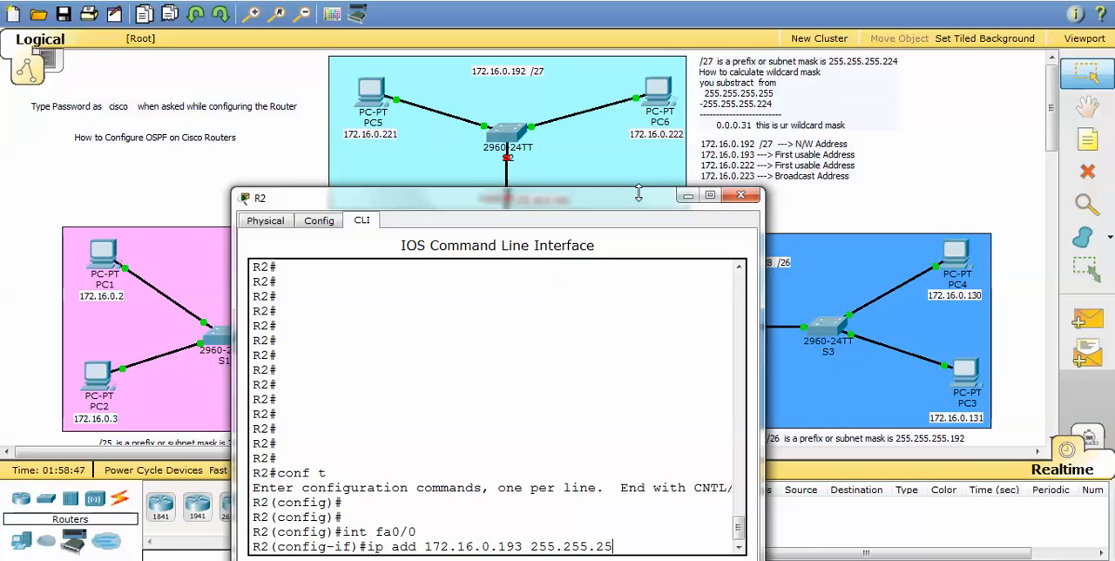
pyautogui.write('5.')
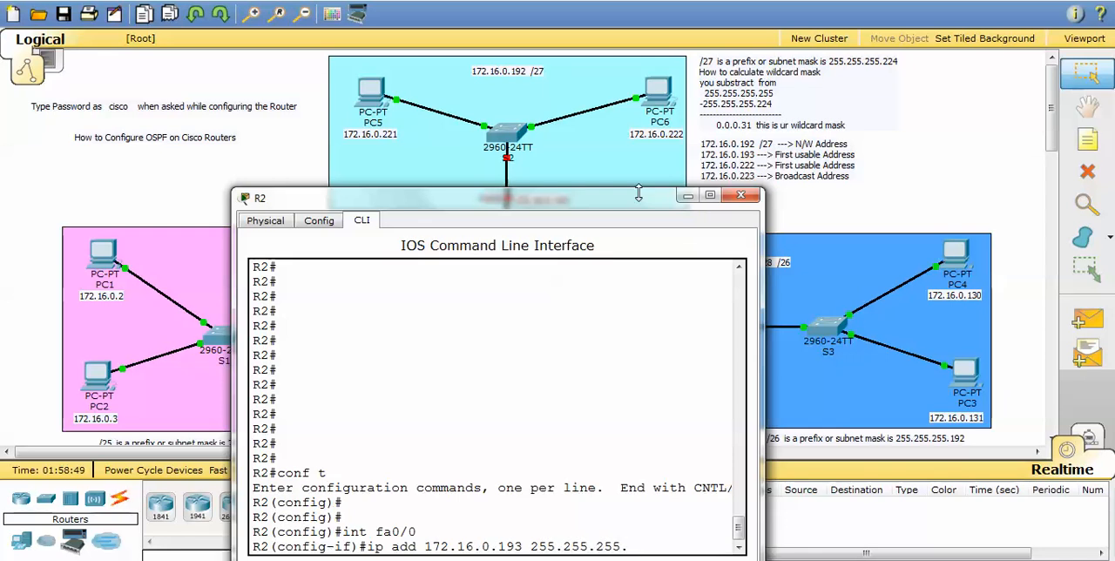
pyautogui.write('224')
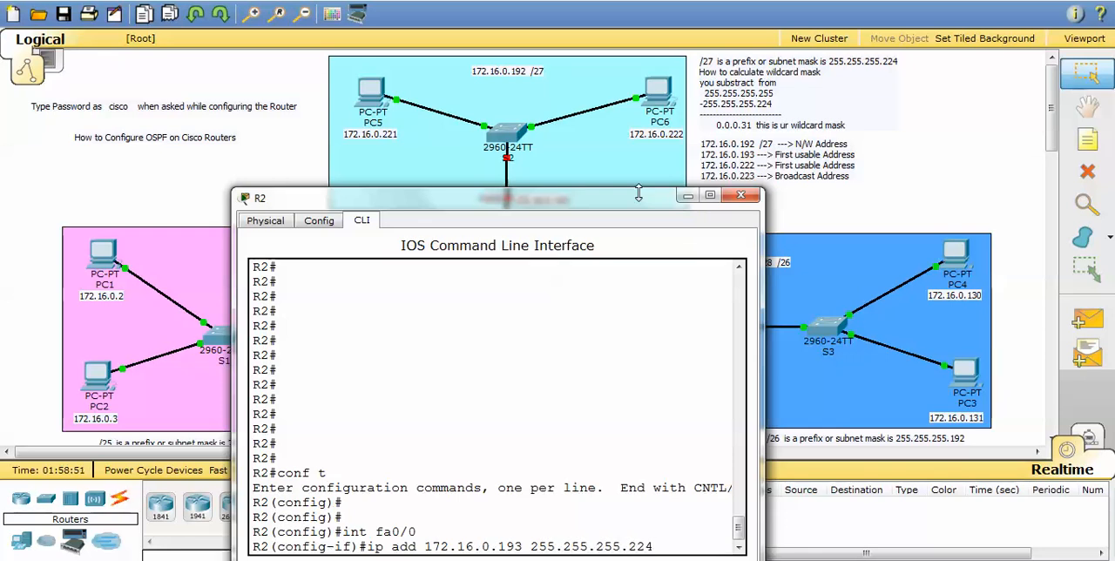
pyautogui.write('no')
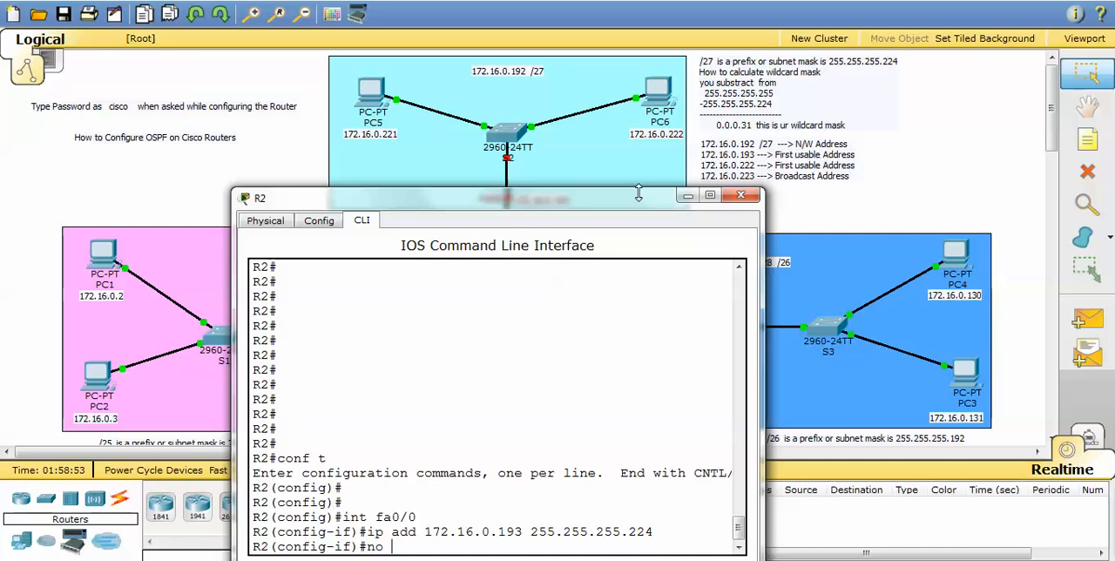
pyautogui.write('shut')
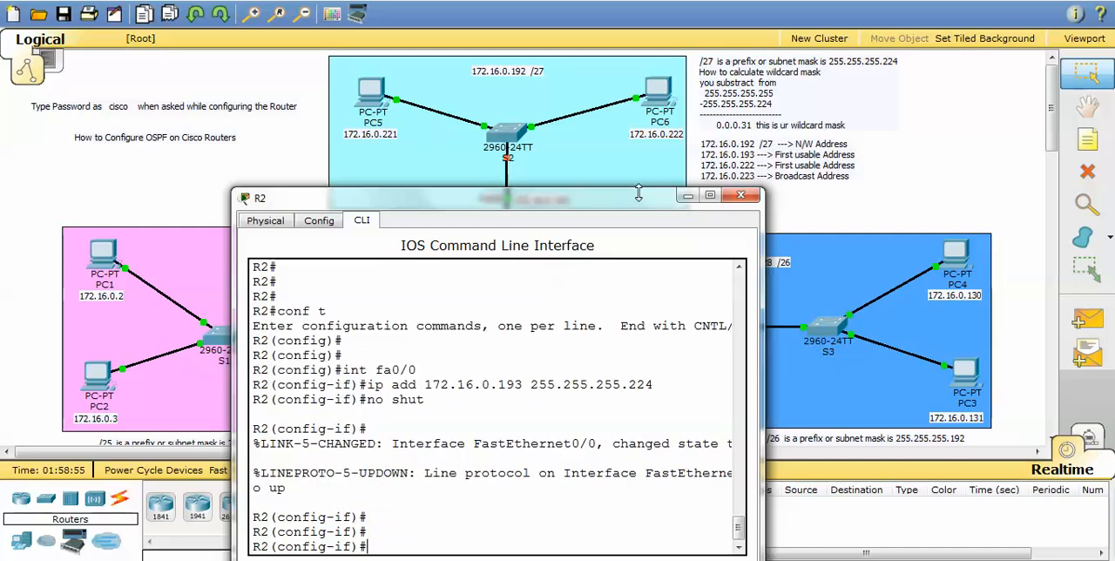
pyautogui.write('exit')
pyautogui.write('int s0/0/0')
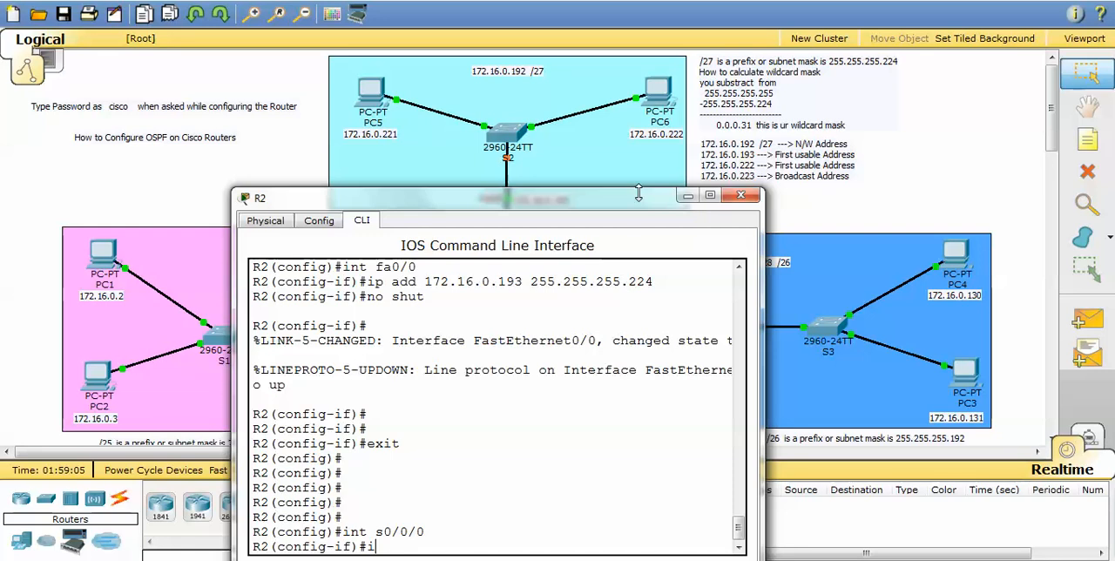
# Give R2's Serial0/0/0 address 172.16.0.229/30 with clock rate 64000 and bring it up
pyautogui.write('p add 1')
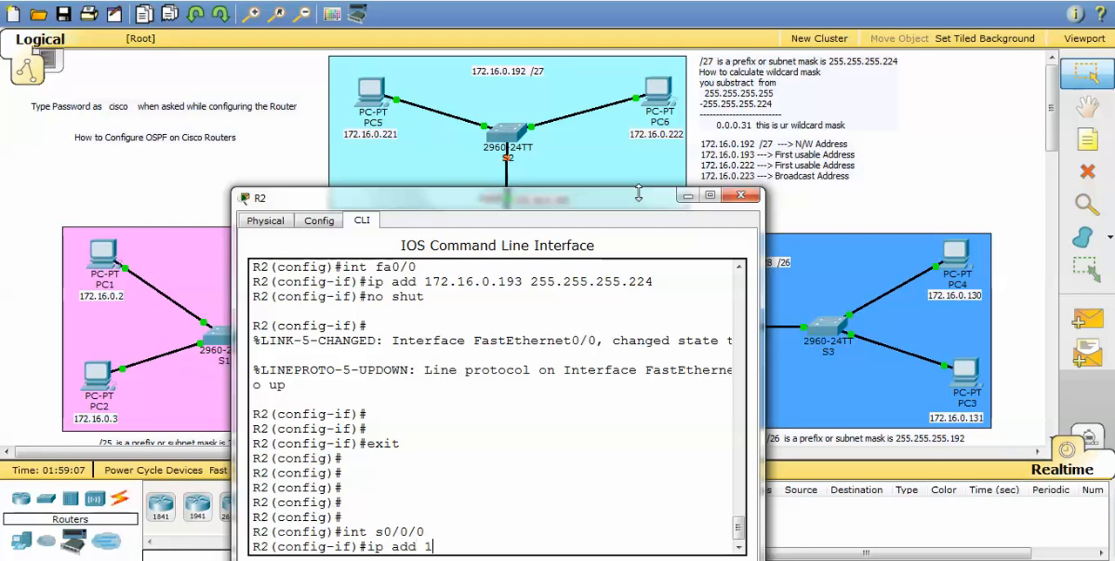
pyautogui.write('72.16.0.229 2')
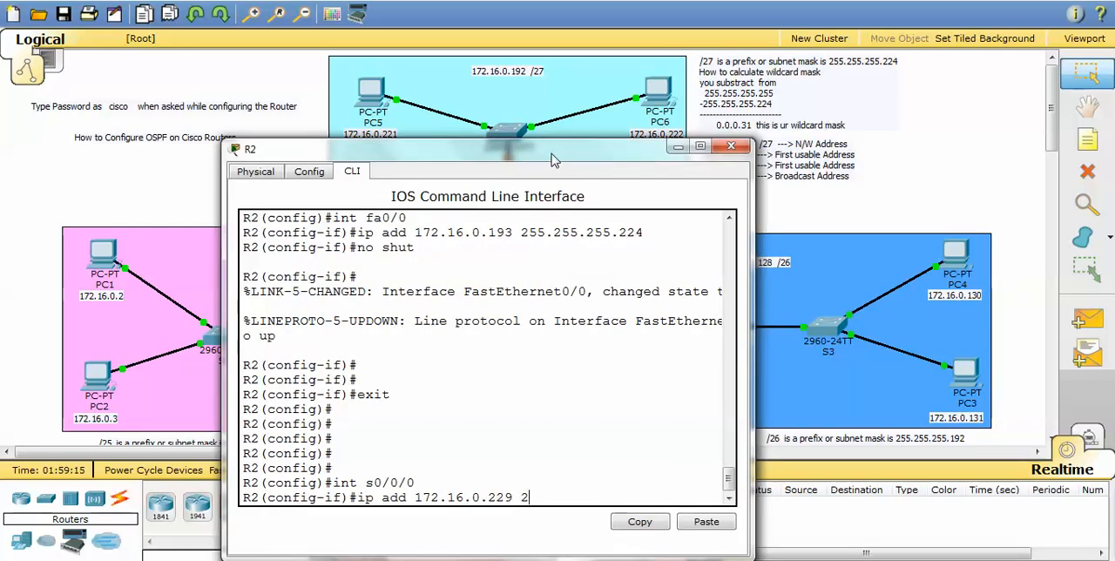
pyautogui.write('55.255.2')
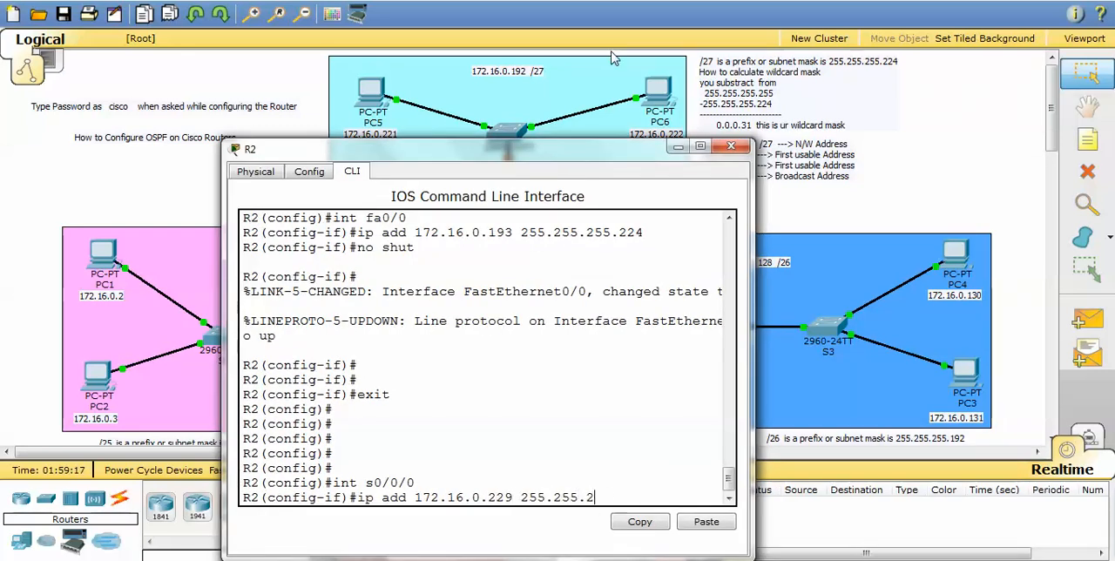
pyautogui.write('55.')
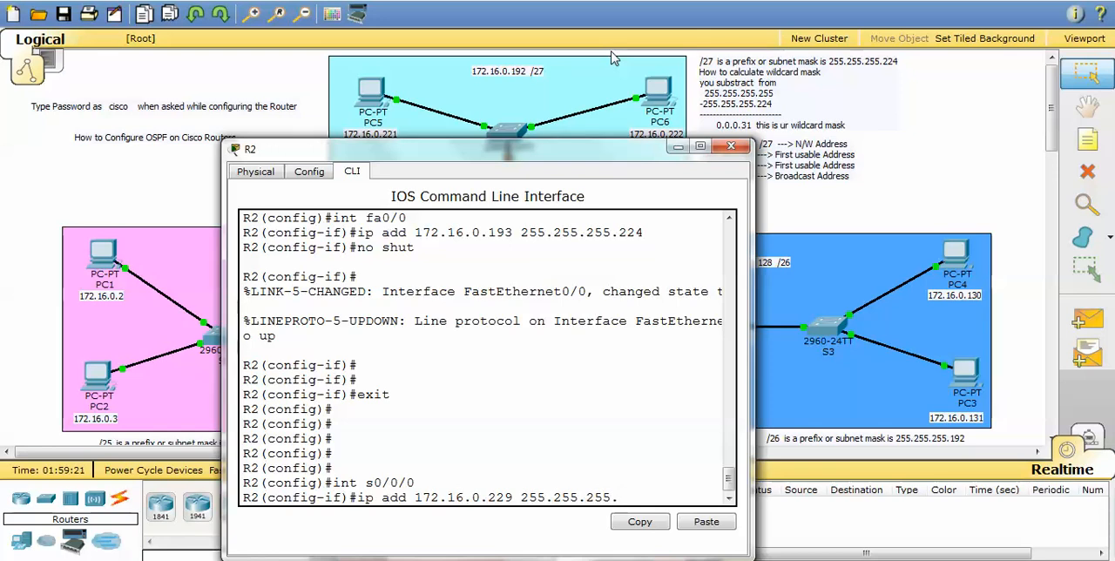
pyautogui.write('22')
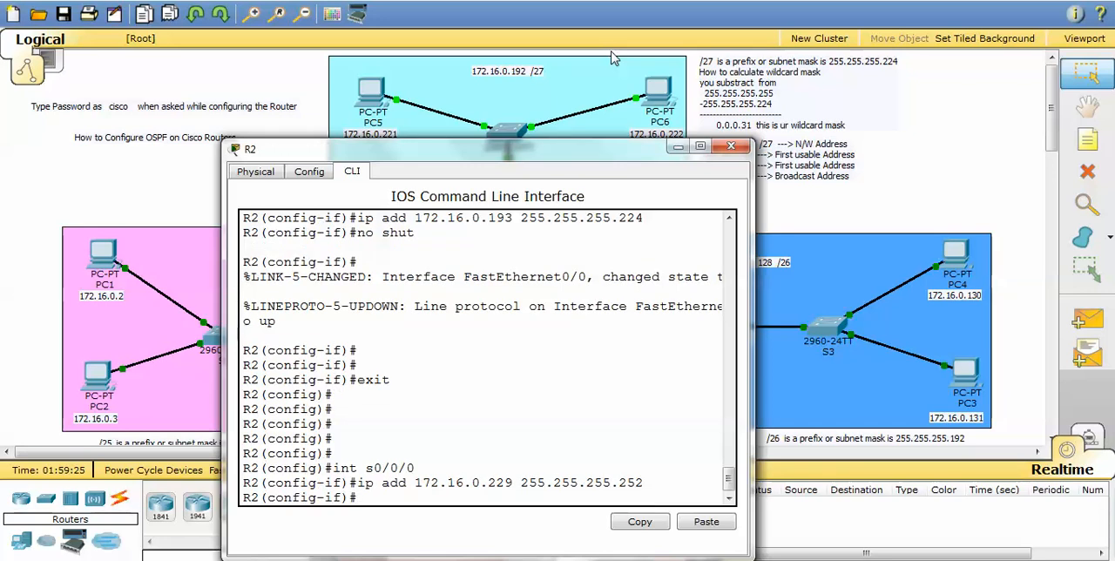
pyautogui.write('clock rate')
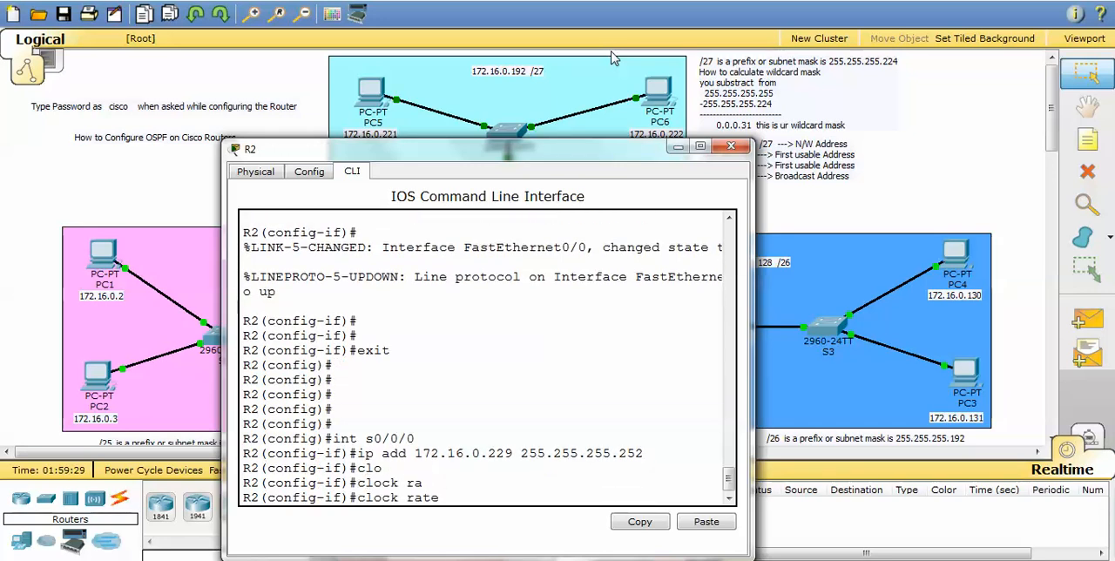
pyautogui.write('64000')
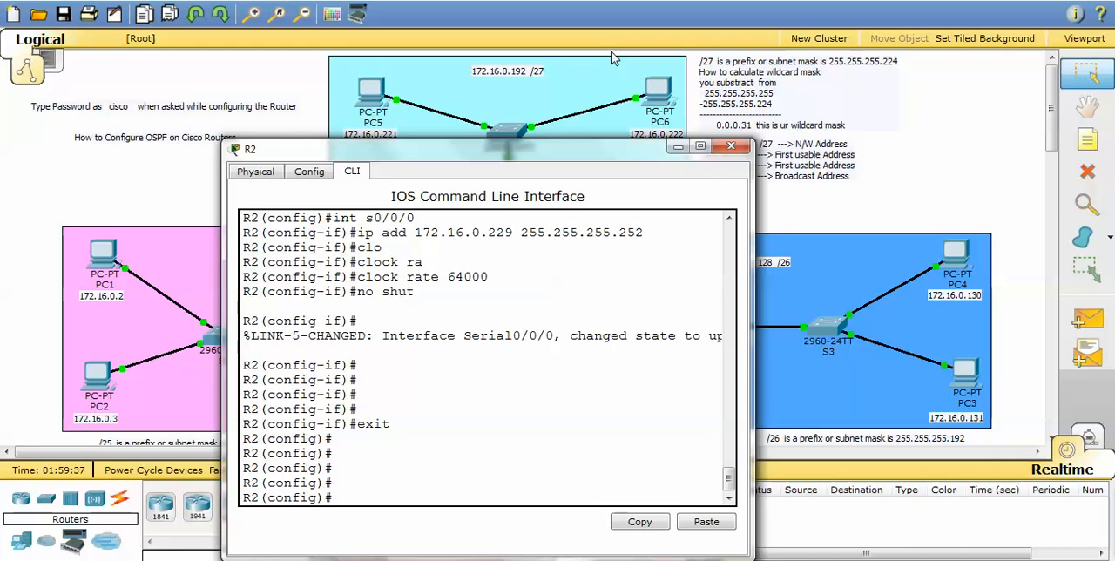
pyautogui.write('int s0/0/0')
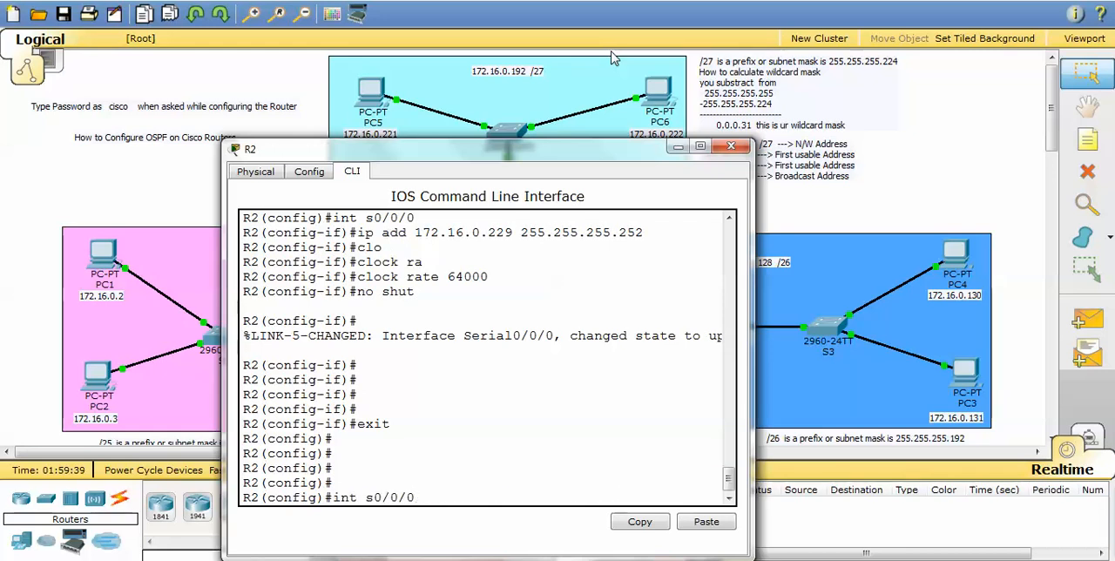
pyautogui.write('int s0/0/1')
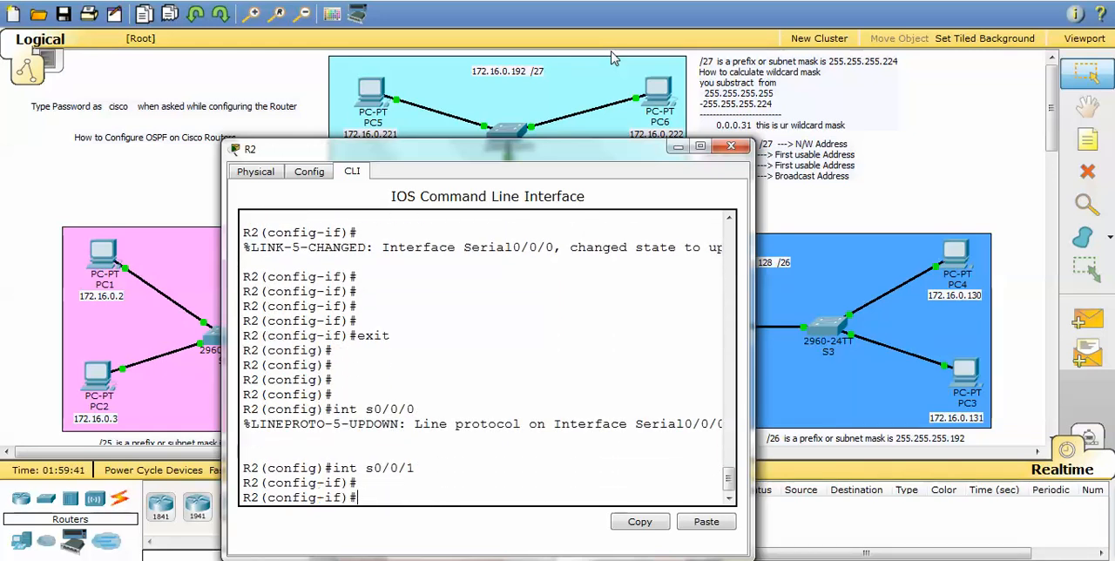
# Address R2's Serial0/0/1 with 255.255.255.252 mask, enable it, and exit
pyautogui.write('ip add 172.16.0.229 255.255.255.252')
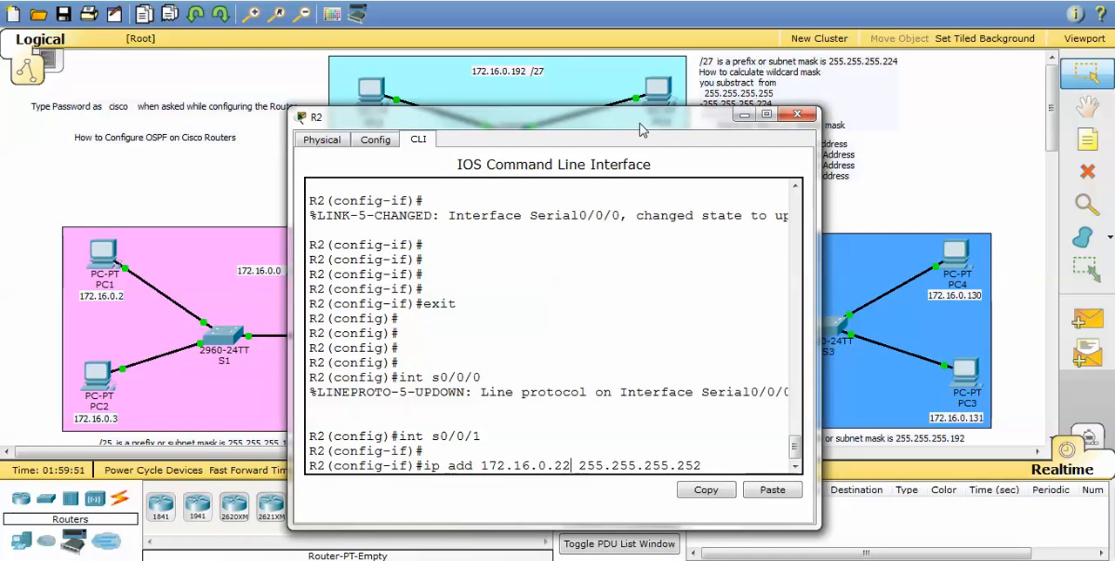
pyautogui.write('6no')
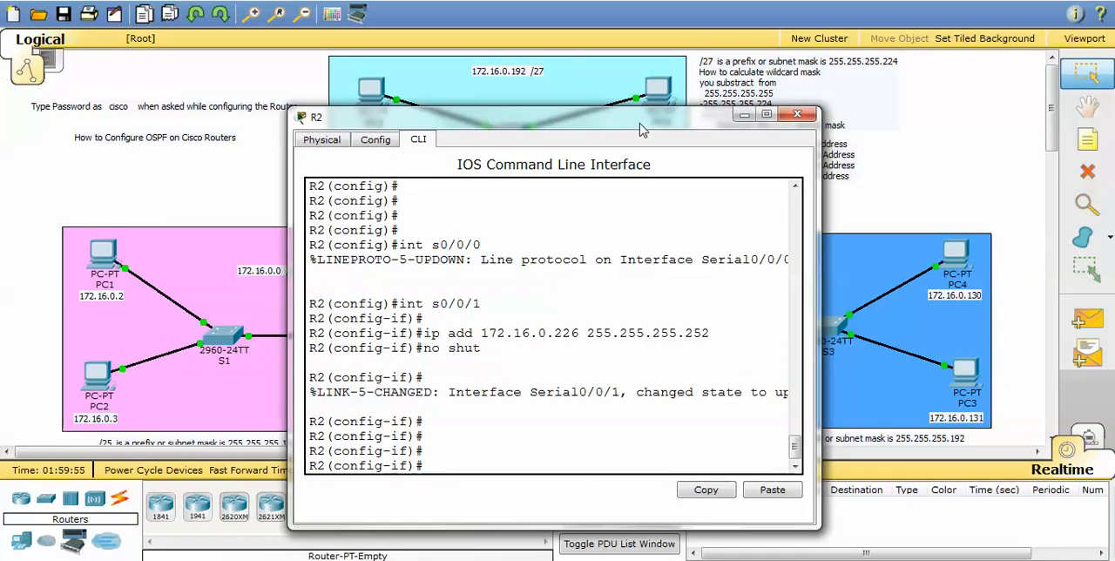
pyautogui.write('exit')
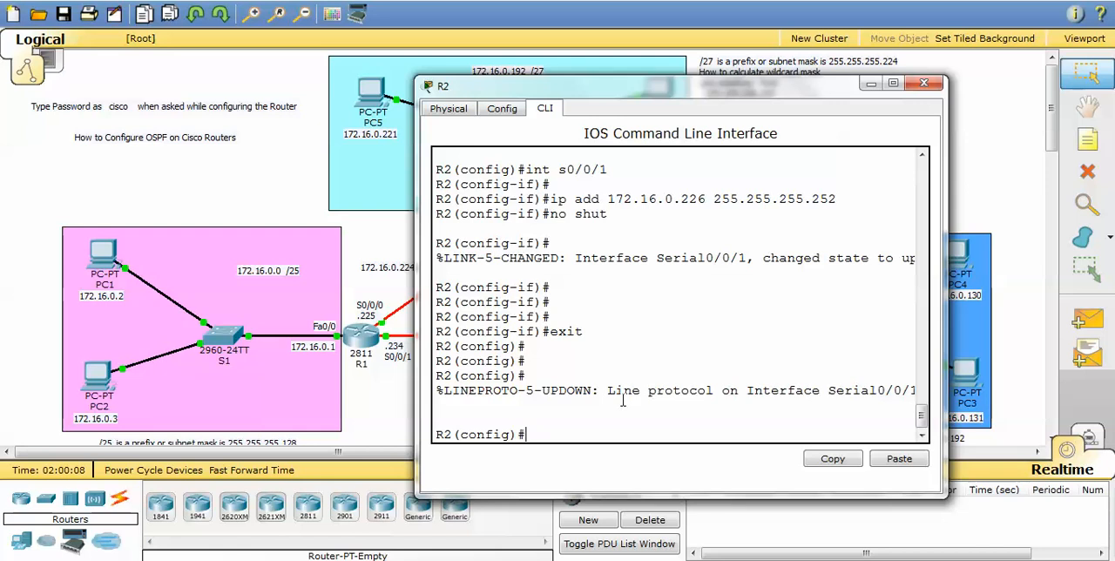
# Start OSPF process 1 on R2 and begin a network statement for 172.16.0.192/27
pyautogui.write('router')
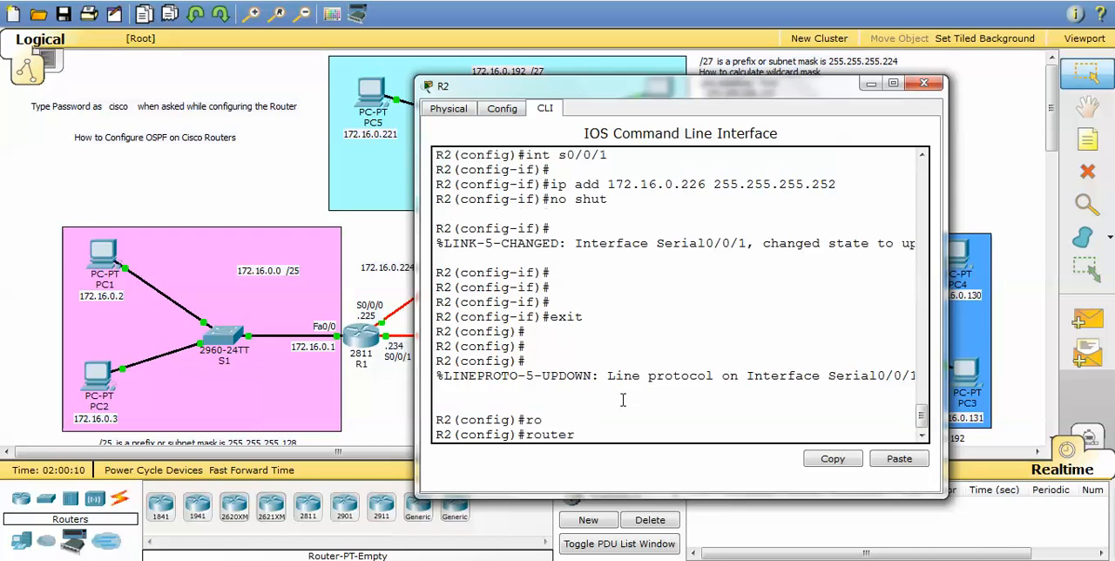
pyautogui.write('router ospf 1')
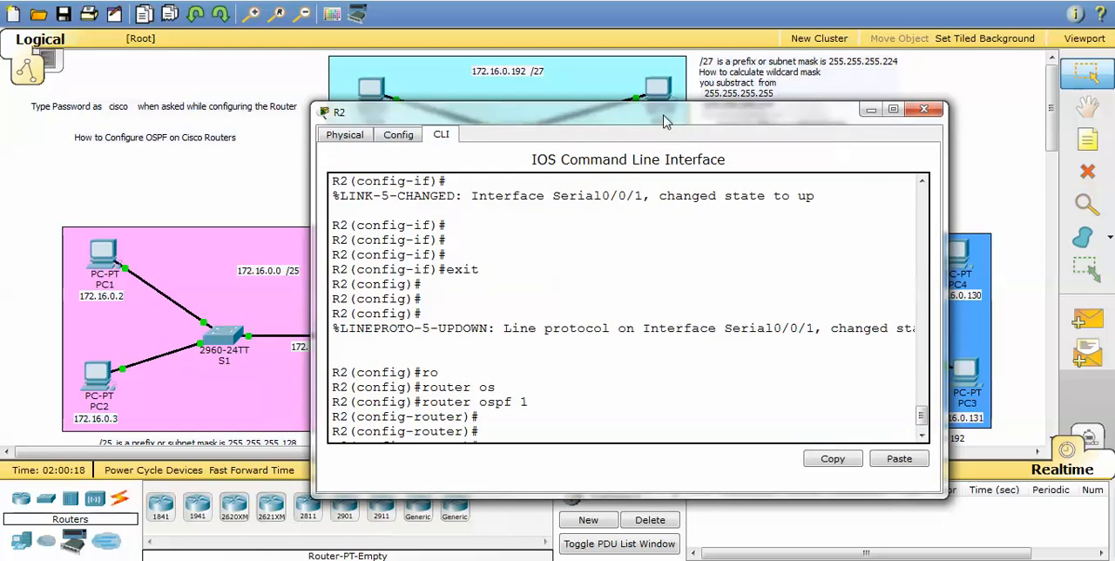
pyautogui.moveTo(338, 111); pyautogui.dragTo(146, 167)
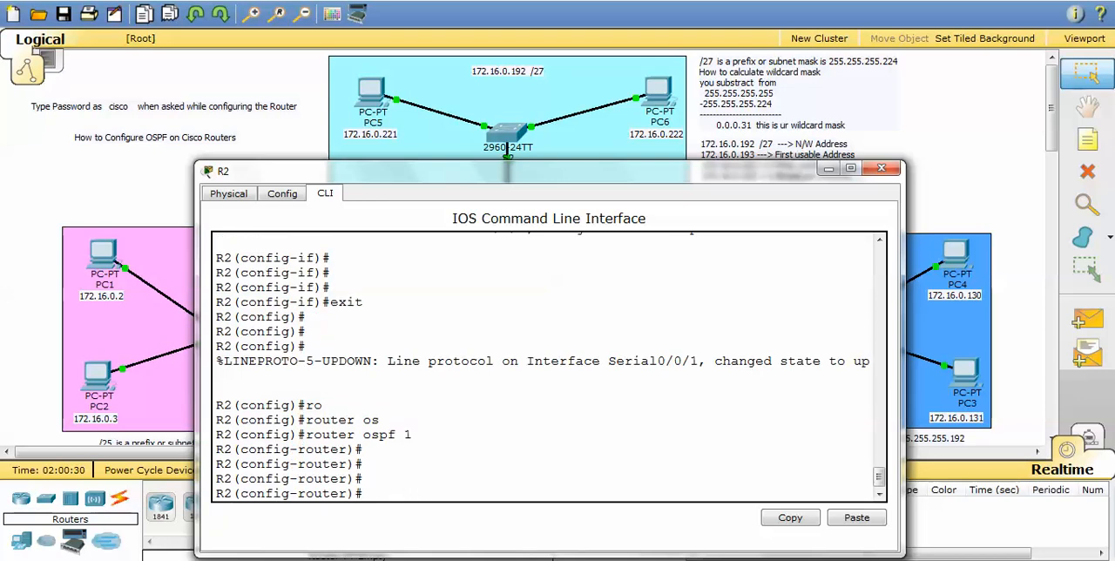
pyautogui.write('network')
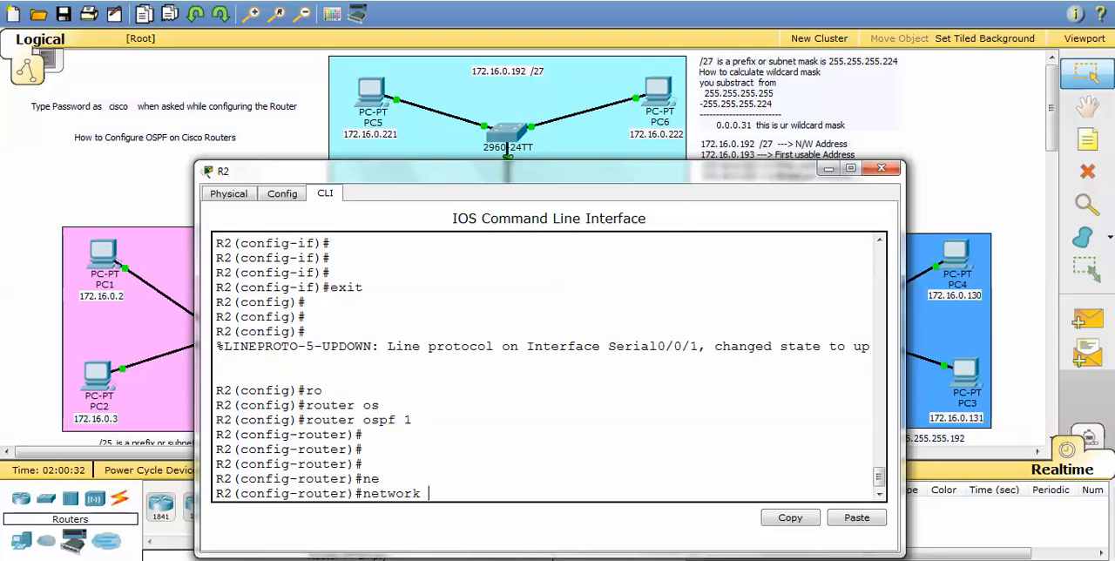
pyautogui.write('192.')
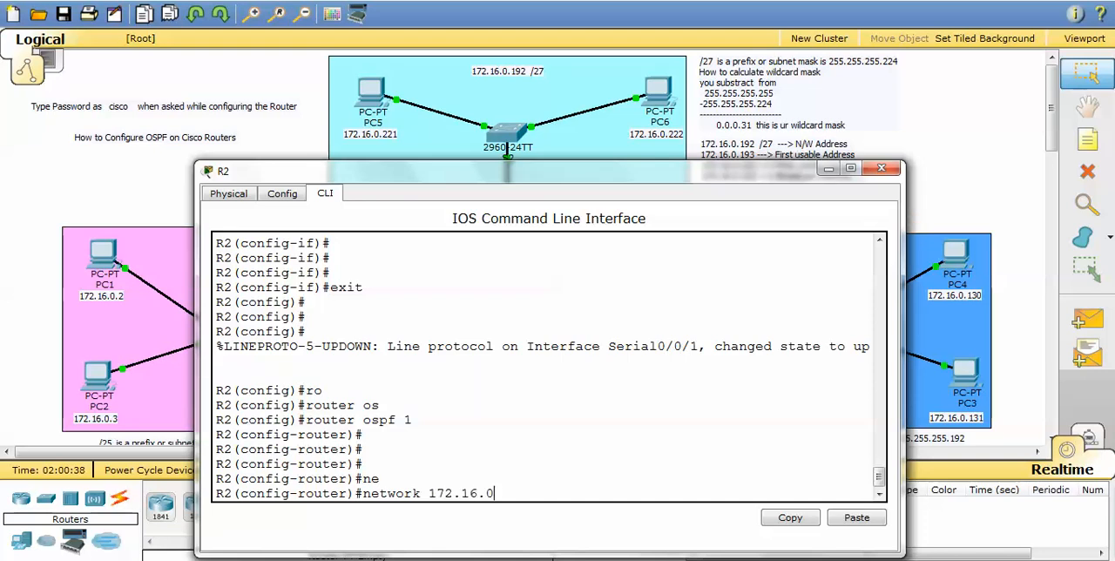
pyautogui.write('19')
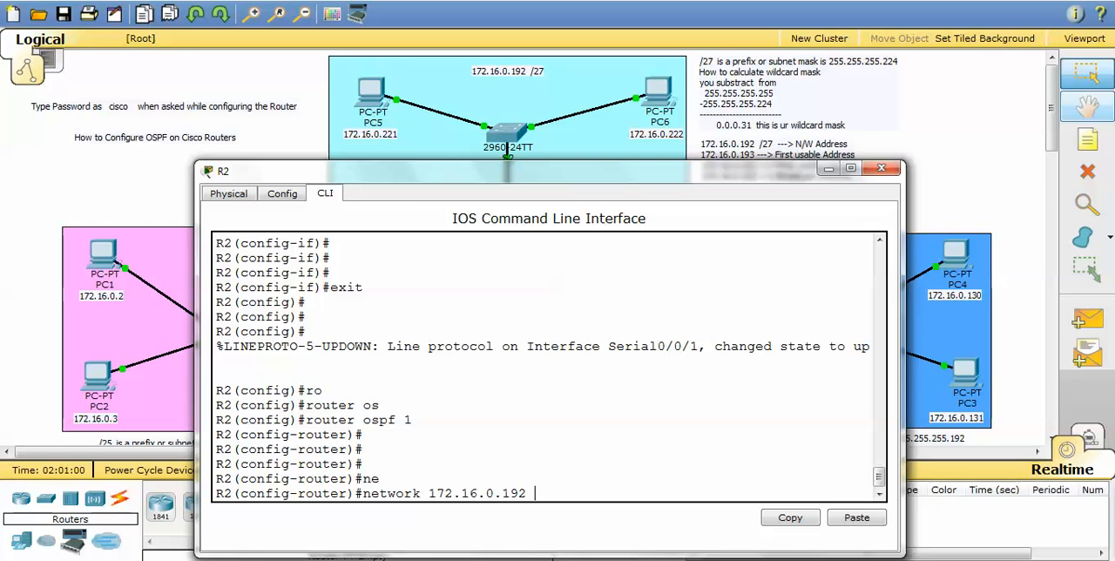
pyautogui.write('255.255.255.')
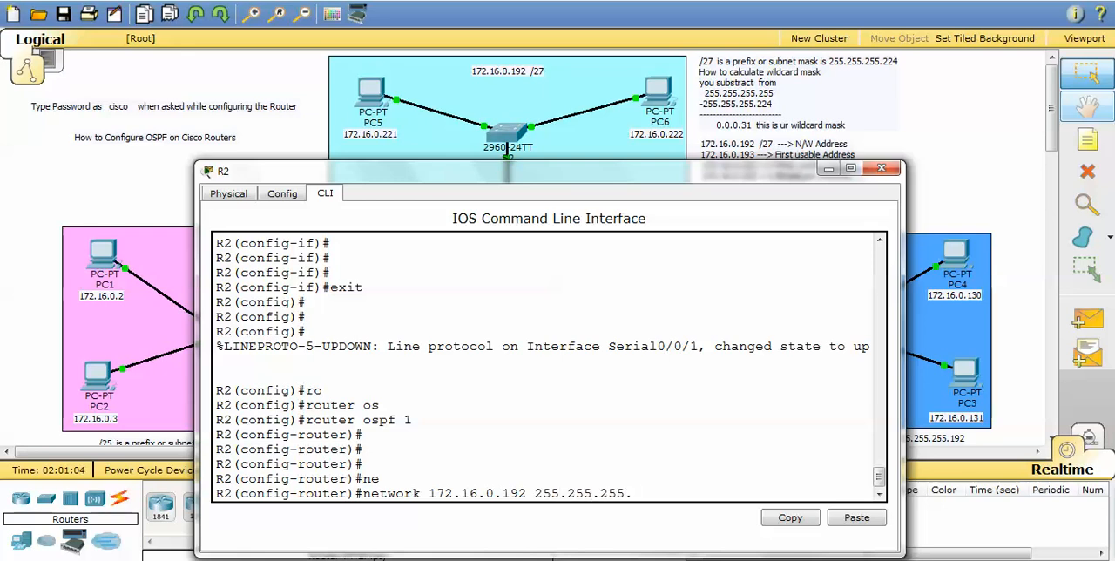
pyautogui.write('224')
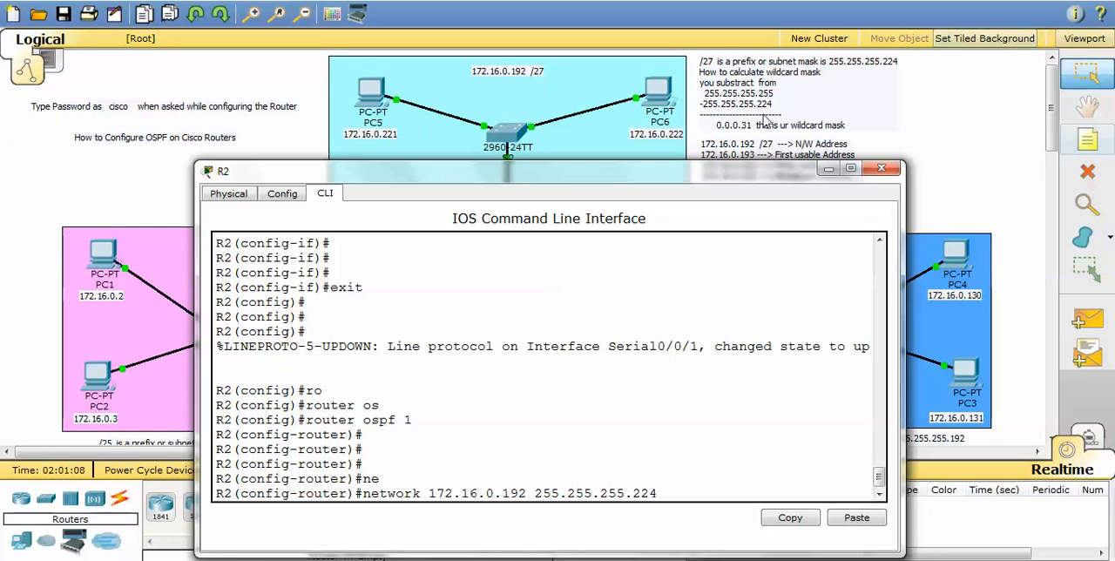
pyautogui.moveTo(646, 310)
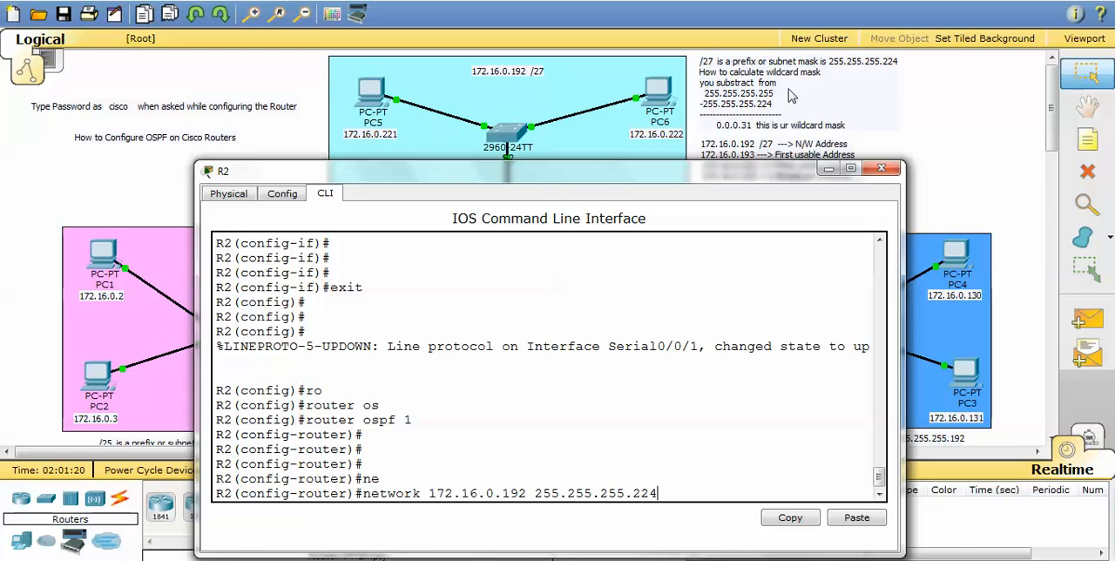
pyautogui.moveTo(540, 508)
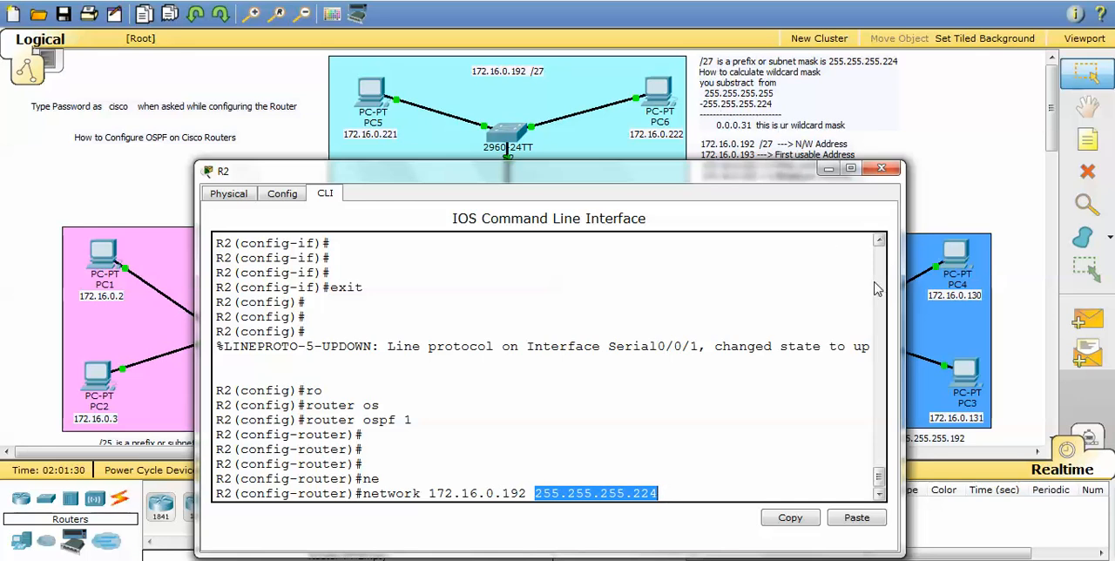
# Advertise network 172.16.0.192 with wildcard 0.0.0.31 in area 0
pyautogui.write('255.')
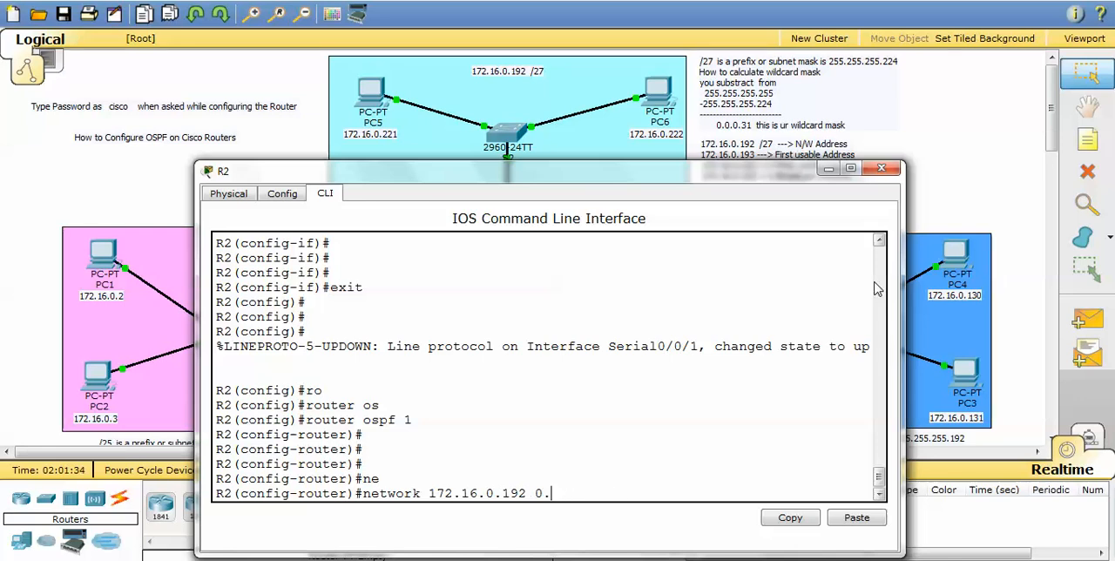
pyautogui.write('0.0.')
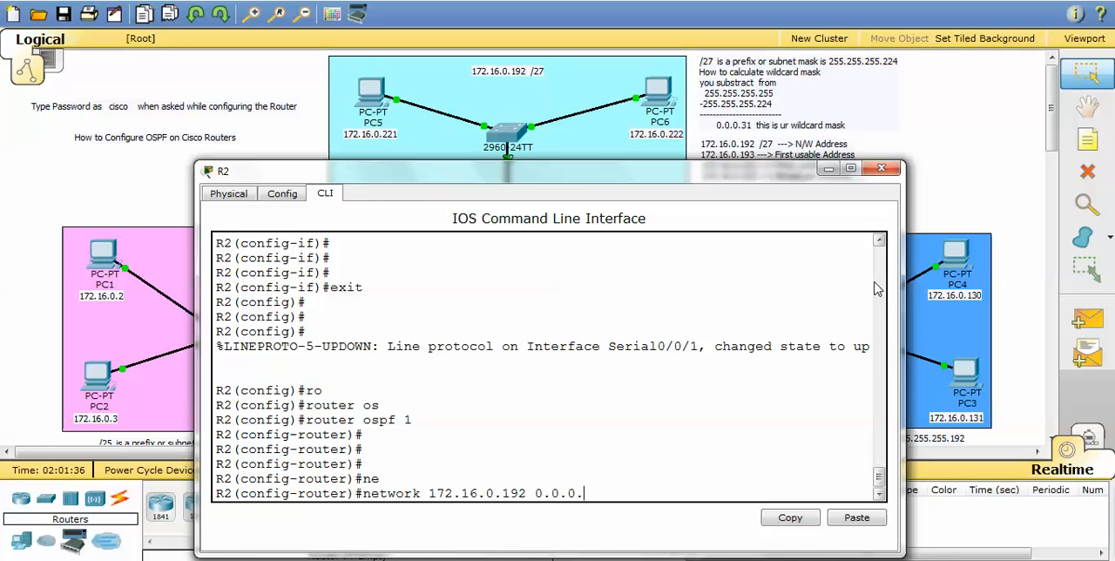
pyautogui.write('31 a')
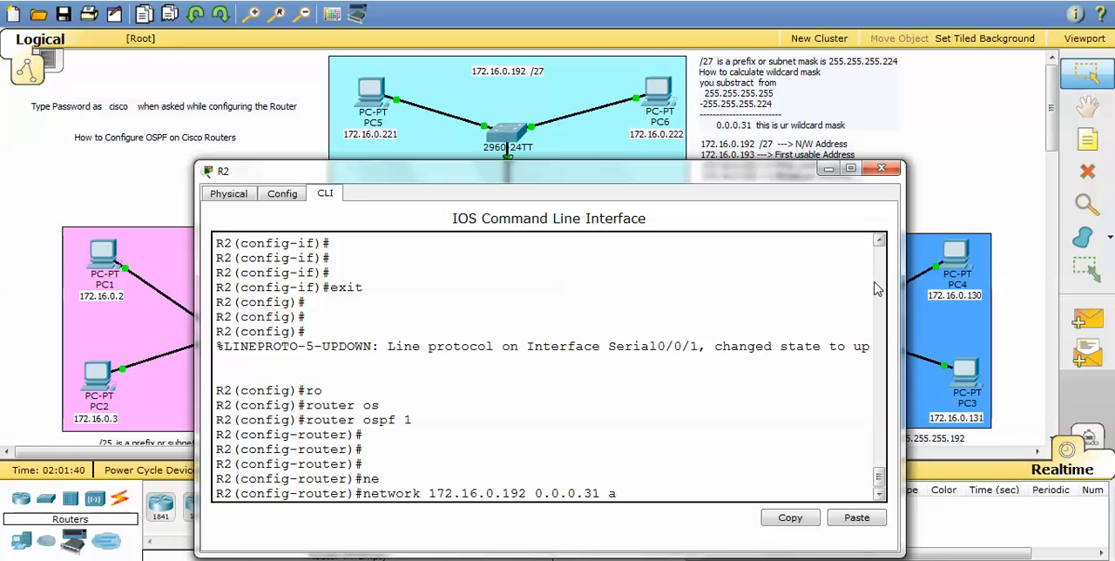
pyautogui.write('rea')
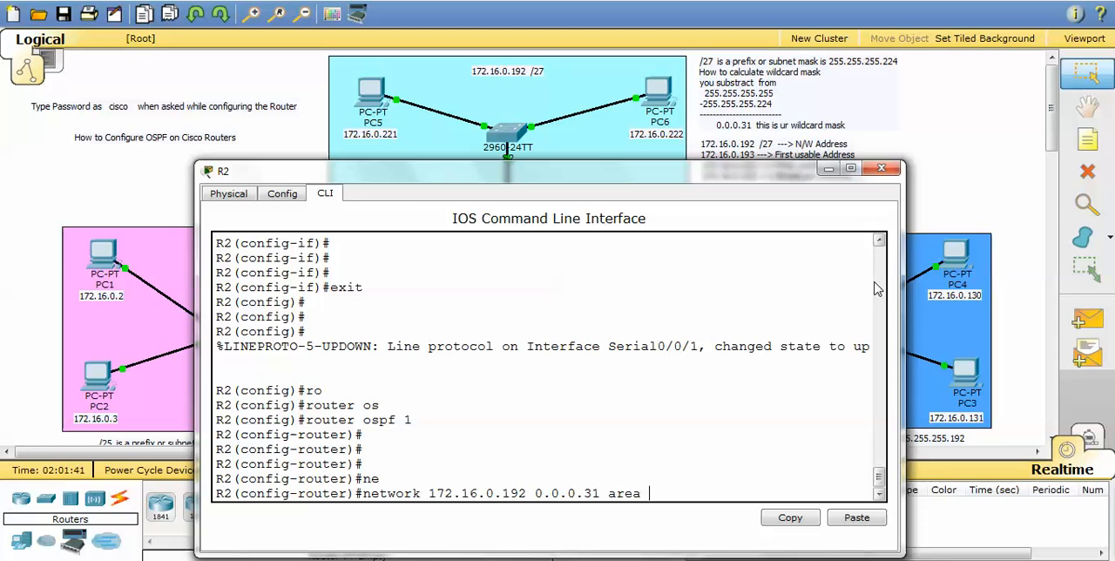
pyautogui.write('0')
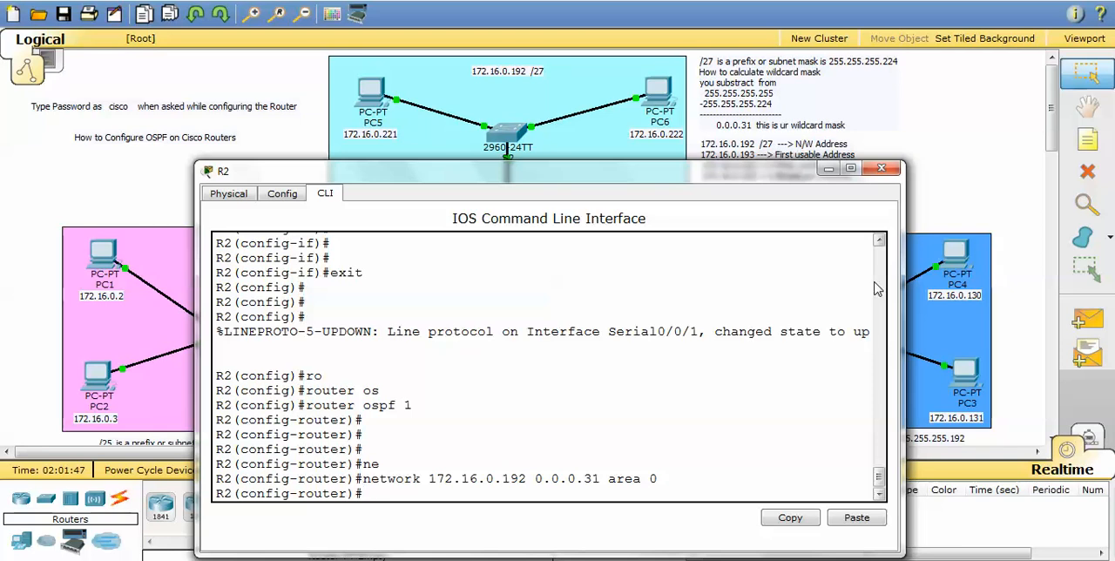
pyautogui.write('network 172.16.0.192 0.0.0.31 area 0')
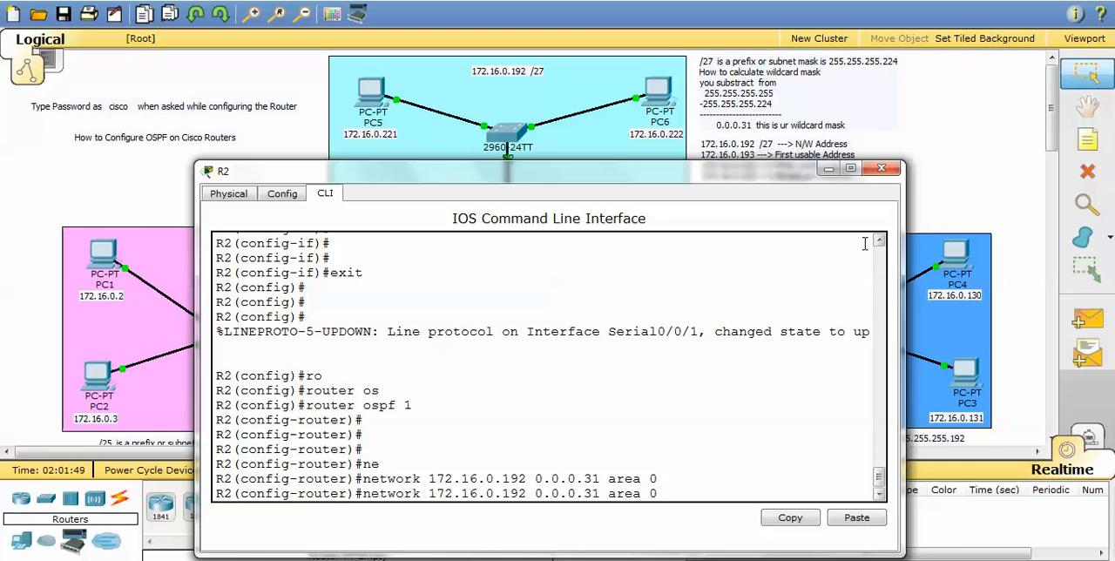
# Minimize R2's window to read the link subnets on the topology
pyautogui.click(881, 167)
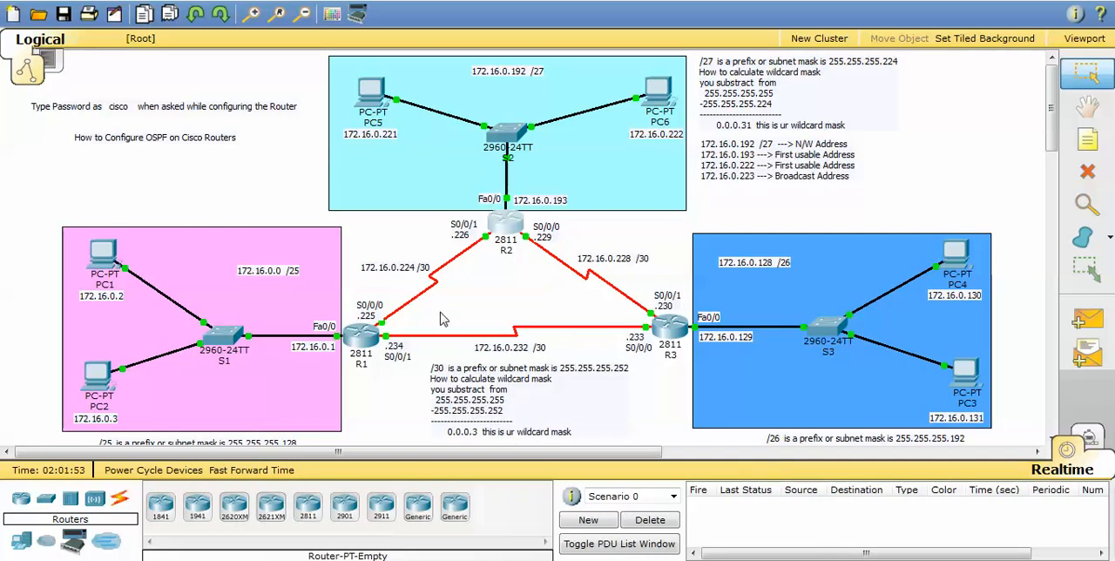
pyautogui.moveTo(427, 257)
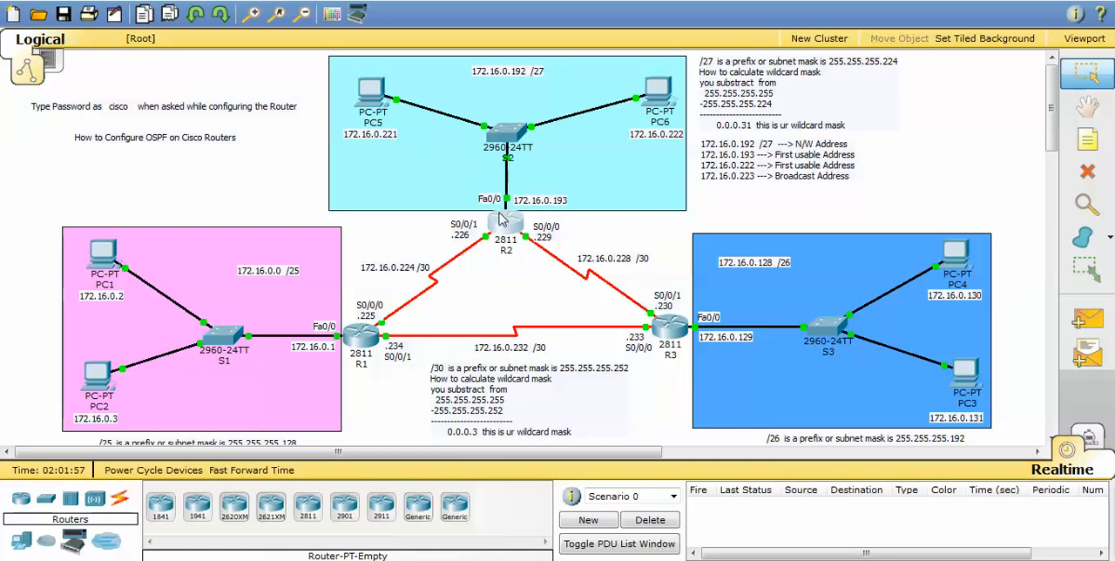
pyautogui.moveTo(410, 281)
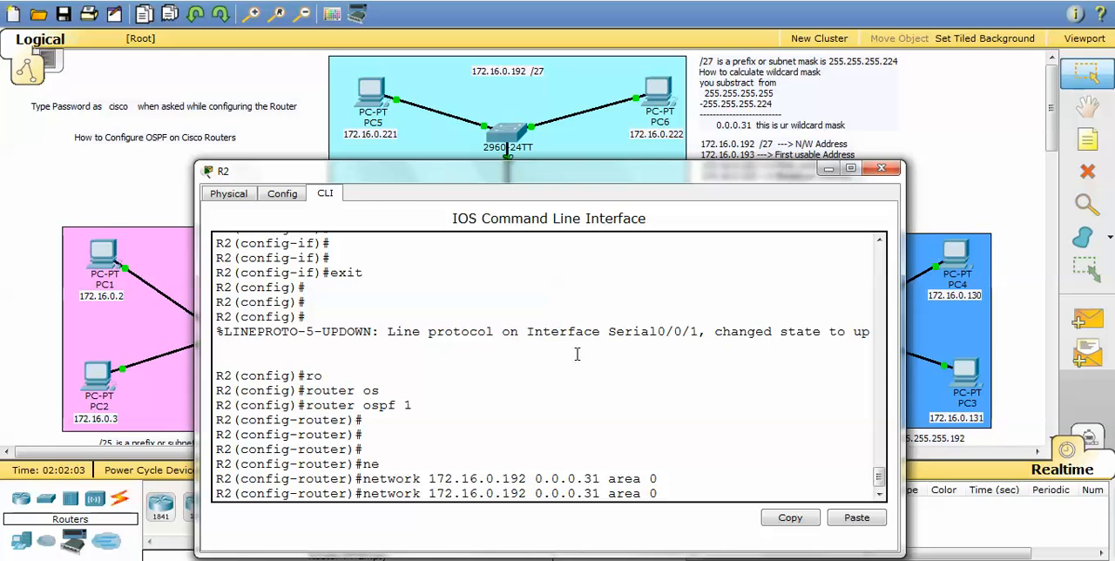
pyautogui.moveTo(735, 489)
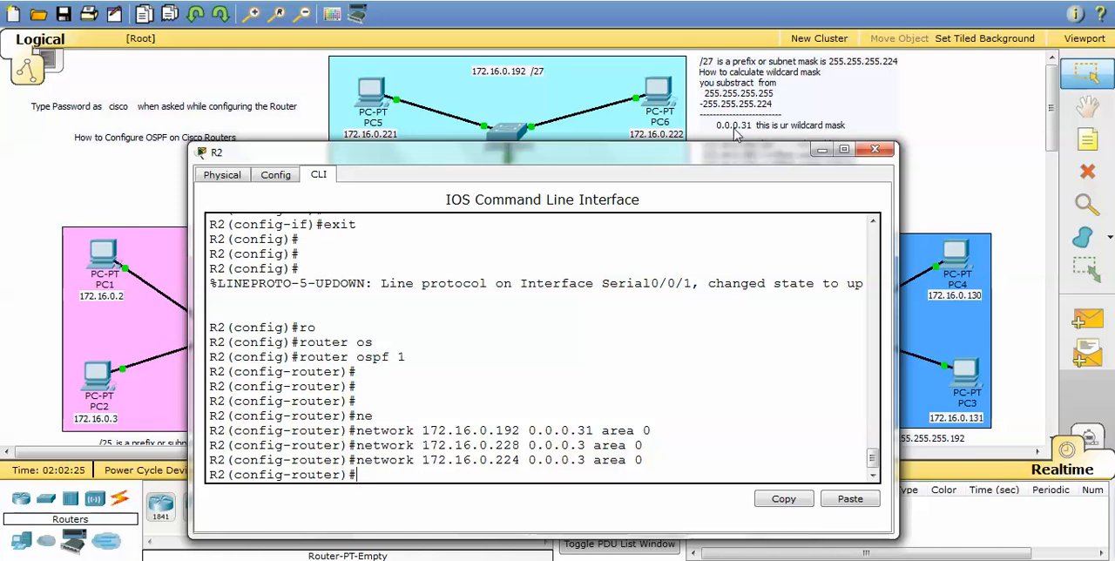
# Set Fa0/0 as a passive OSPF interface on R2 and close its window
pyautogui.write('ex')
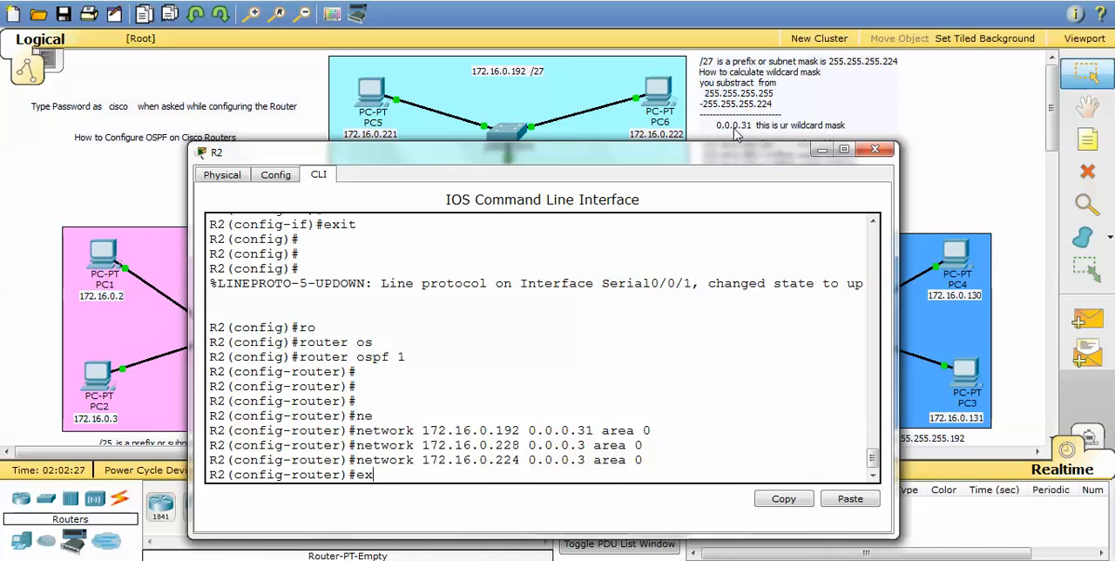
pyautogui.write('passive-interface')
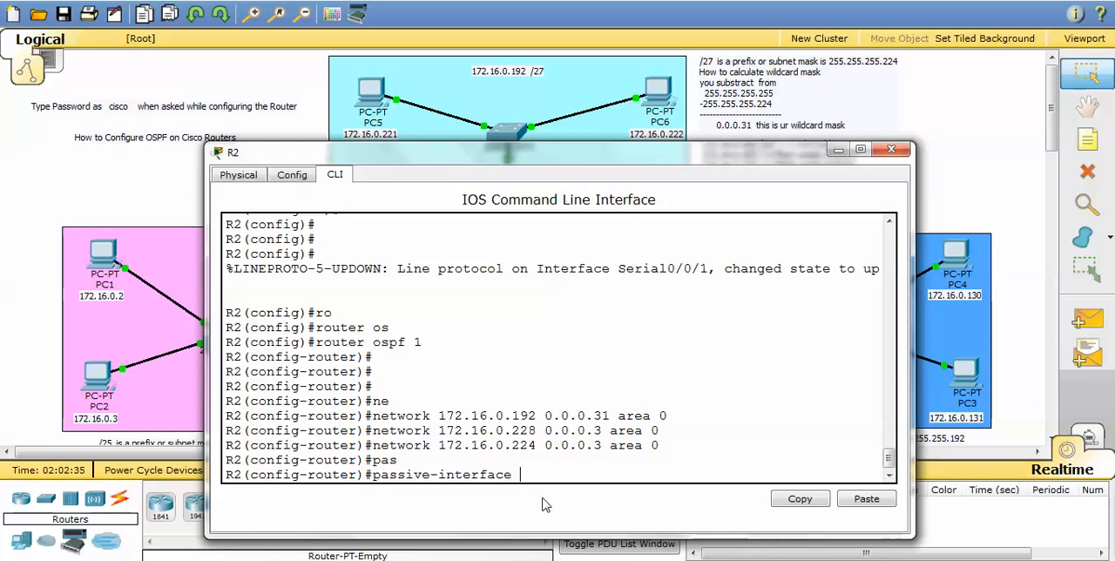
pyautogui.write('fa0/0')
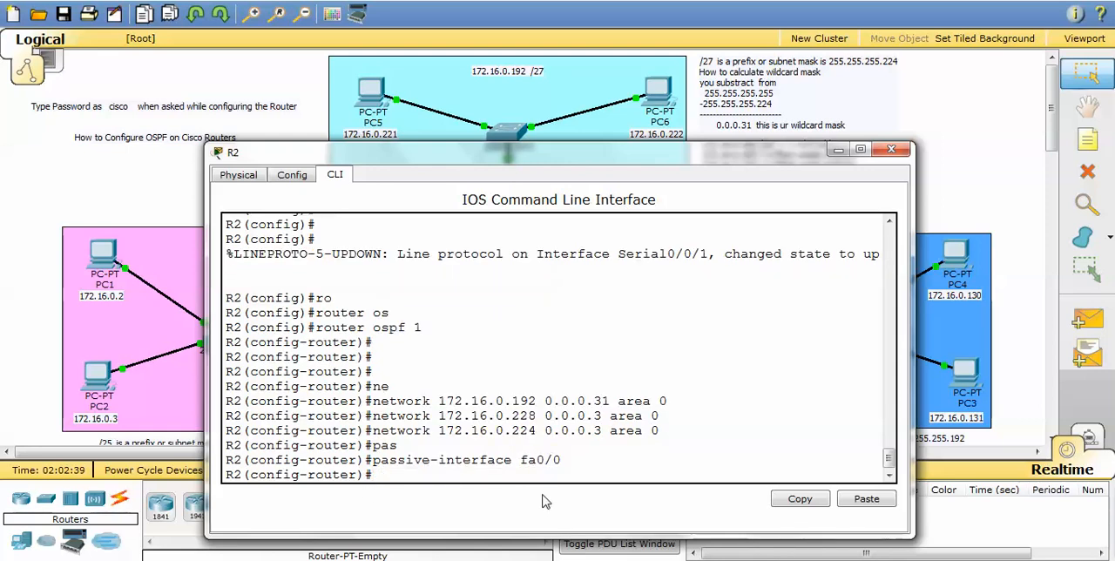
pyautogui.click(892, 148)
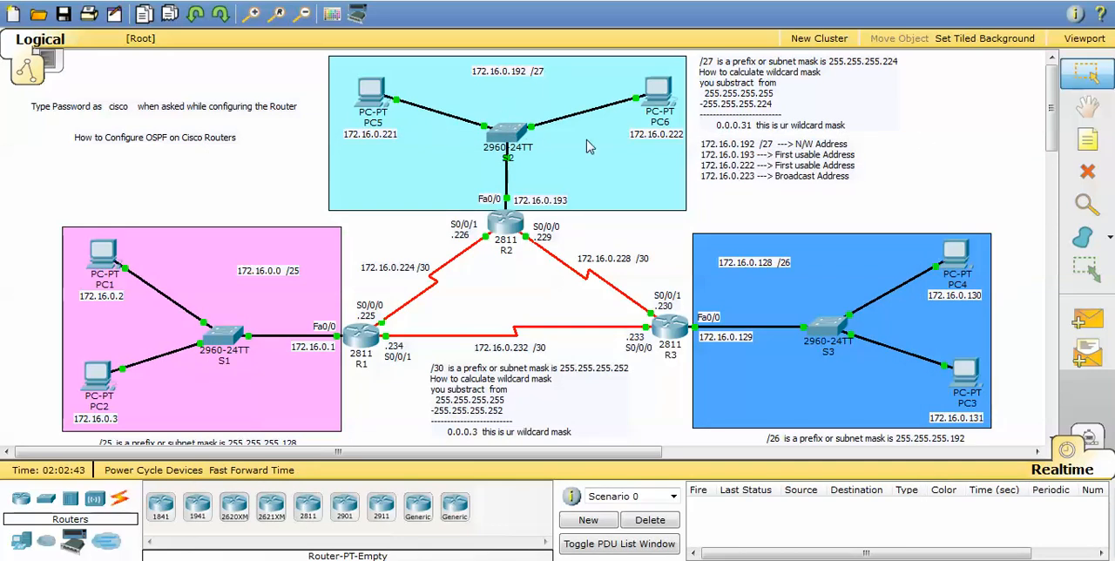
pyautogui.moveTo(588, 71)
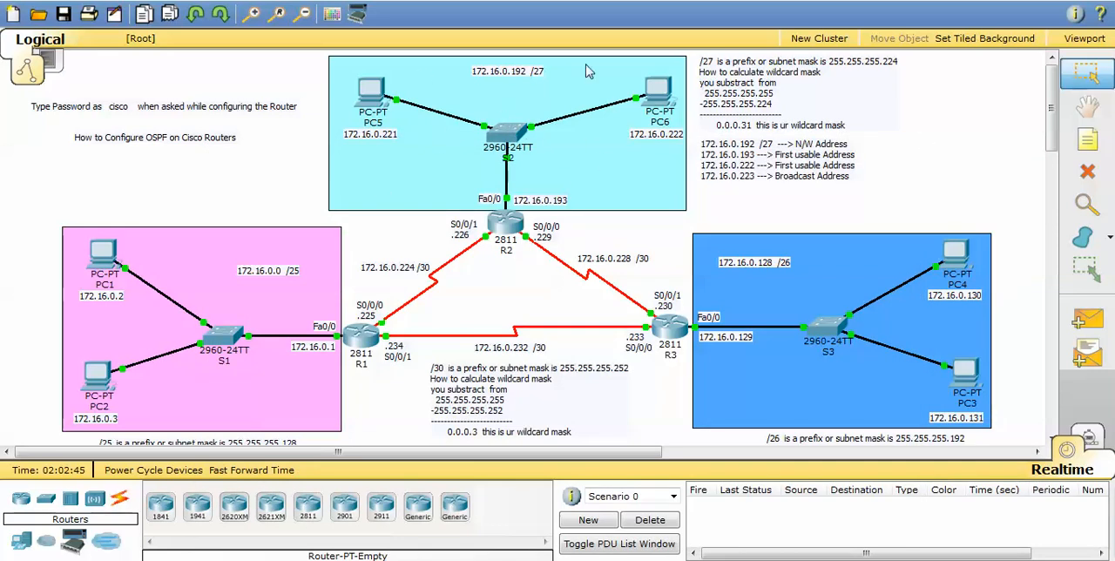
pyautogui.moveTo(581, 146)
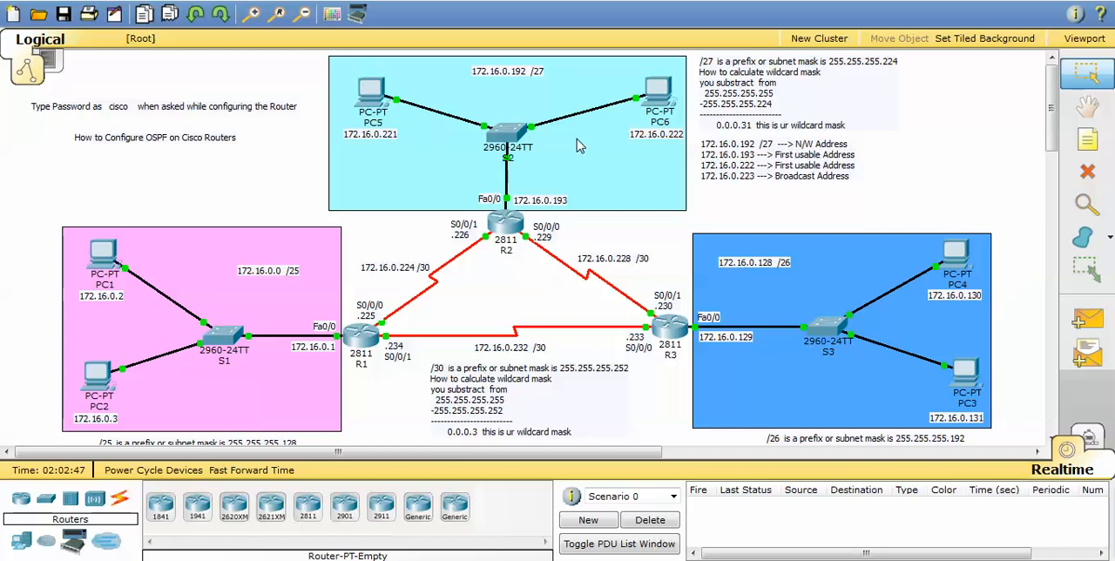
pyautogui.moveTo(416, 350)
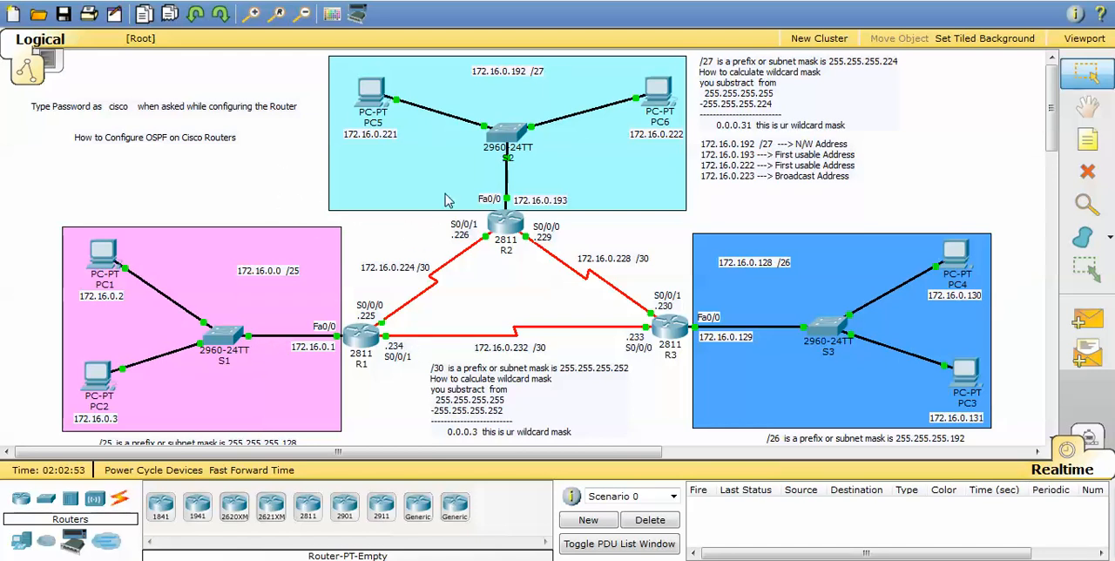
pyautogui.moveTo(497, 183)
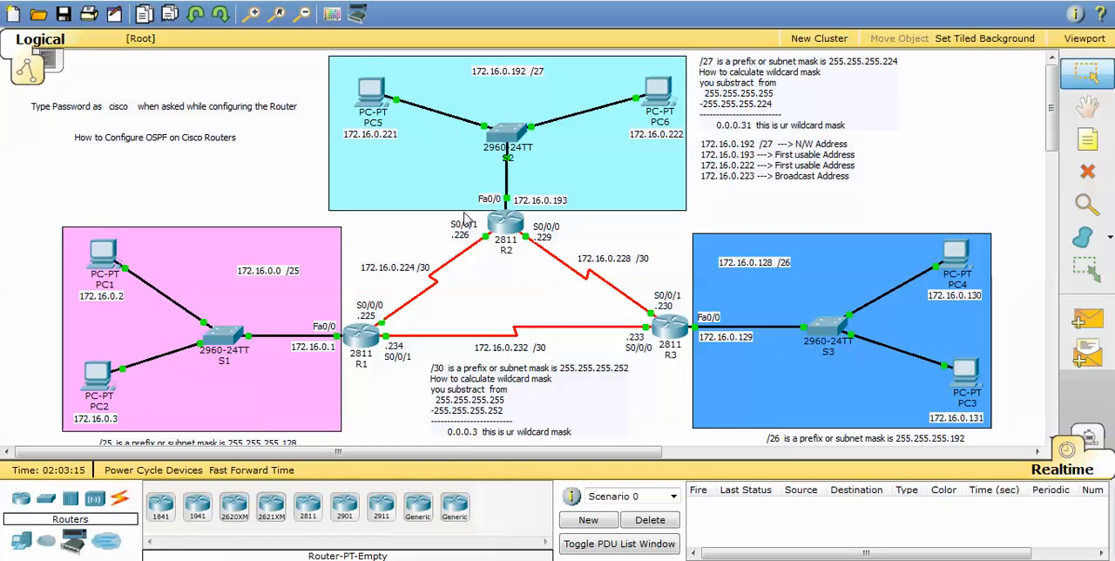
pyautogui.moveTo(440, 172)
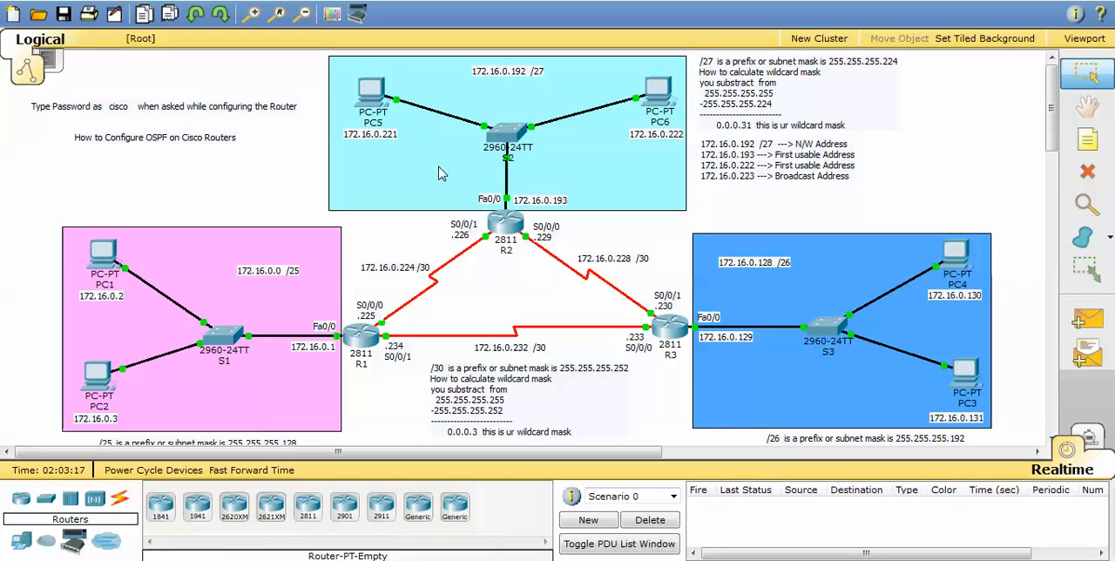
pyautogui.moveTo(549, 148)
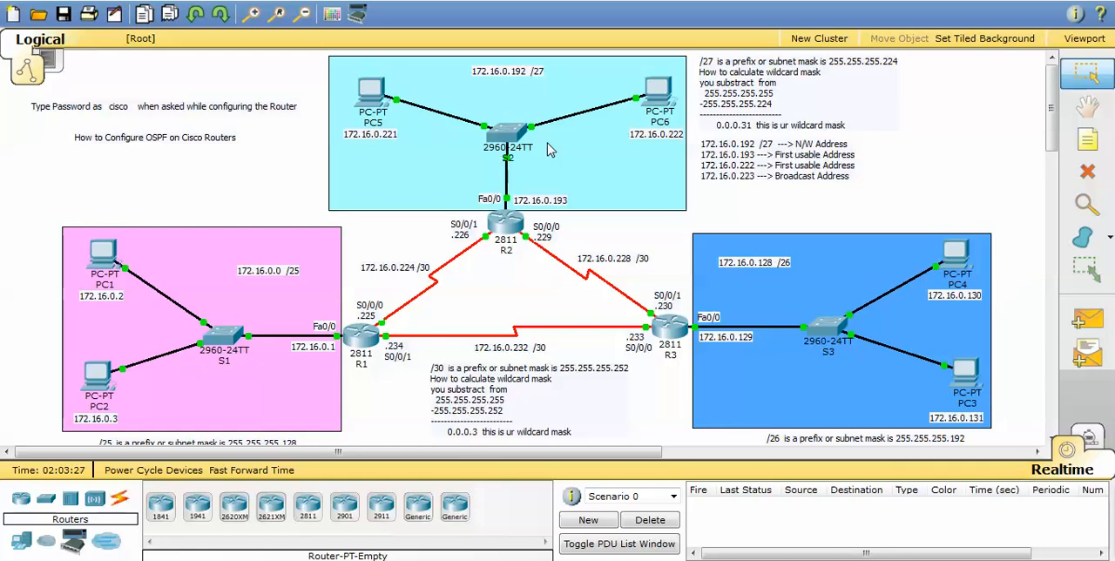
pyautogui.moveTo(527, 178)
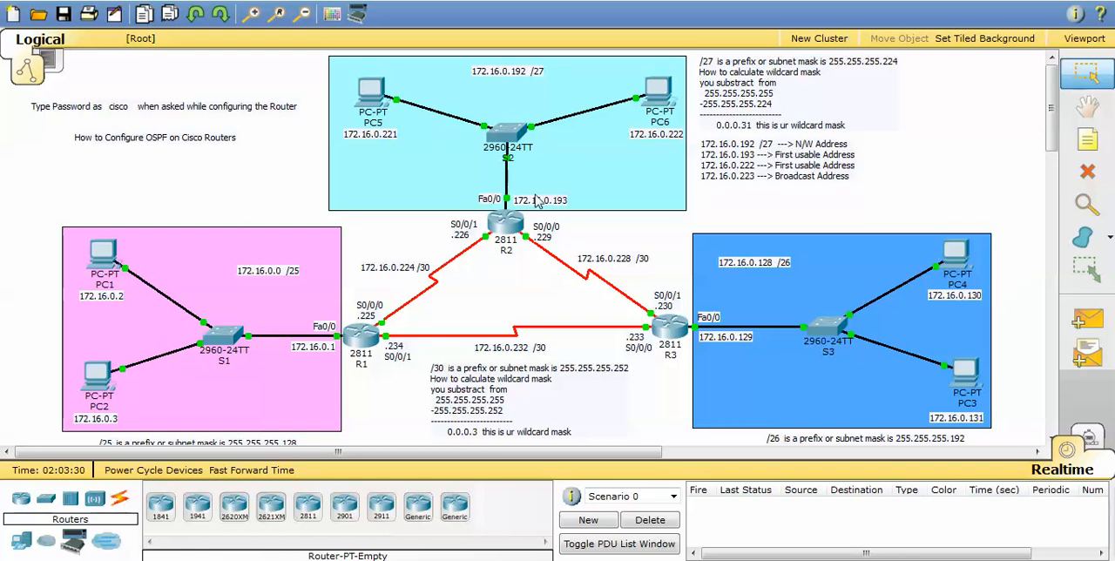
pyautogui.moveTo(609, 209)
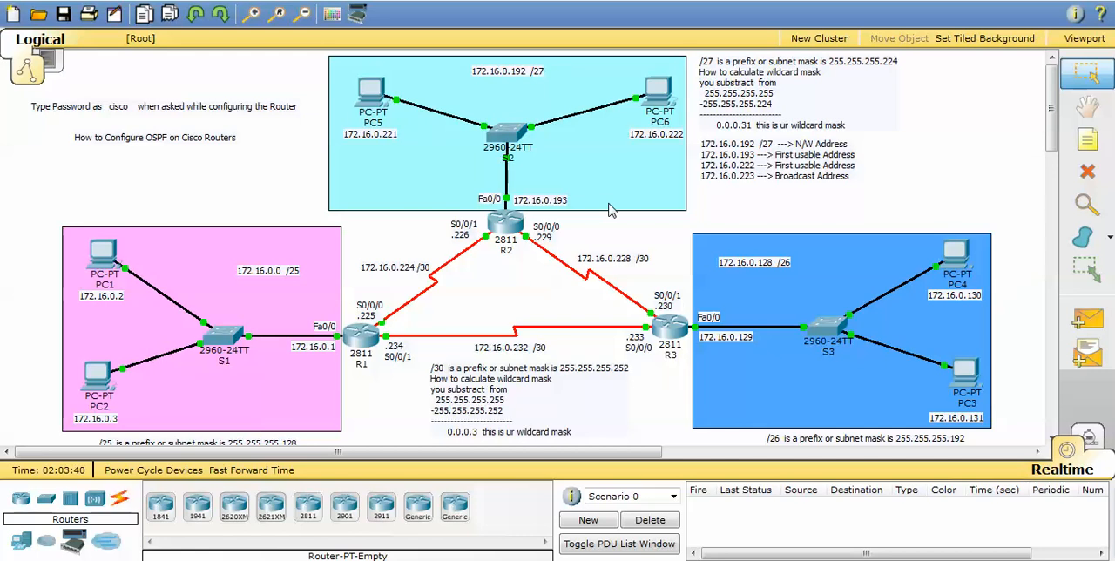
pyautogui.moveTo(519, 106)
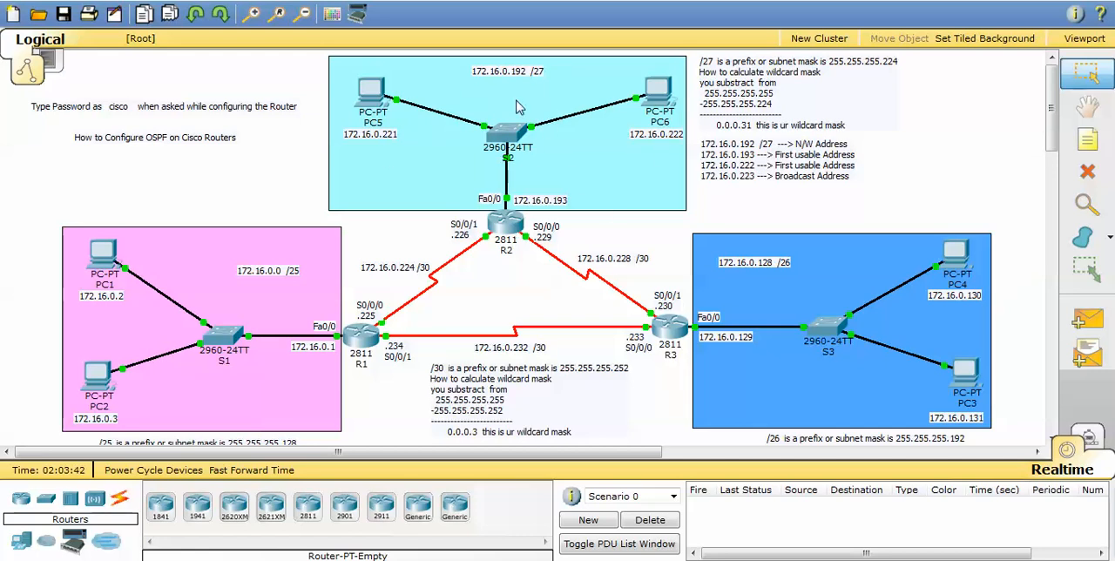
pyautogui.moveTo(283, 199)
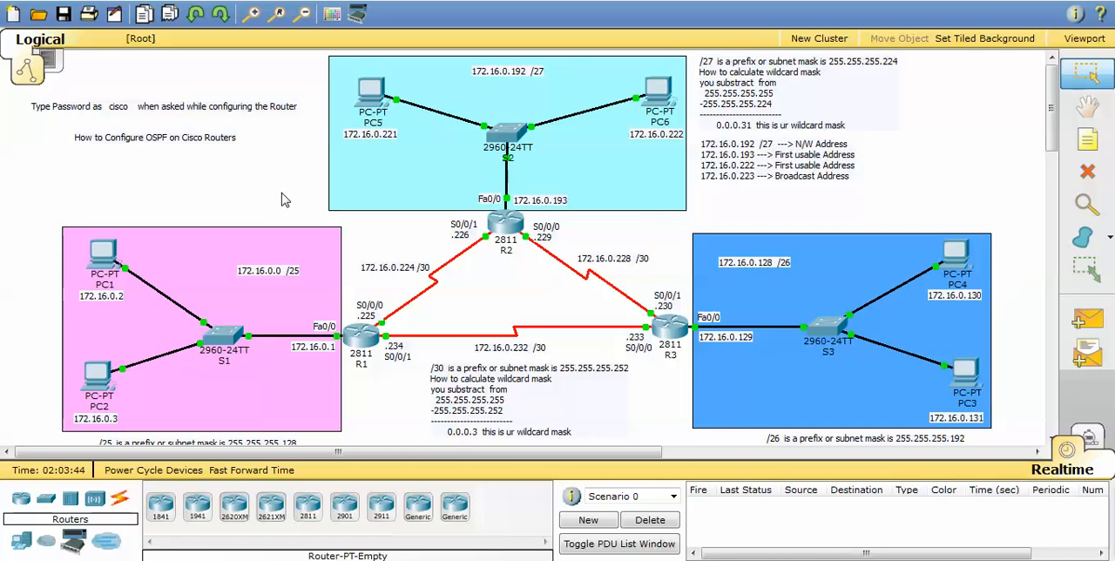
pyautogui.moveTo(265, 192)
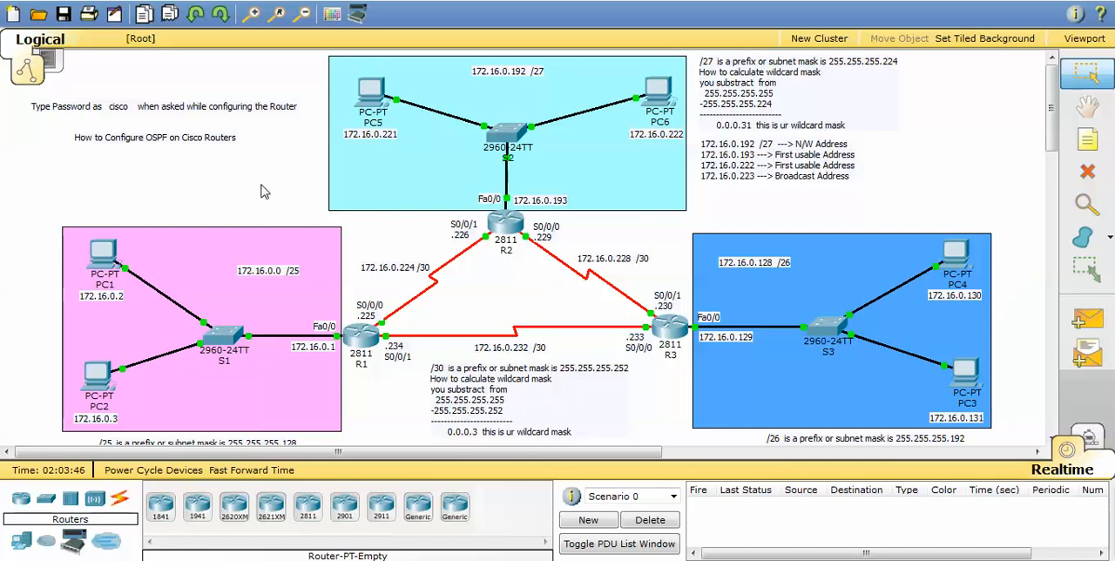
# Select router R2 in the topology to reopen its CLI
pyautogui.click(506, 235)
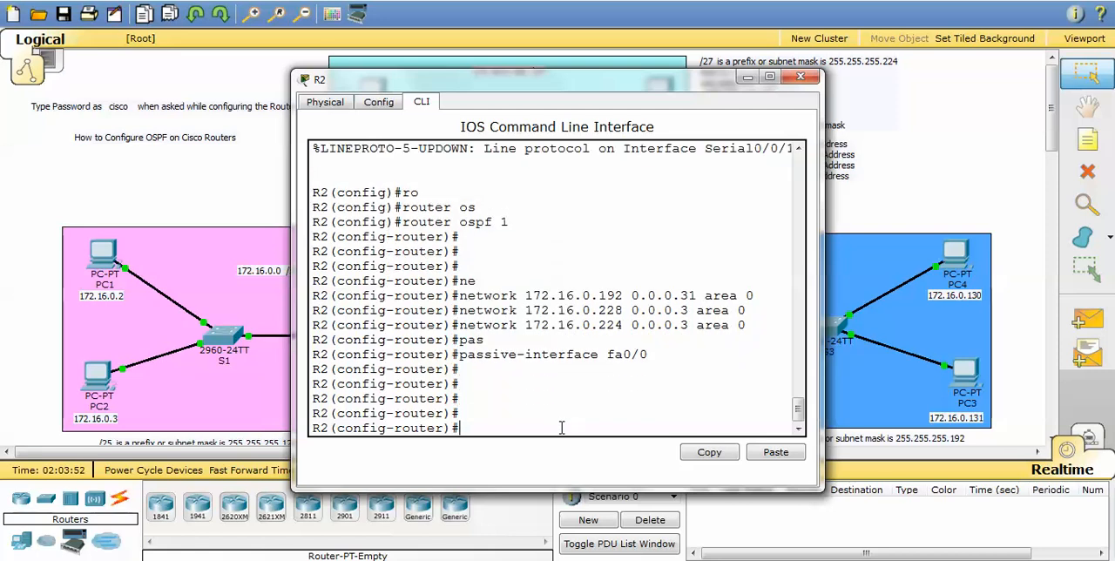
# Run 'do sh ip ospf int fa0/0' to confirm no hellos, then close R2's window
pyautogui.write('do')
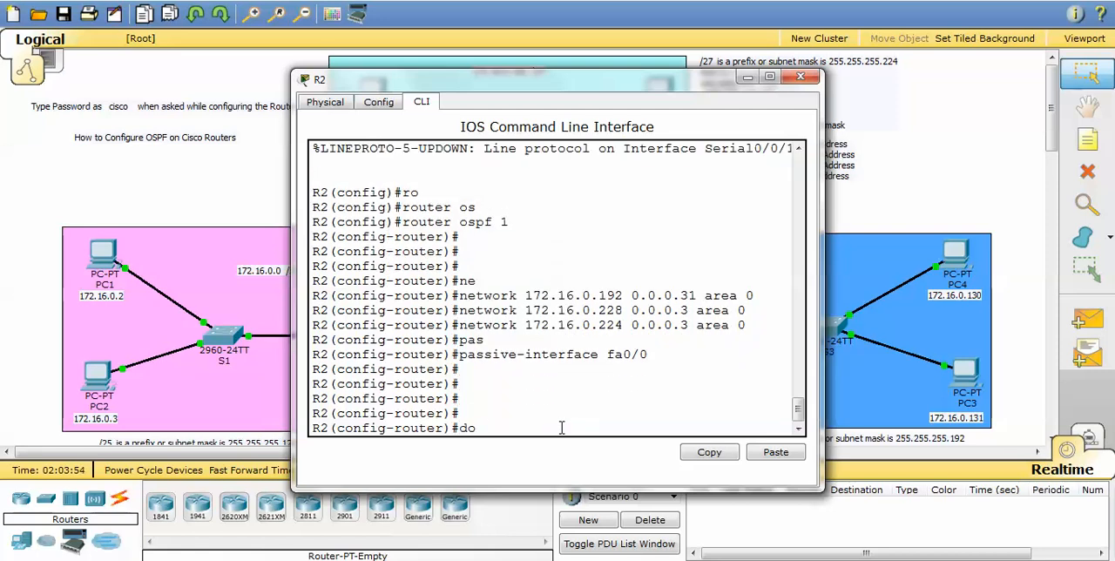
pyautogui.write('sh ip')
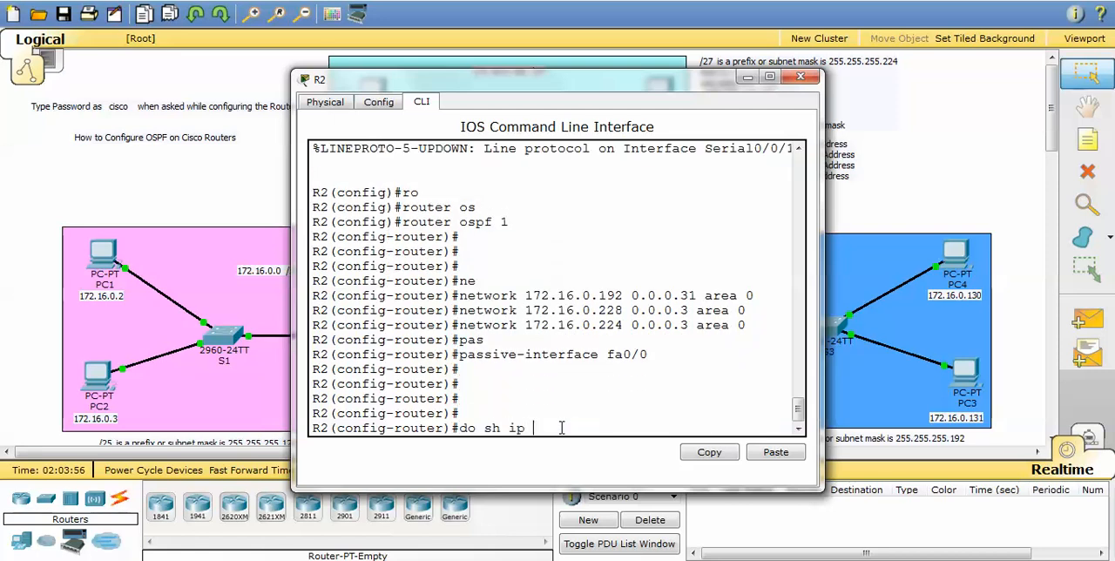
pyautogui.write('ospf int')
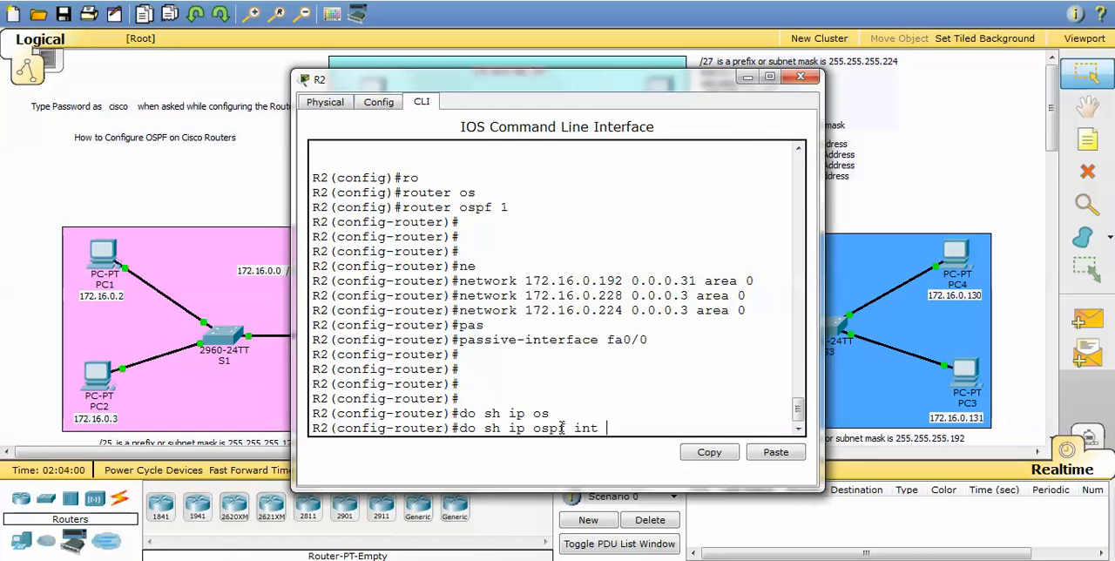
pyautogui.write('fa0/')
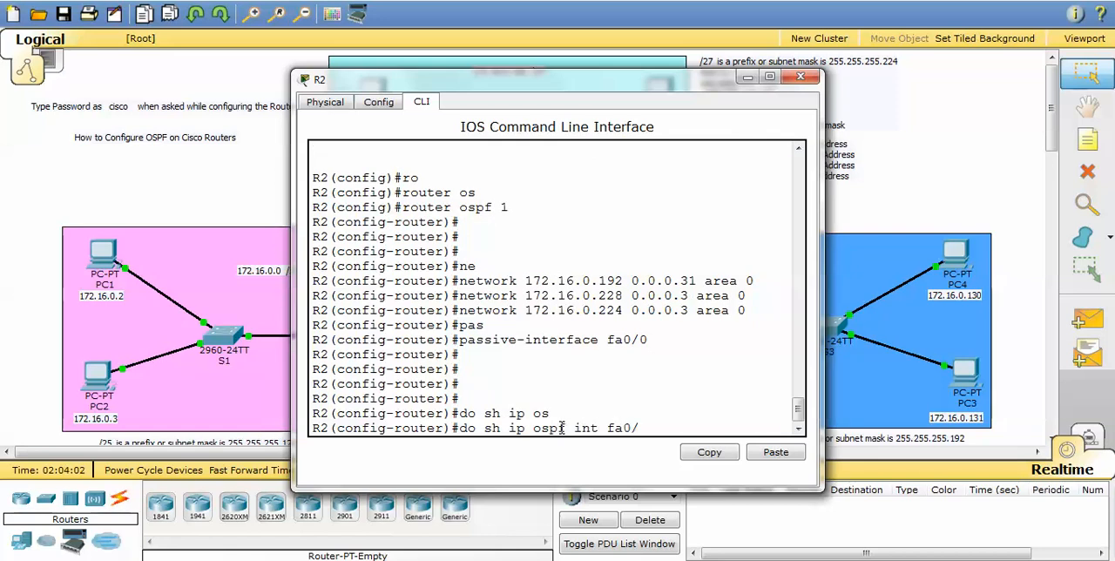
pyautogui.press('enter')
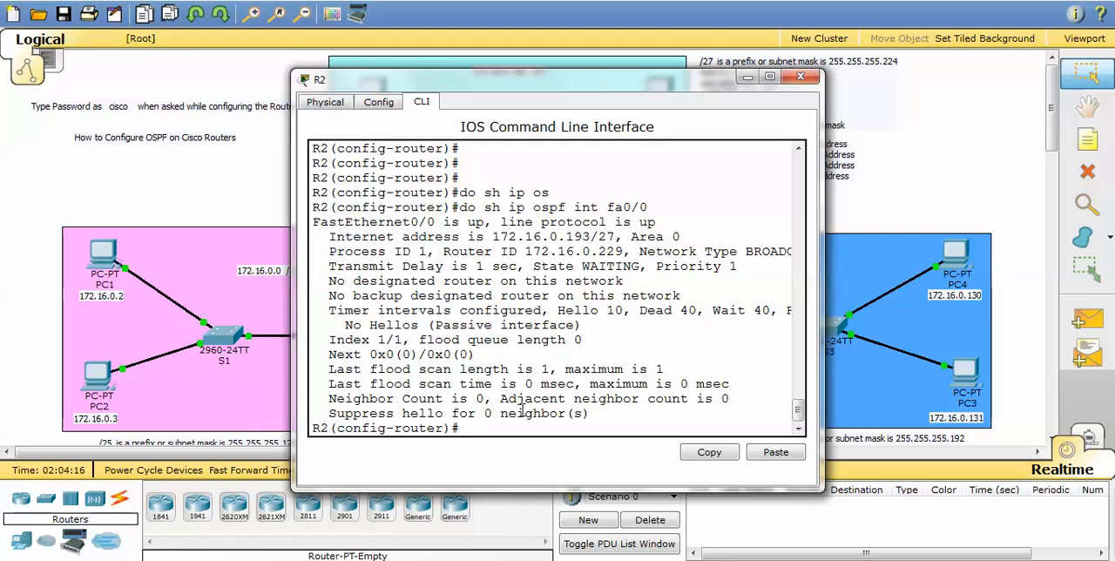
pyautogui.click(799, 76)
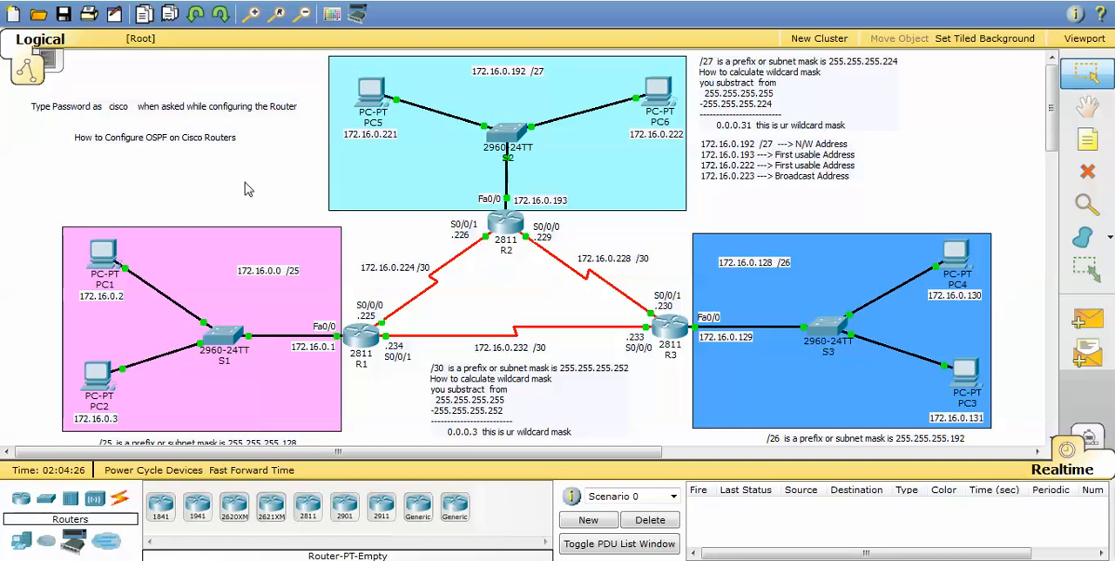
pyautogui.moveTo(497, 254)
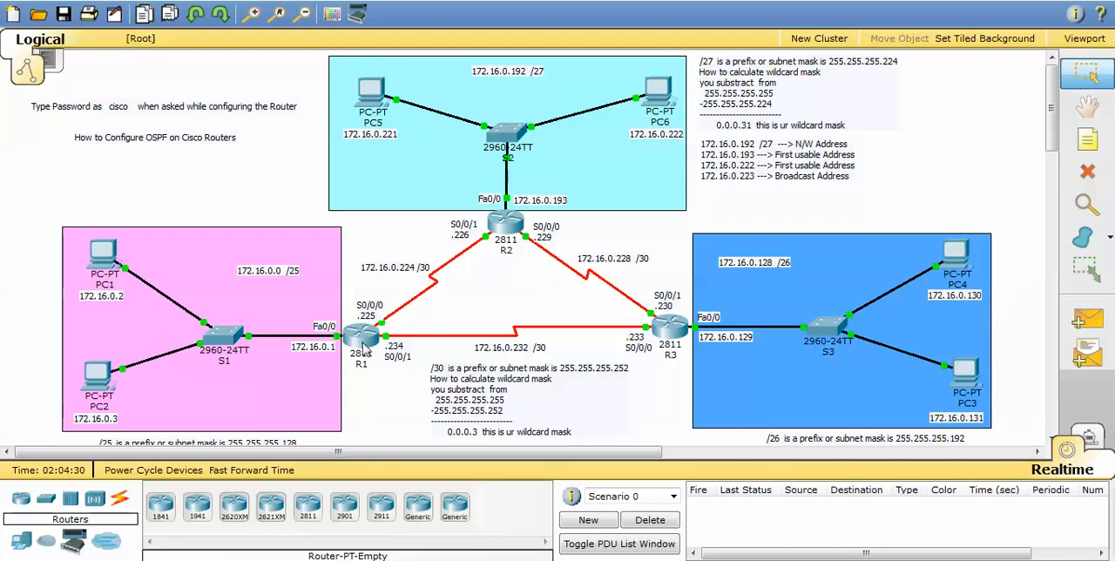
# Select router R1 in the topology to open its configuration window
pyautogui.click(360, 335)
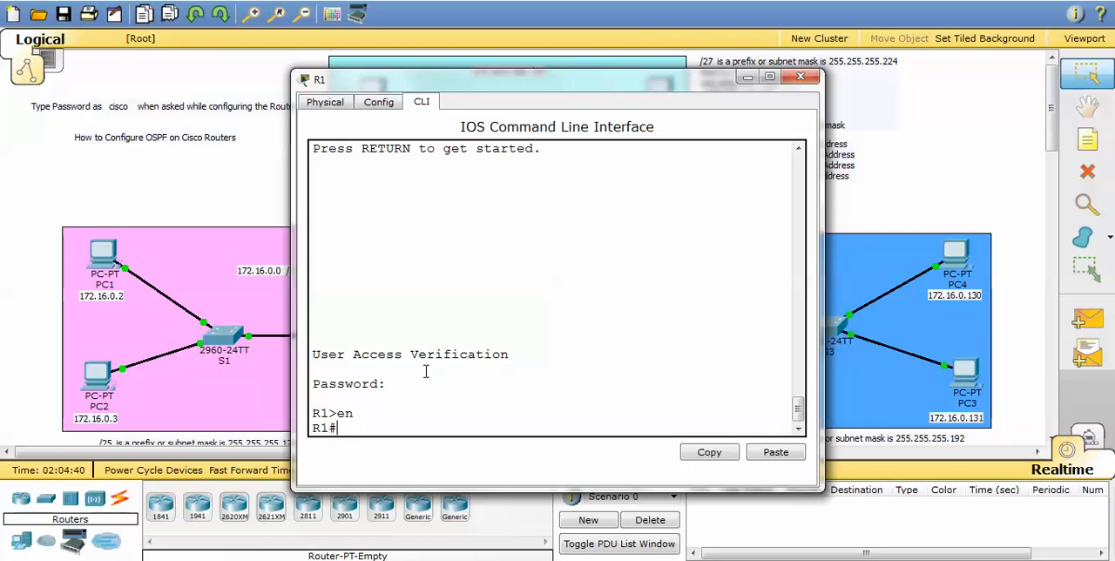
# Configure OSPF 1 on R1 for 172.16.0.0/0.0.0.127, .224 and .232 networks, then close
pyautogui.write('con')
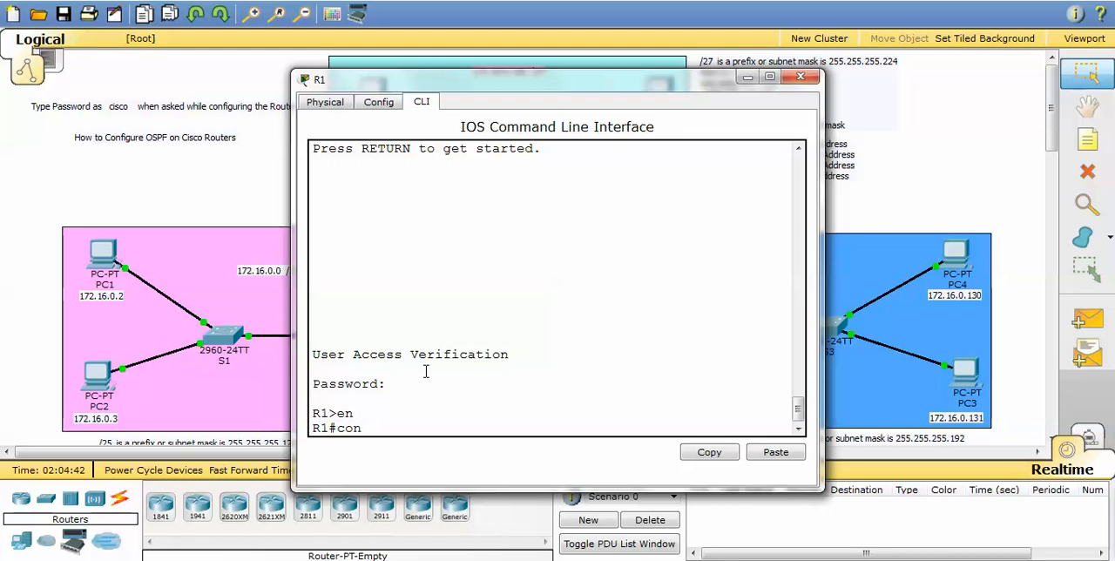
pyautogui.write('conf t')
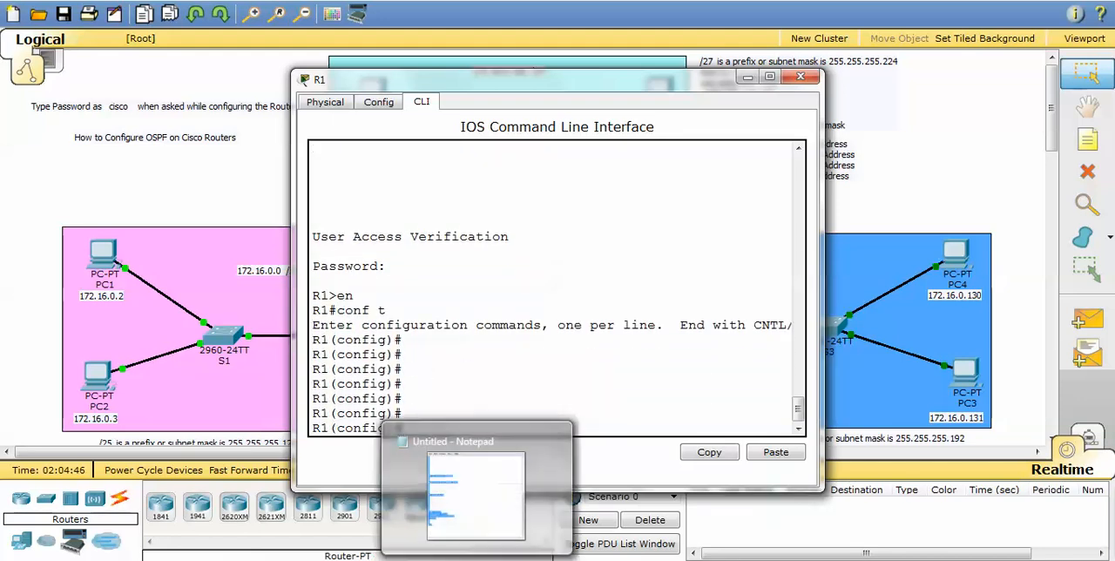
pyautogui.click(453, 441)
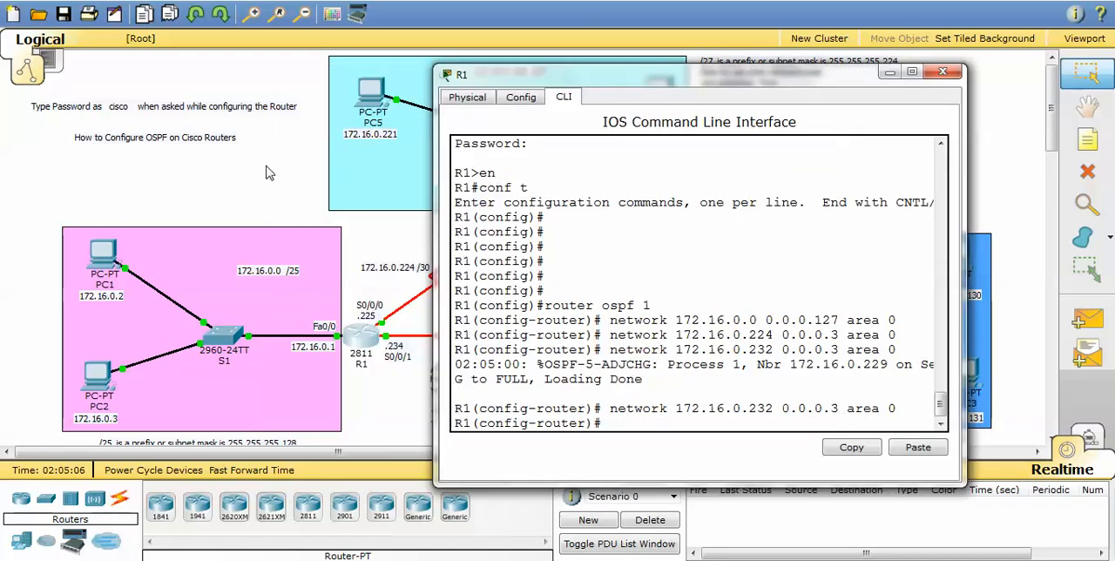
pyautogui.click(942, 72)
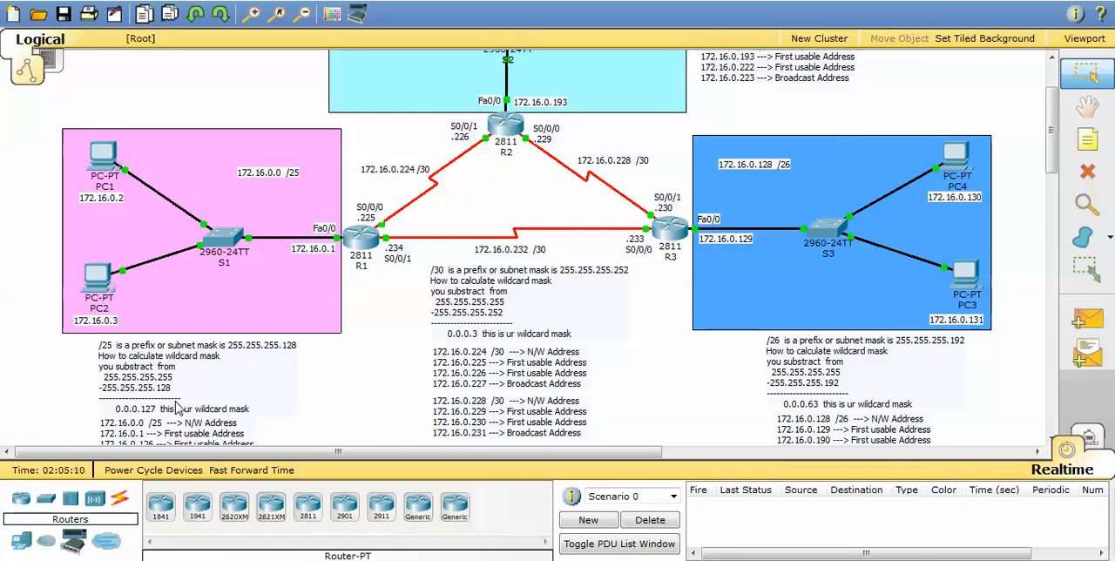
pyautogui.click(119, 498)
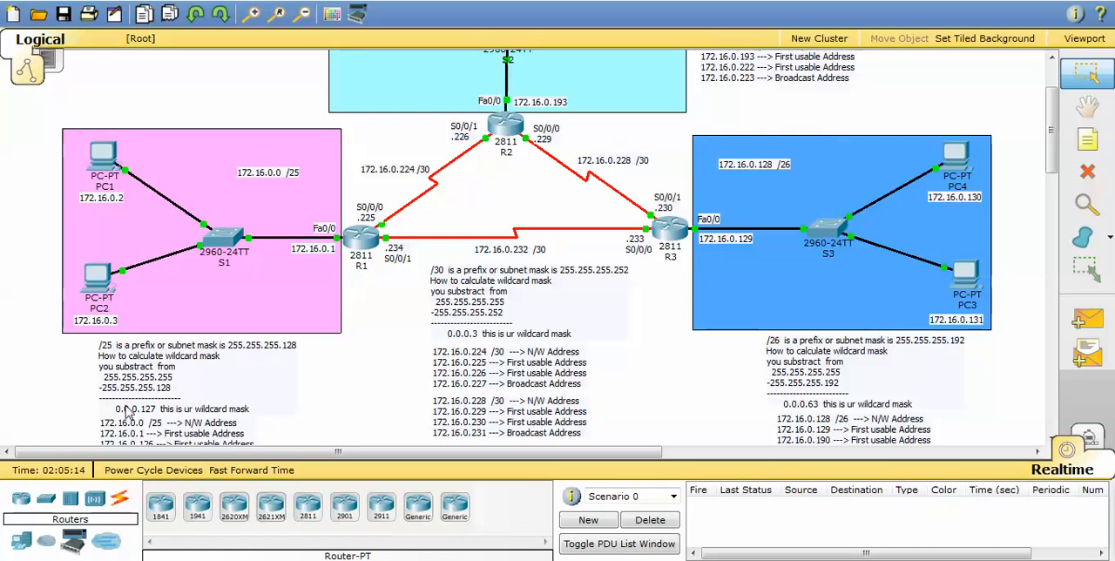
pyautogui.moveTo(464, 317)
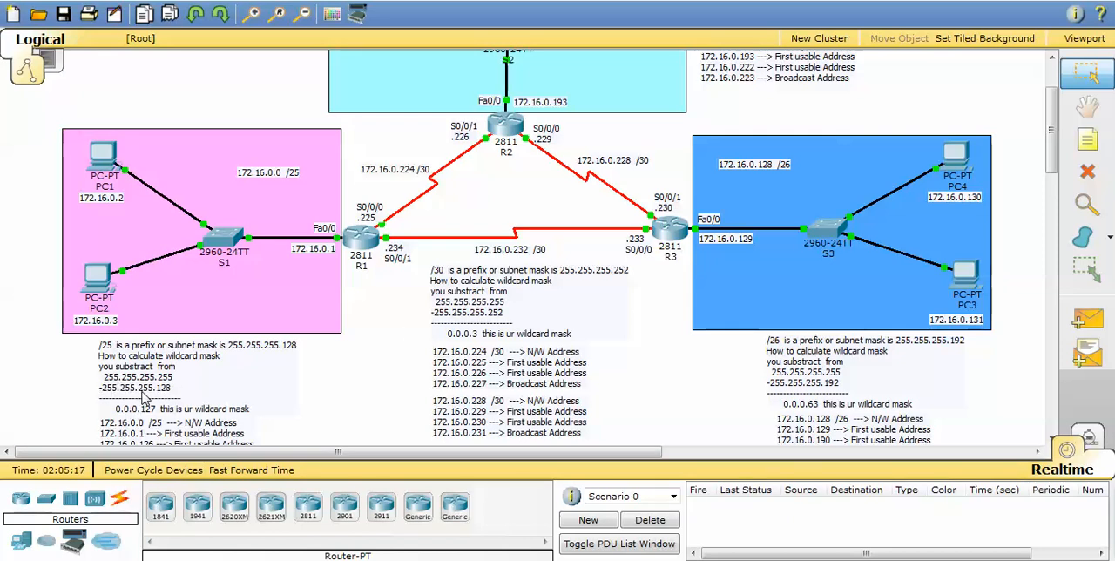
pyautogui.moveTo(836, 390)
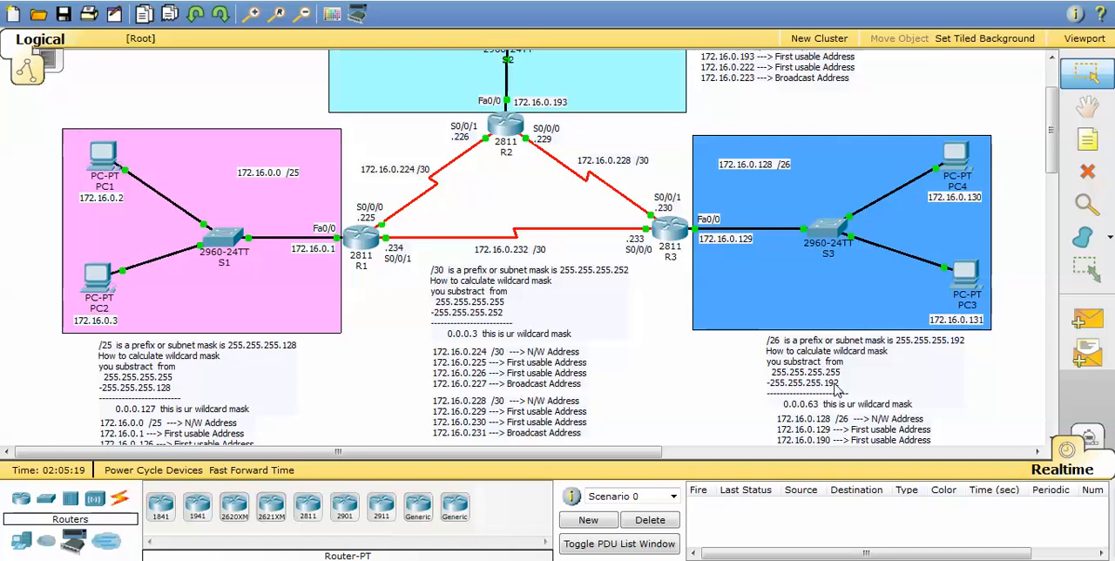
pyautogui.moveTo(579, 372)
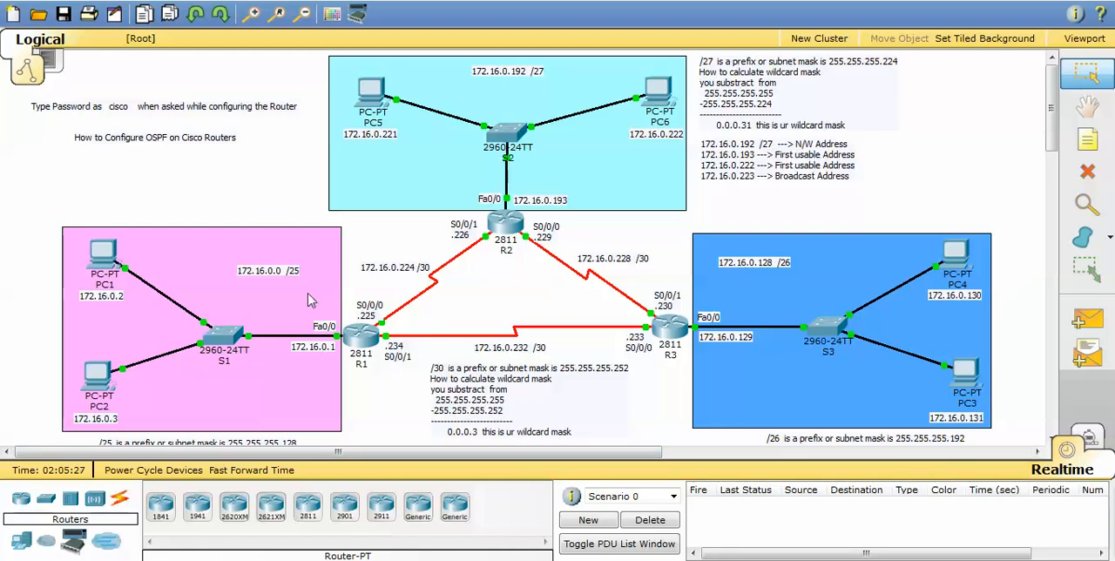
pyautogui.moveTo(299, 296)
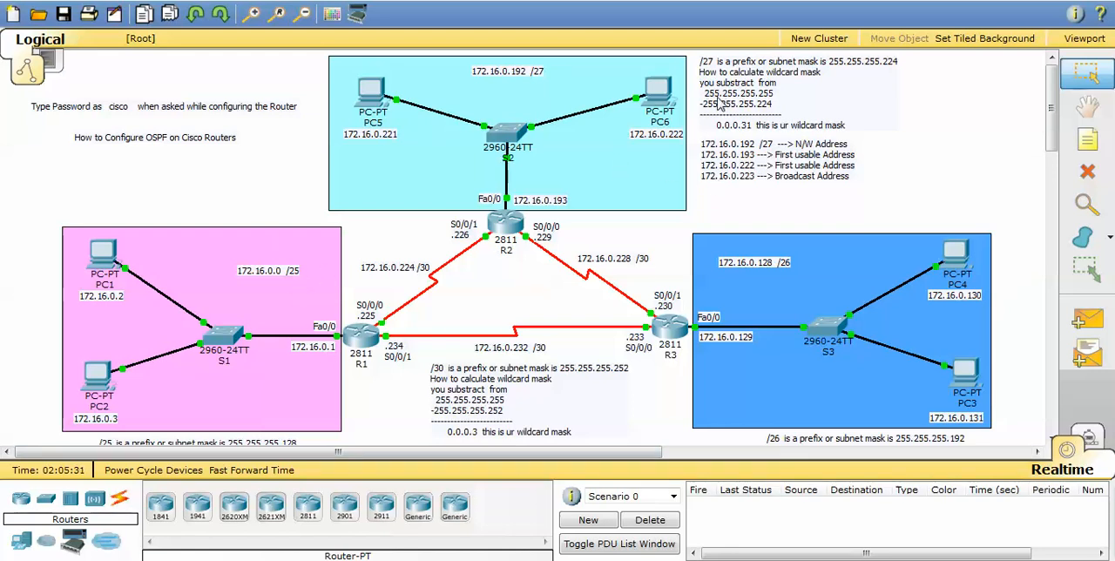
pyautogui.moveTo(710, 104)
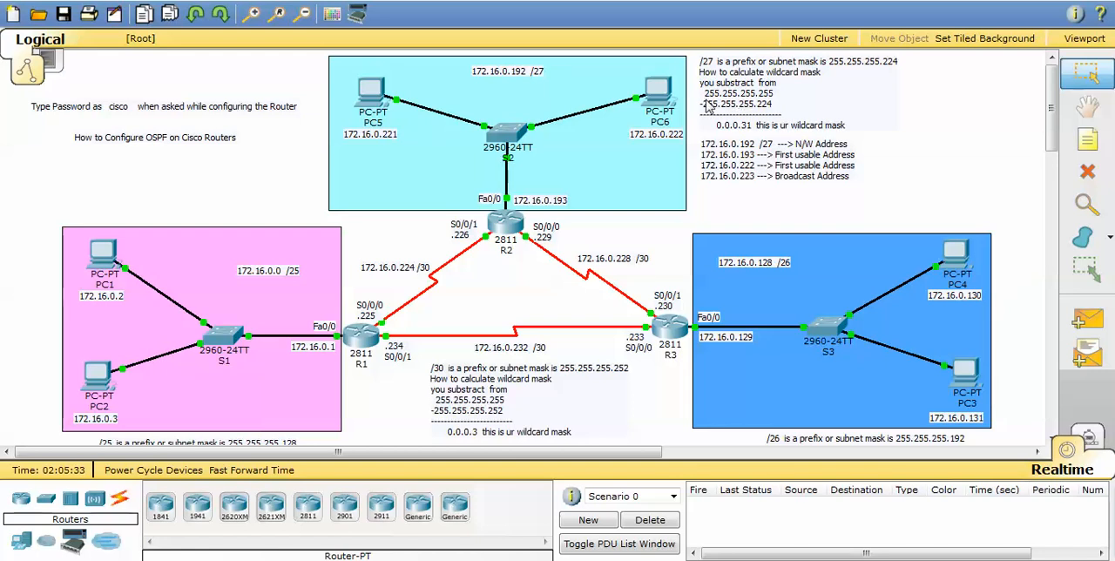
pyautogui.scroll(-3)
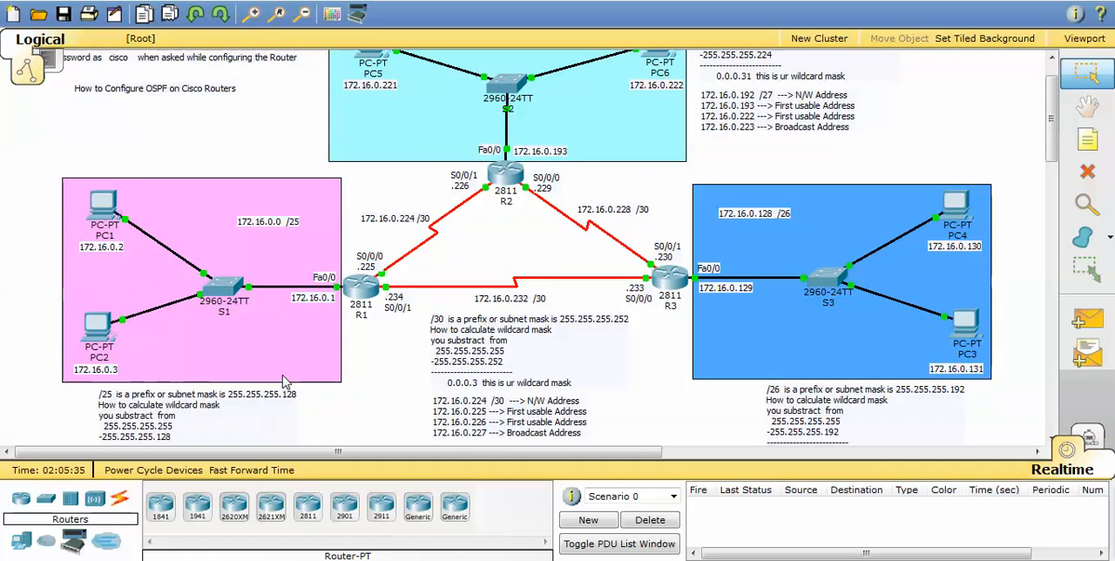
pyautogui.moveTo(277, 325)
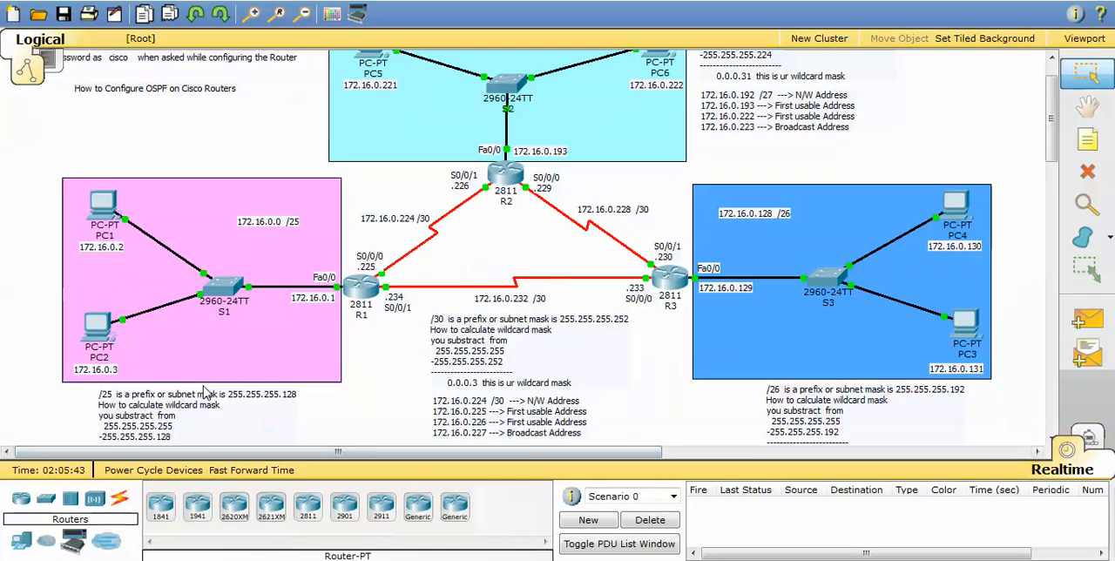
pyautogui.scroll(-3)
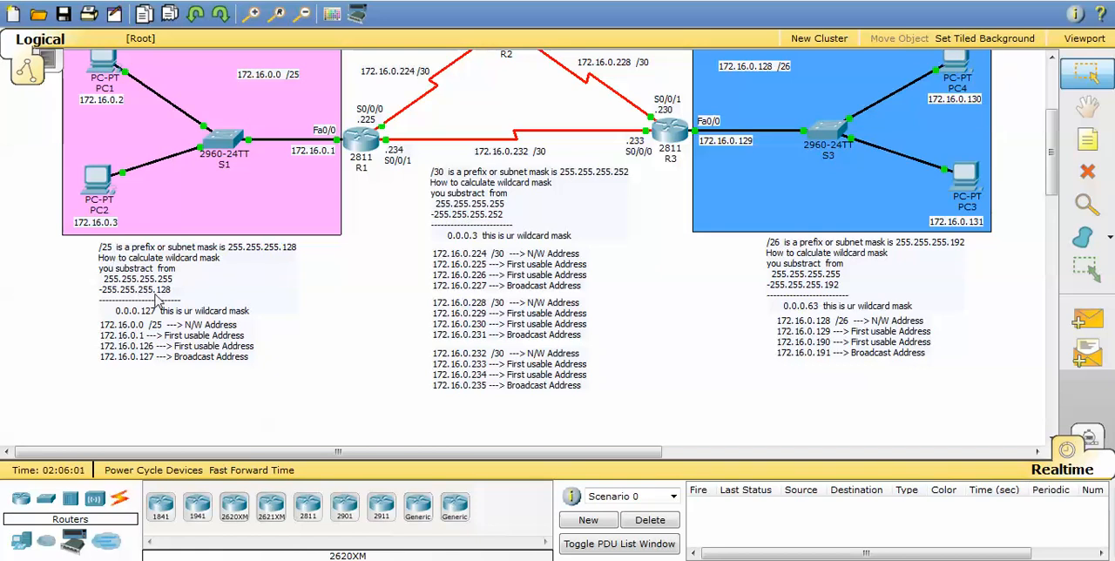
pyautogui.moveTo(174, 303)
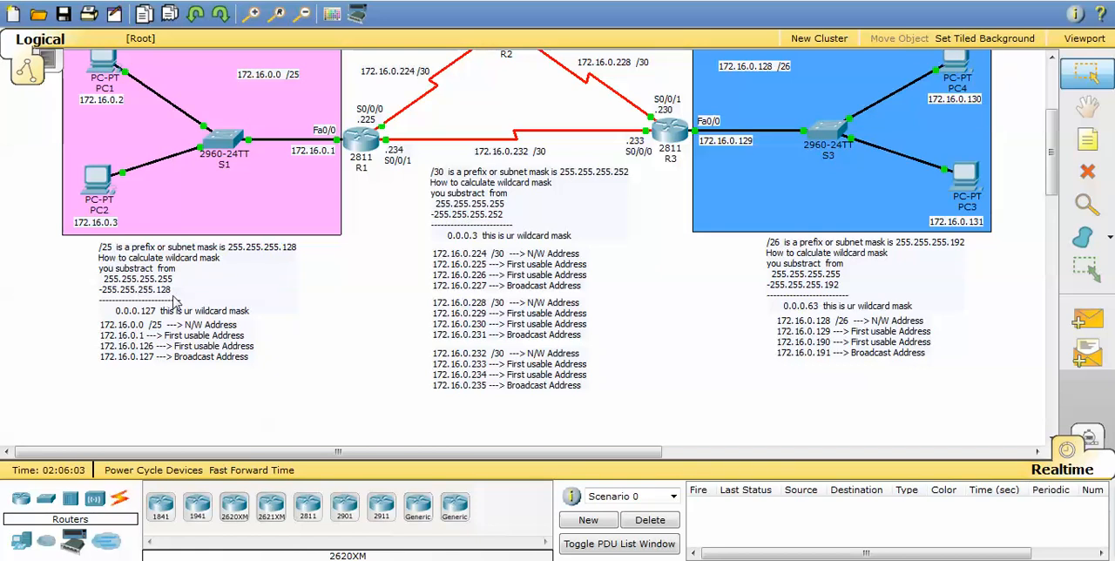
pyautogui.moveTo(634, 325)
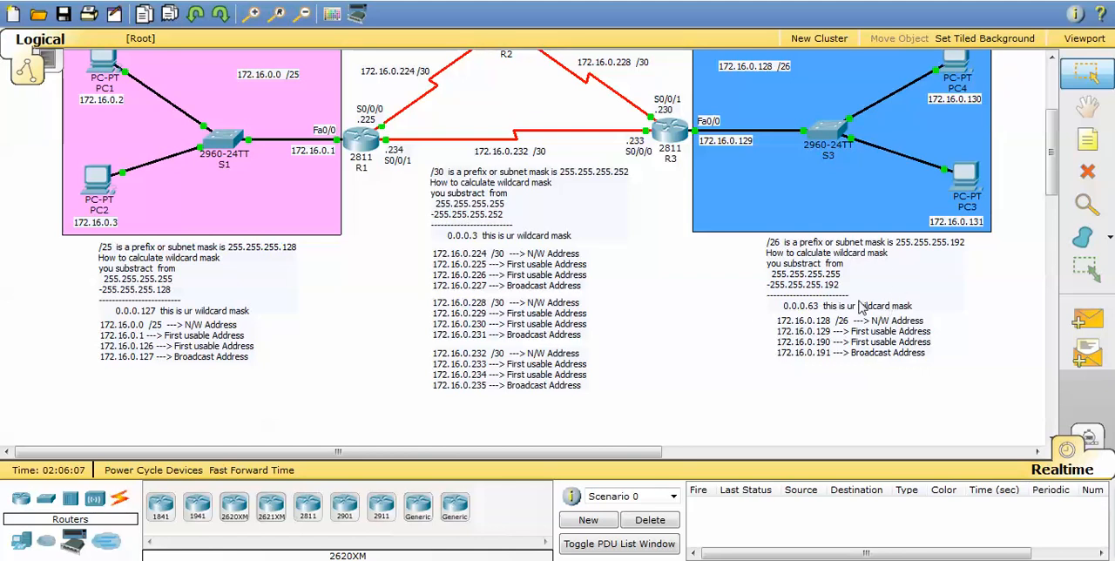
pyautogui.moveTo(858, 293)
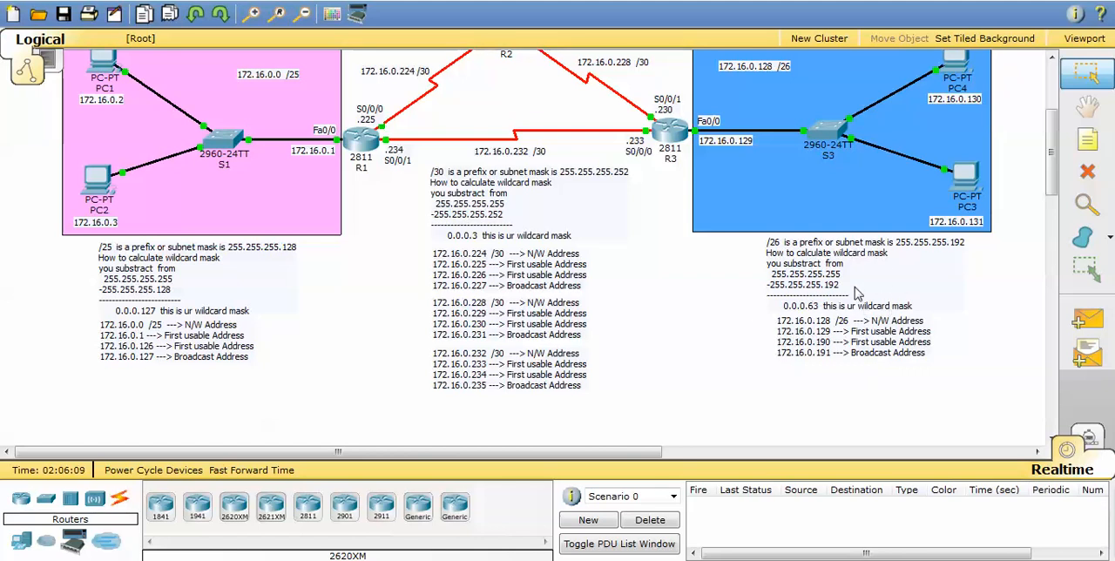
pyautogui.moveTo(1012, 201)
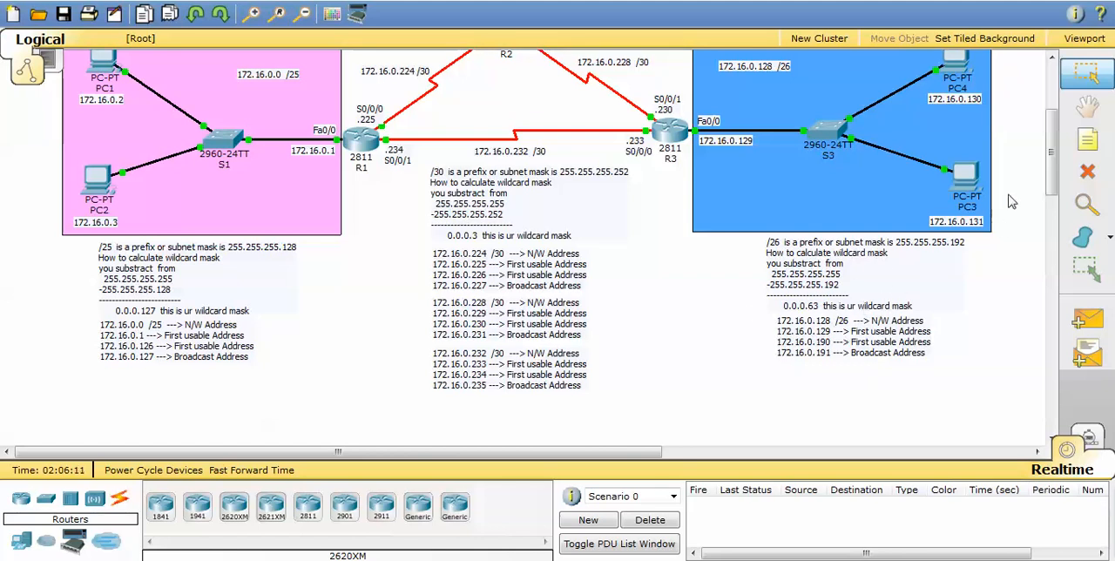
pyautogui.scroll(-3)
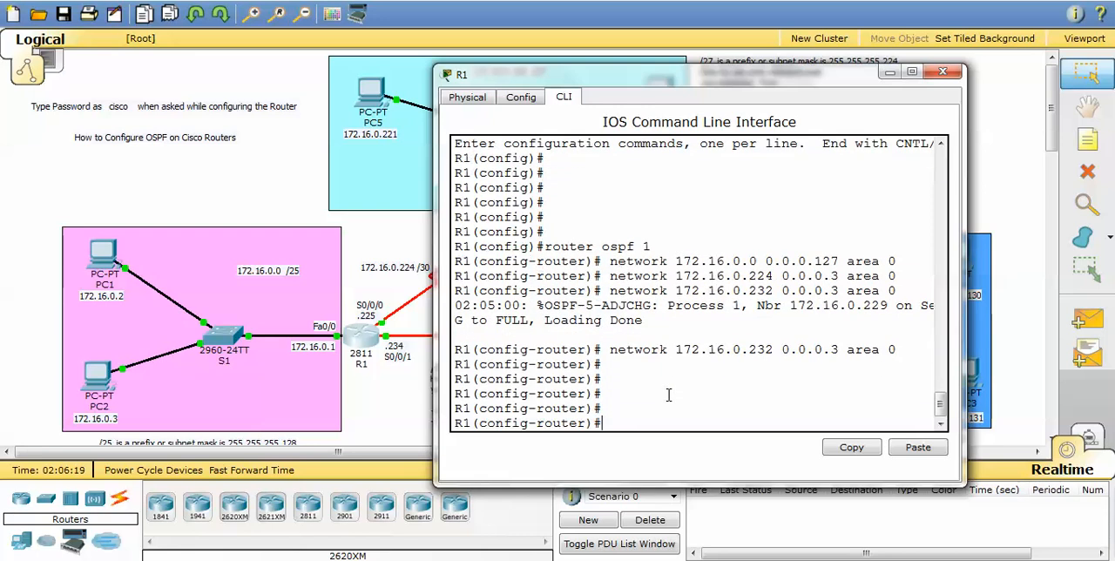
# Exit R1's OSPF configuration, close R1's console, and put away the R3 notes
pyautogui.write('exit')
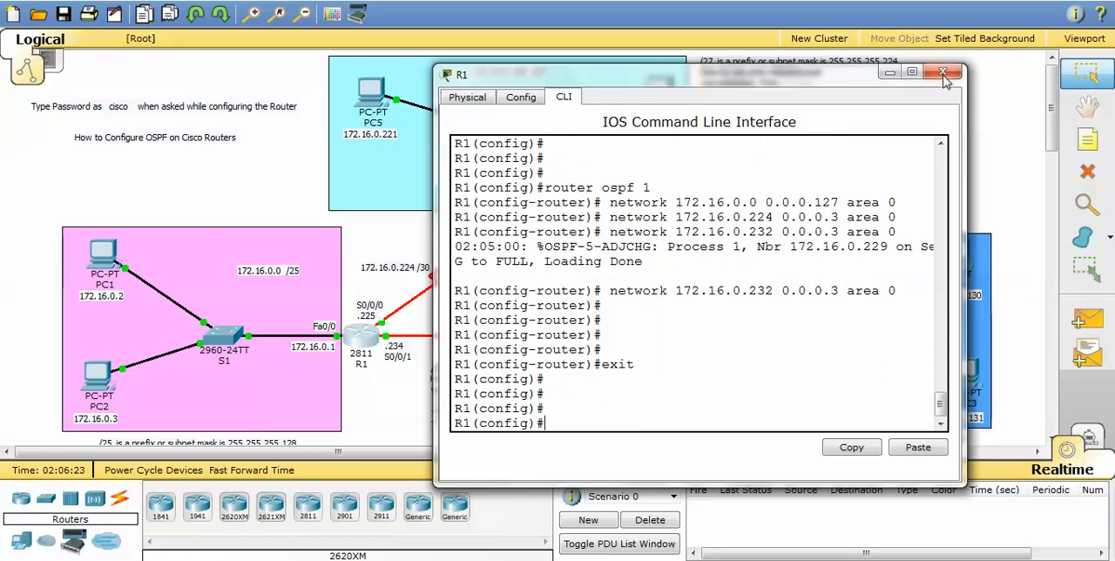
pyautogui.click(943, 72)
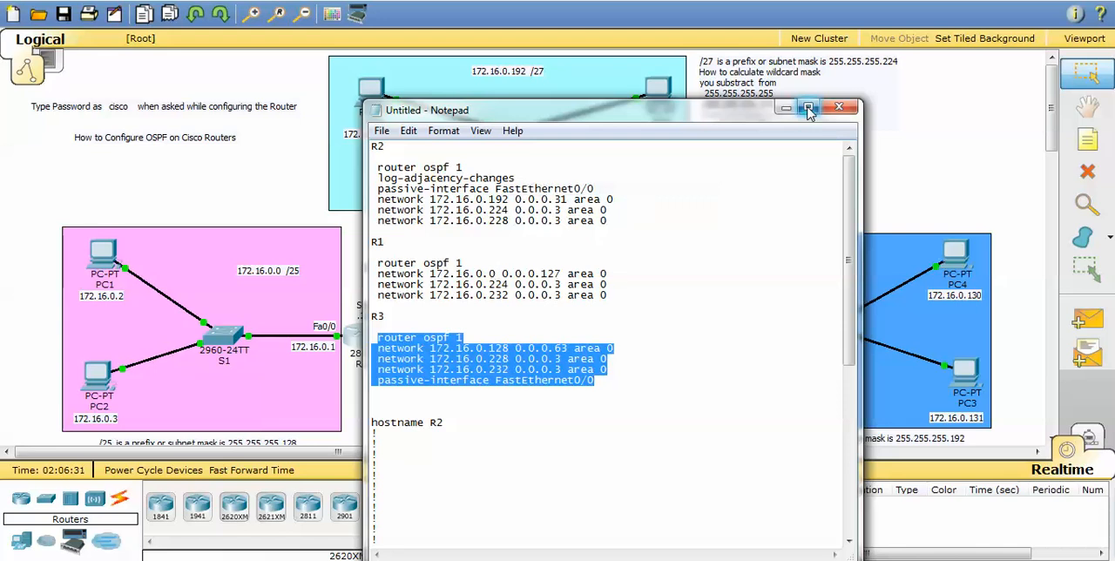
pyautogui.click(838, 107)
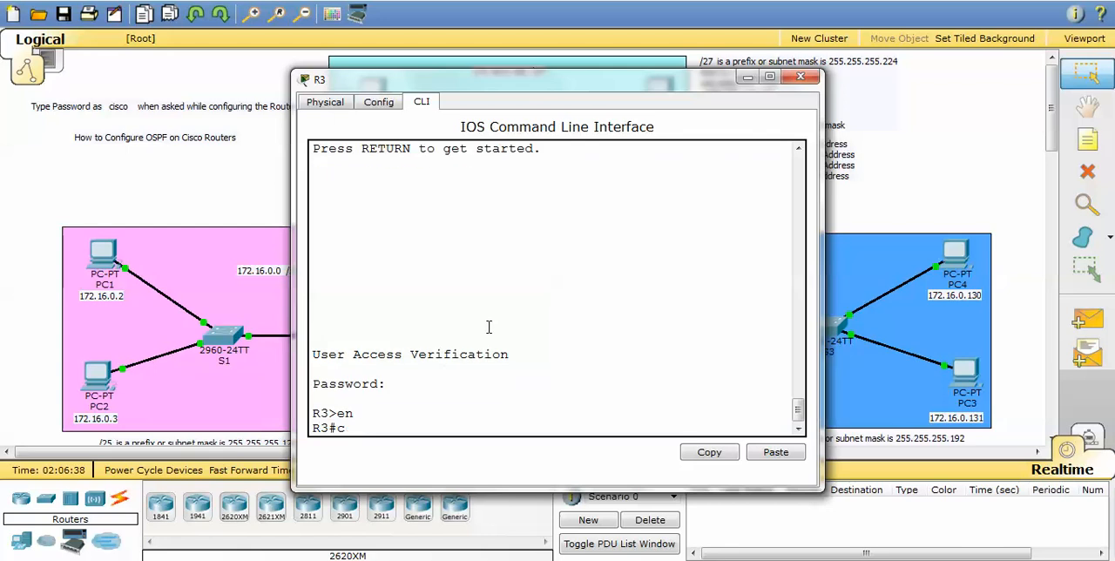
# Configure R3 with router ospf 1, its three networks and passive Fa0/0, then exit
pyautogui.write('onf t')
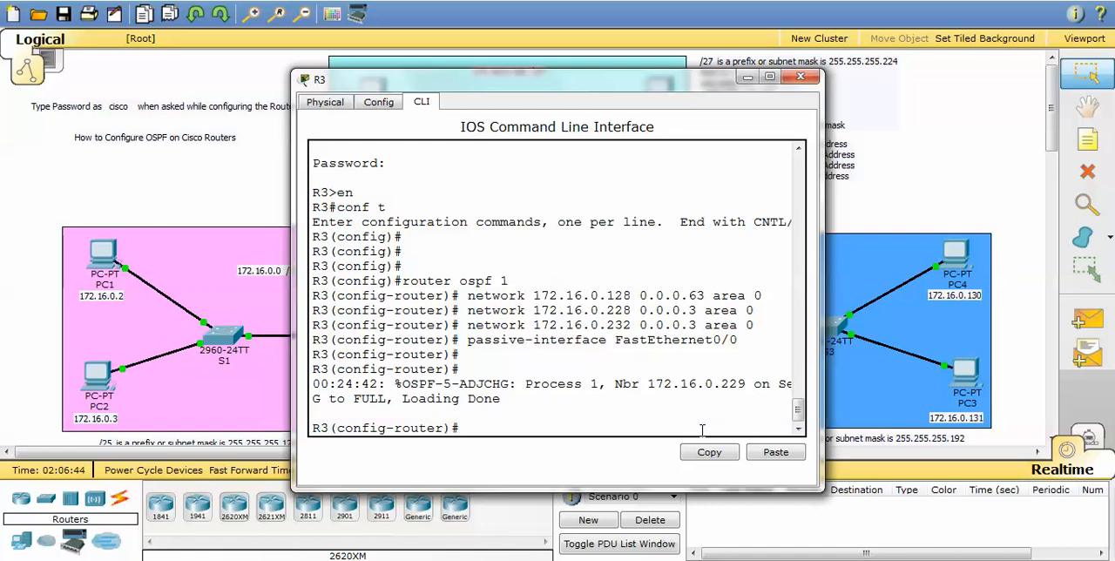
pyautogui.write('exit')
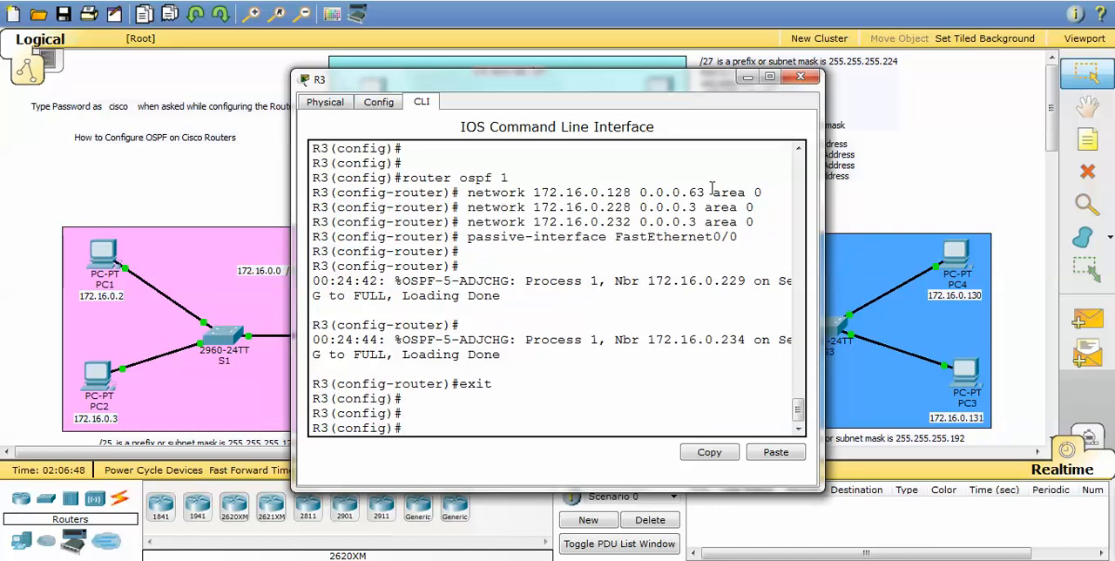
pyautogui.click(800, 77)
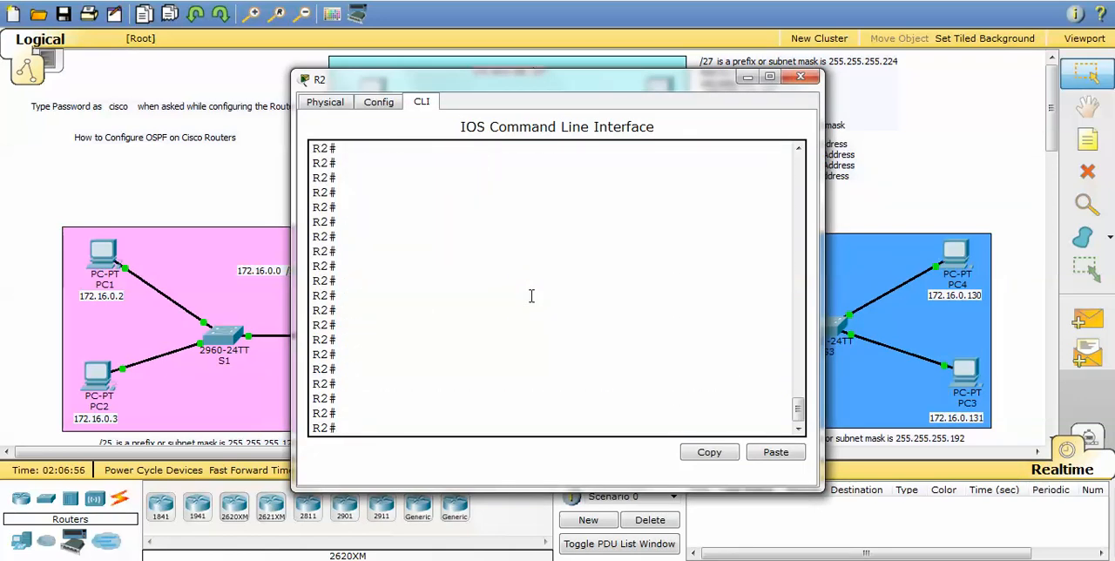
# Run 'sh ip ospf int fa0/0' on R2 and highlight 'No Hellos (Passive interface)'
pyautogui.write('sh ip ospf')
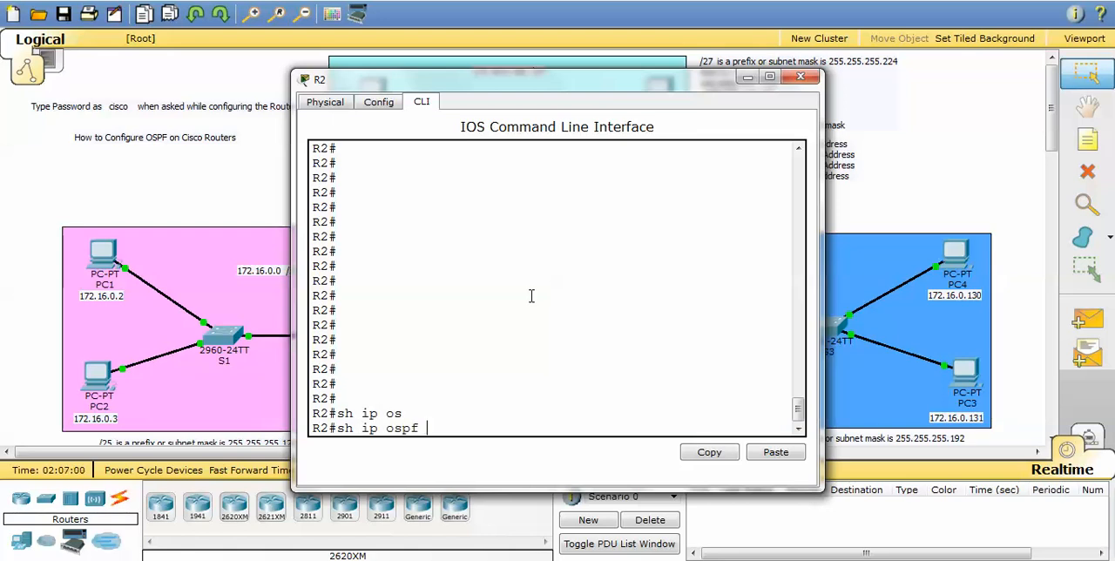
pyautogui.write('int fa0')
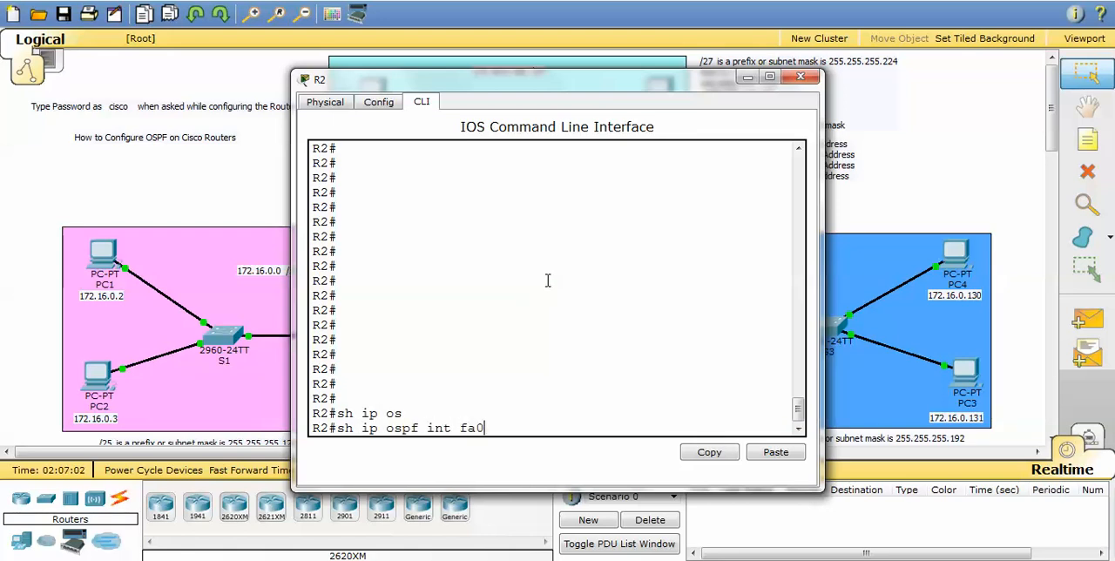
pyautogui.write('/0')
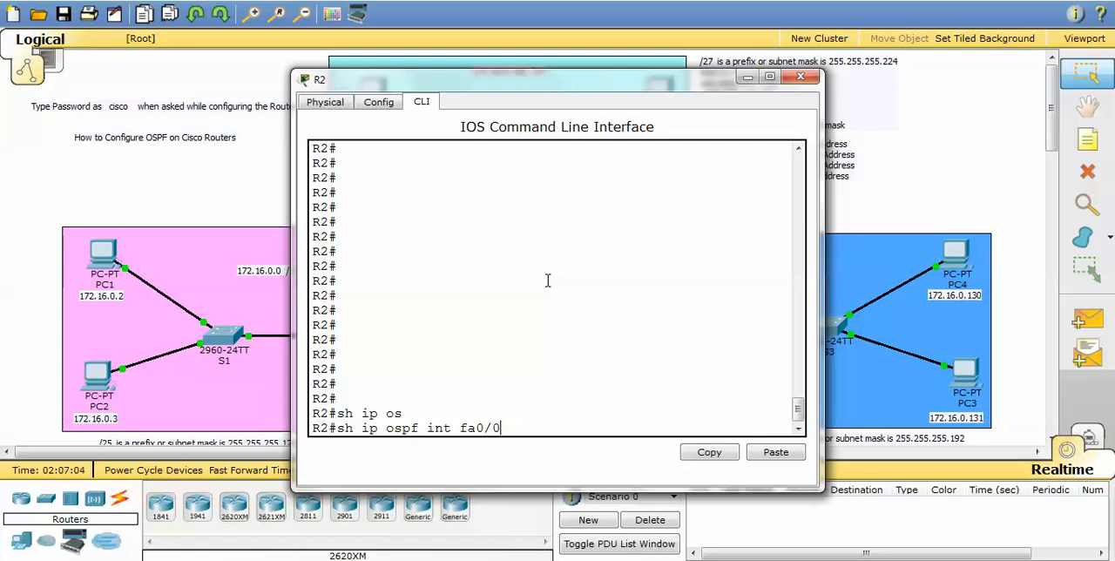
pyautogui.press('enter')
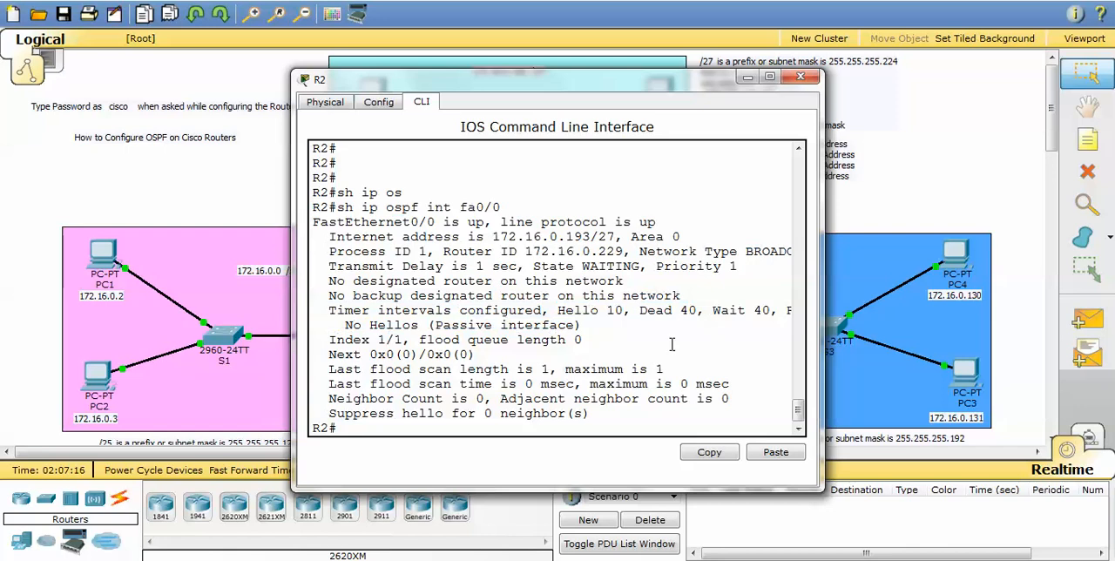
pyautogui.doubleClick(362, 325)
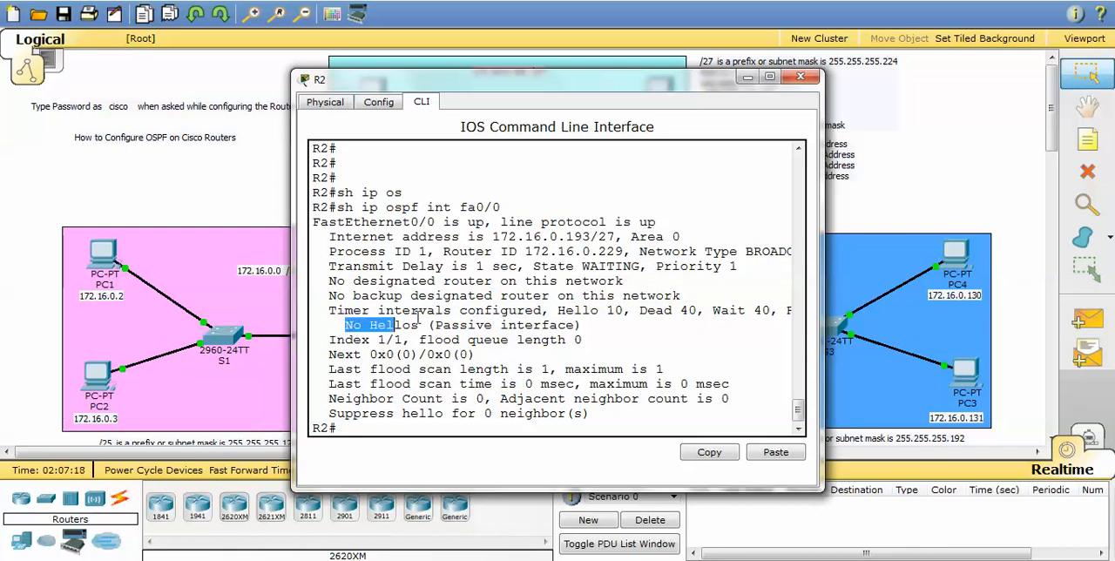
pyautogui.moveTo(344, 324); pyautogui.dragTo(579, 325)
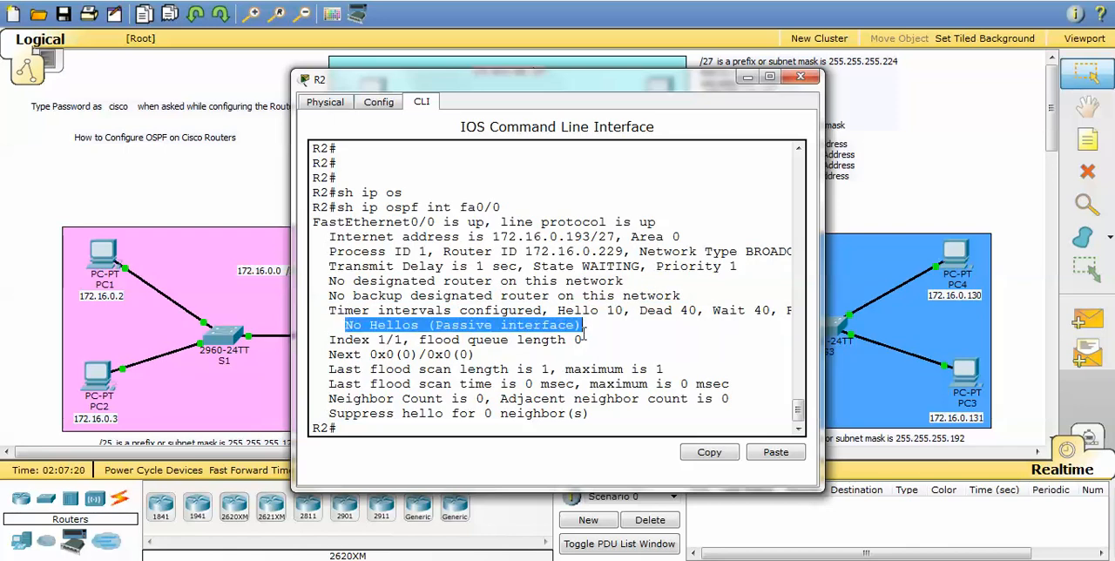
pyautogui.moveTo(583, 333)
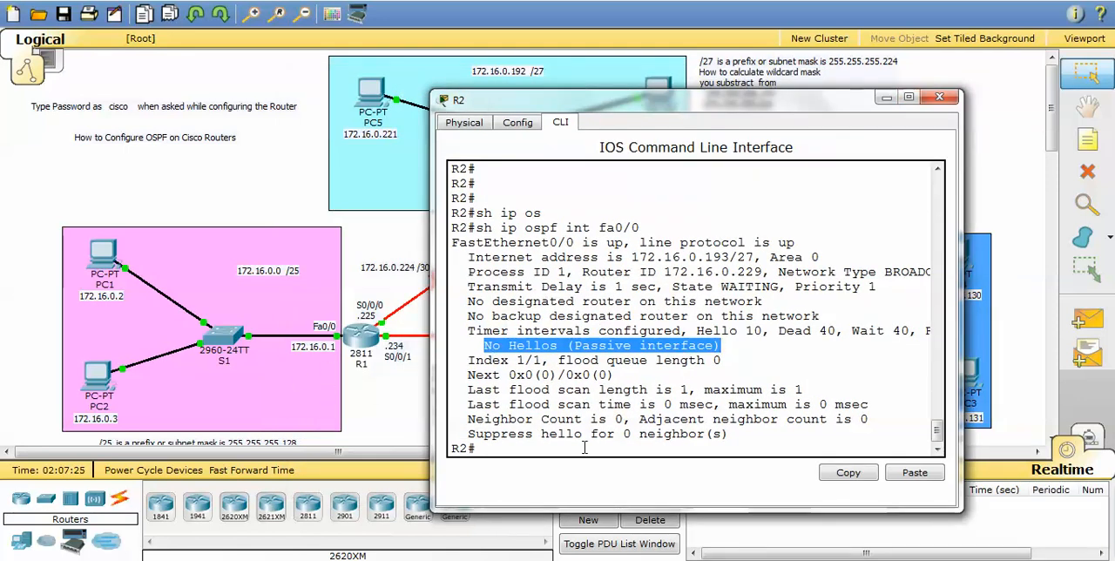
# Run 'sh ip ospf int s0/0/0' on R2, review neighbor 172.16.0.233, and move the window aside
pyautogui.write('sh ip ospf int fa0/0')
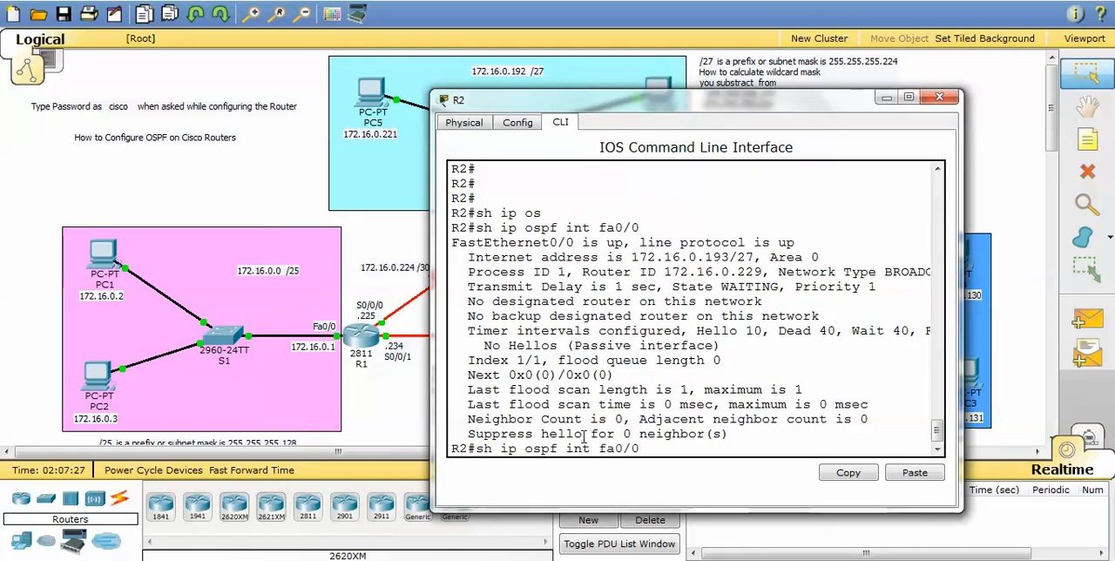
pyautogui.write('/')
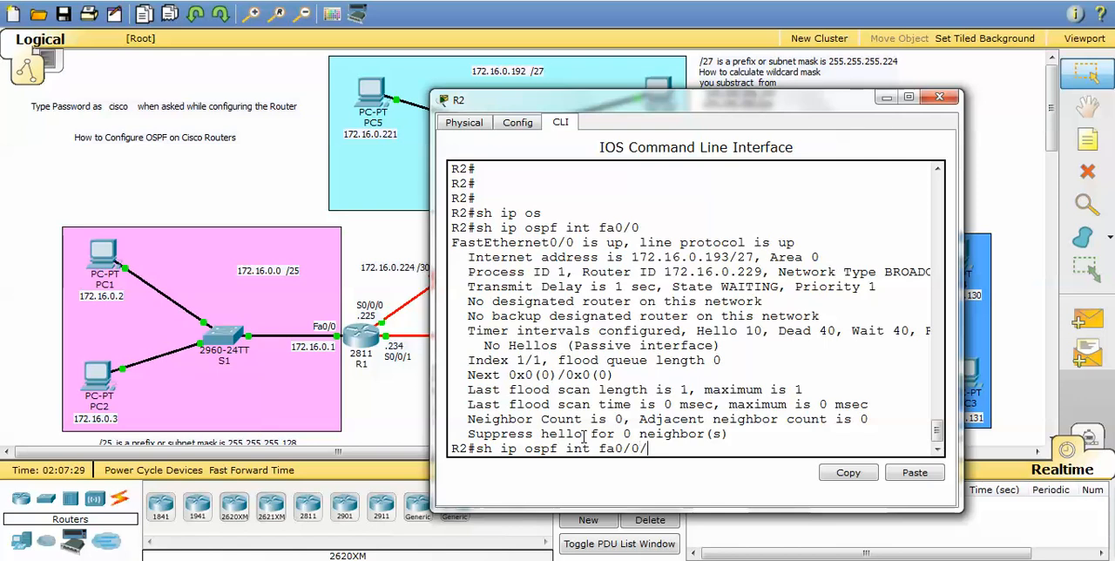
pyautogui.write('0')
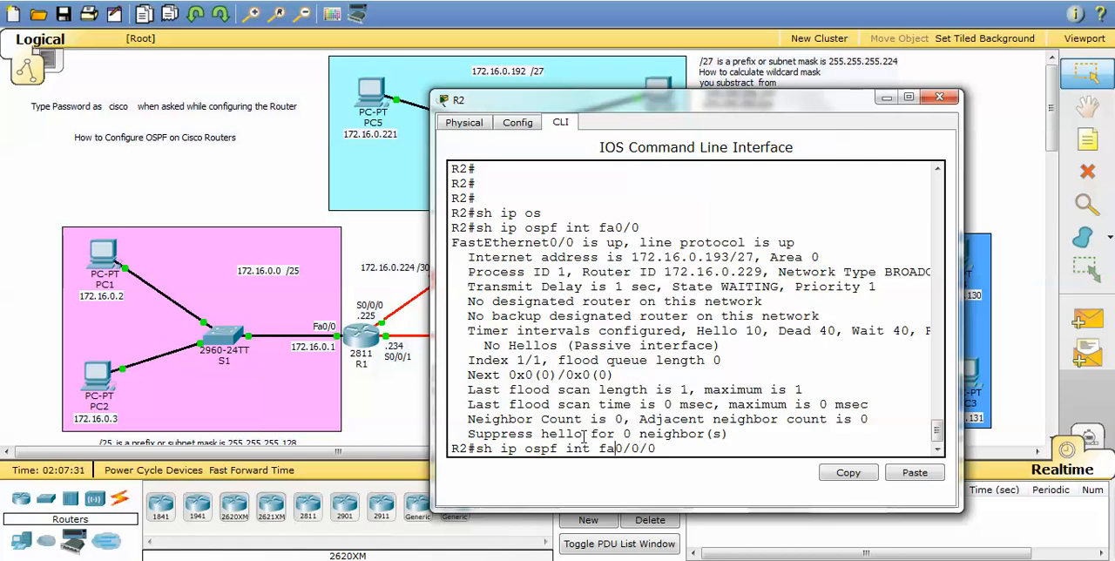
pyautogui.write('s0/0/0')
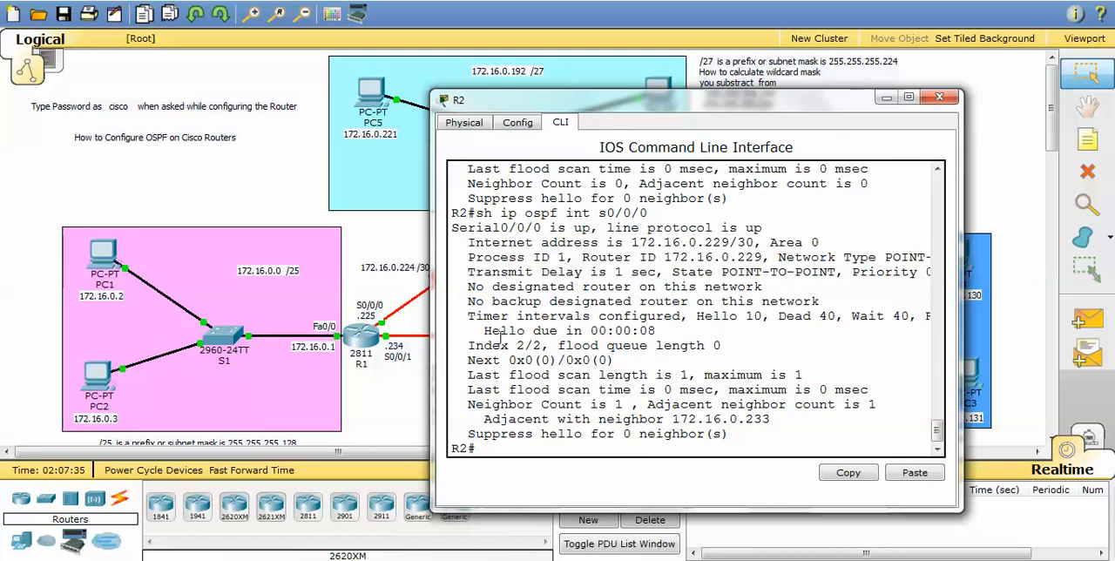
pyautogui.moveTo(485, 330); pyautogui.dragTo(656, 330)
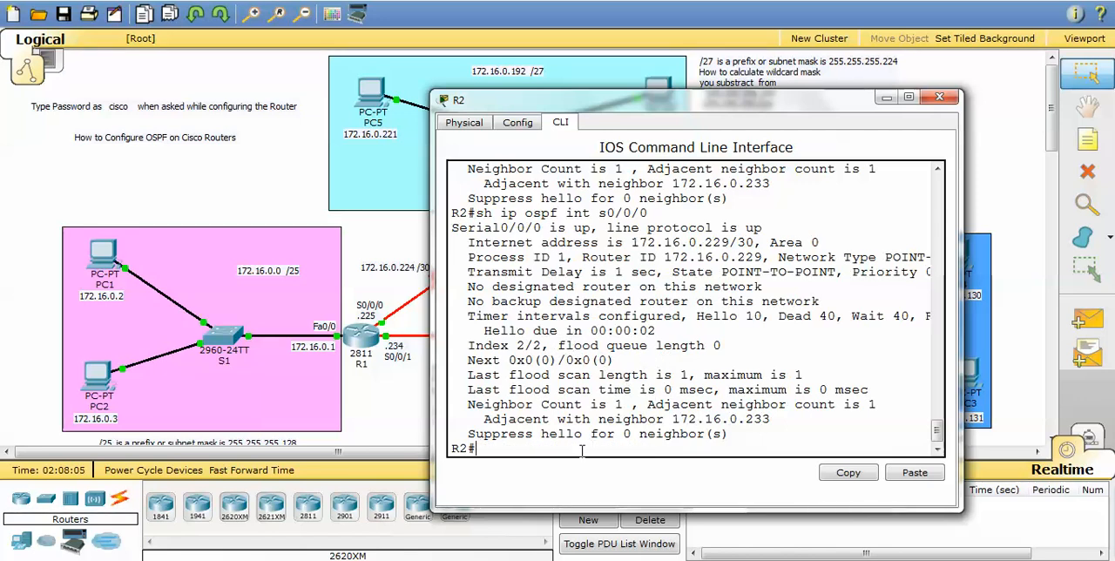
pyautogui.moveTo(656, 115)
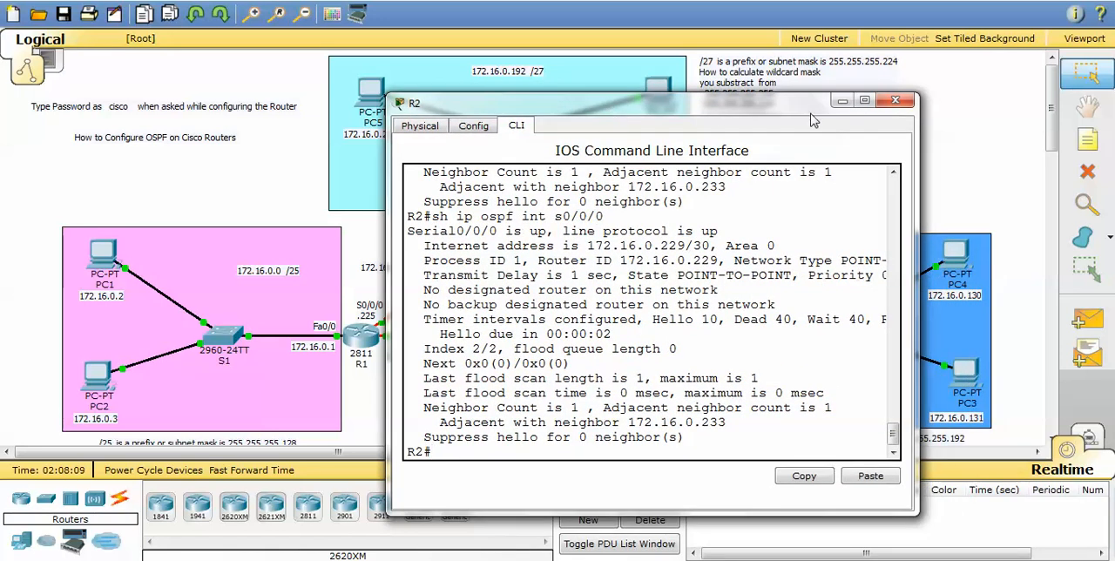
pyautogui.moveTo(826, 113)
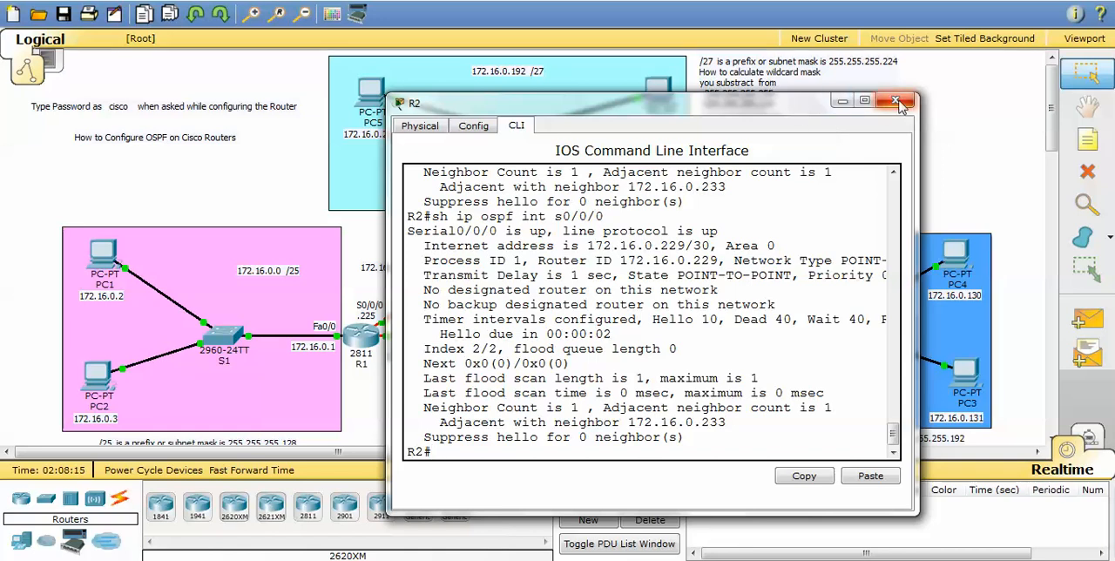
pyautogui.moveTo(897, 101)
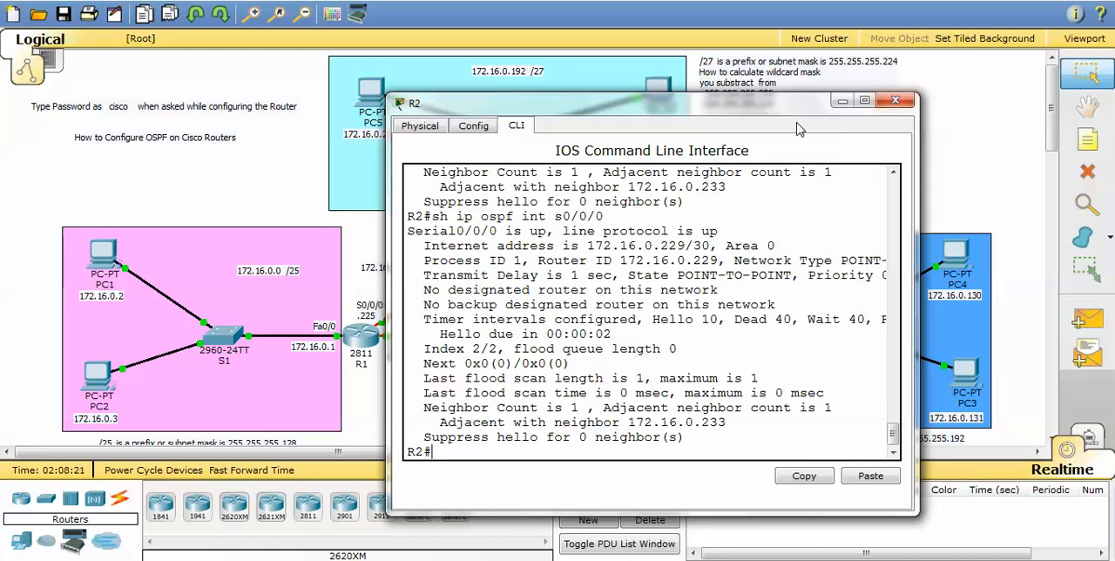
pyautogui.moveTo(849, 121)
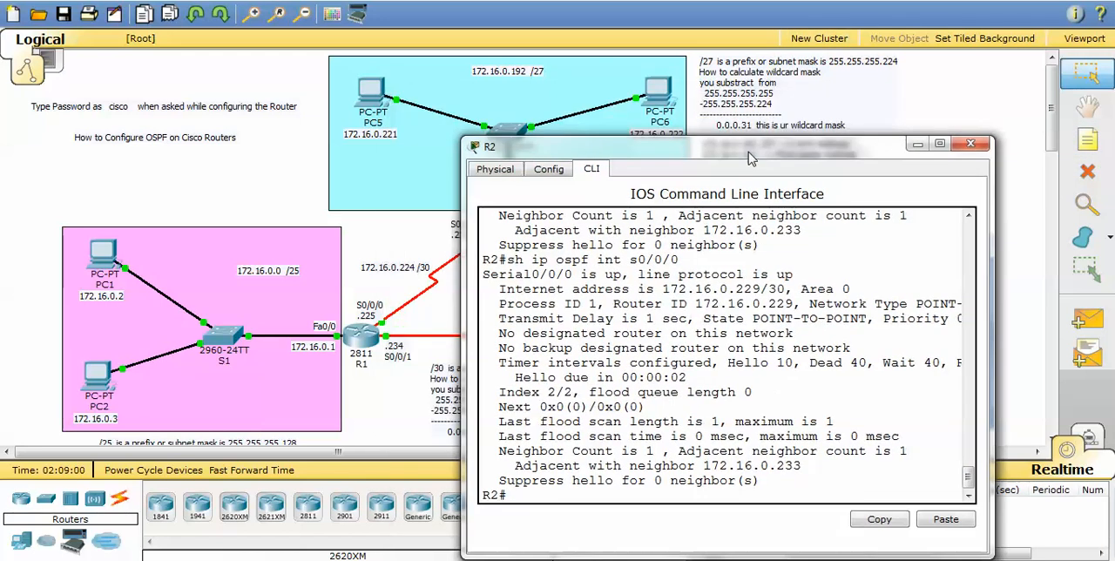
pyautogui.moveTo(521, 132)
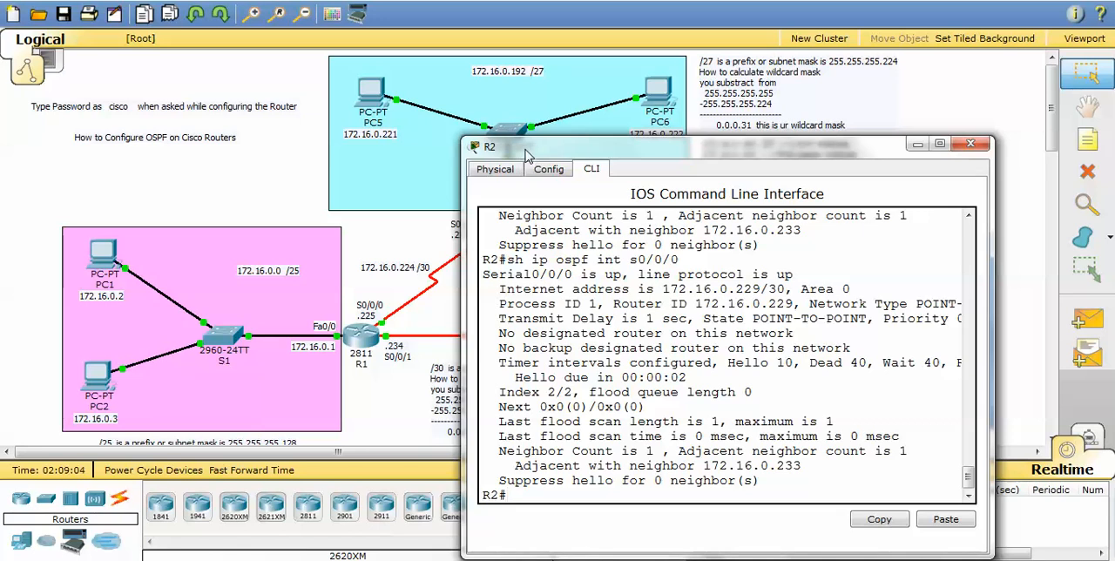
# Close R2, ping 172.16.0.2 from PC5's command prompt, then close PC5
pyautogui.click(969, 143)
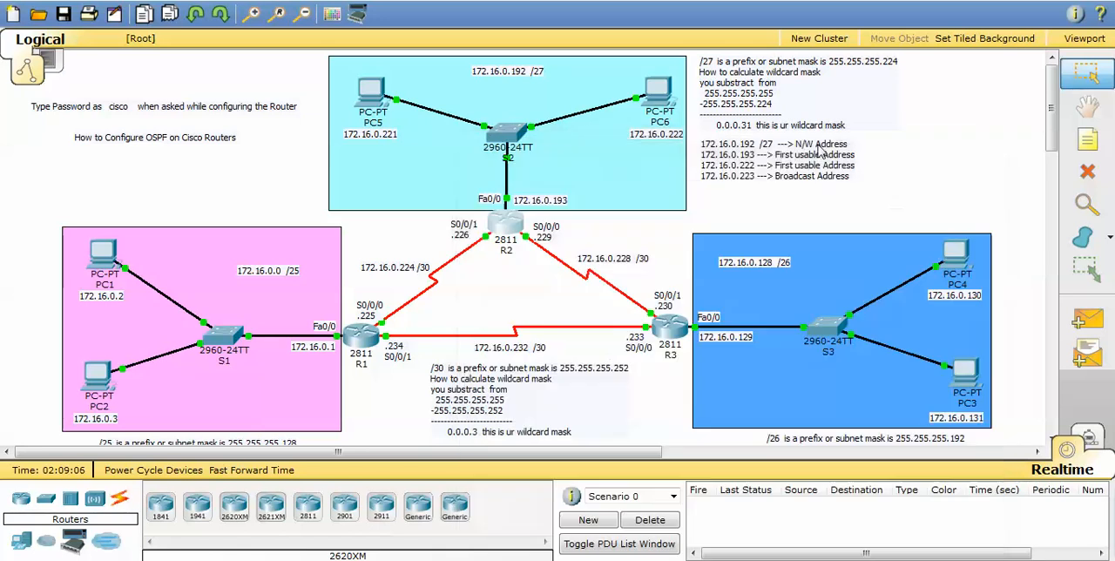
pyautogui.doubleClick(369, 92)
pyautogui.write('ping')
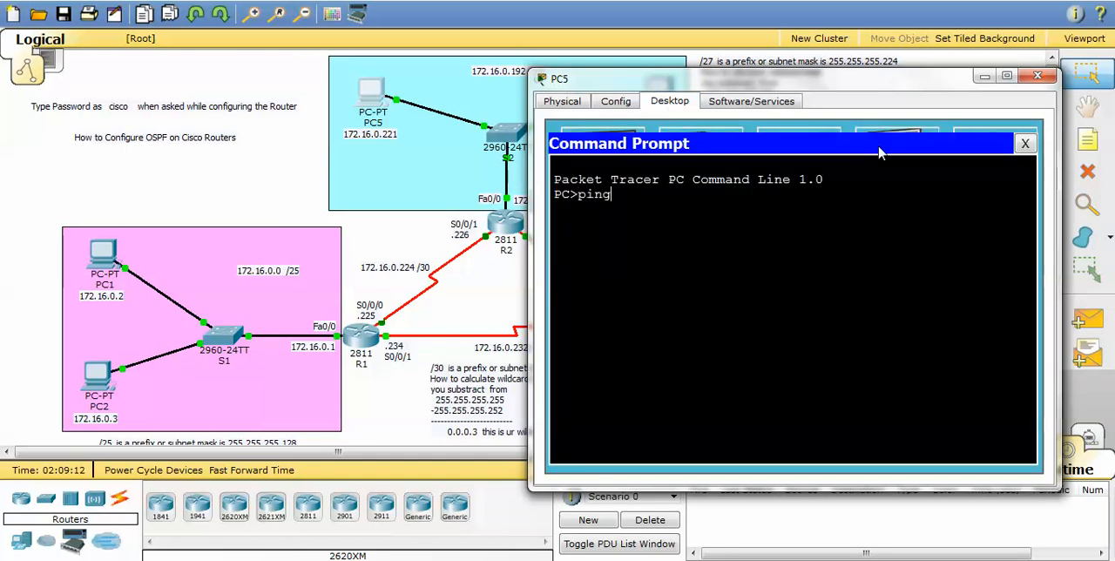
pyautogui.write('17')
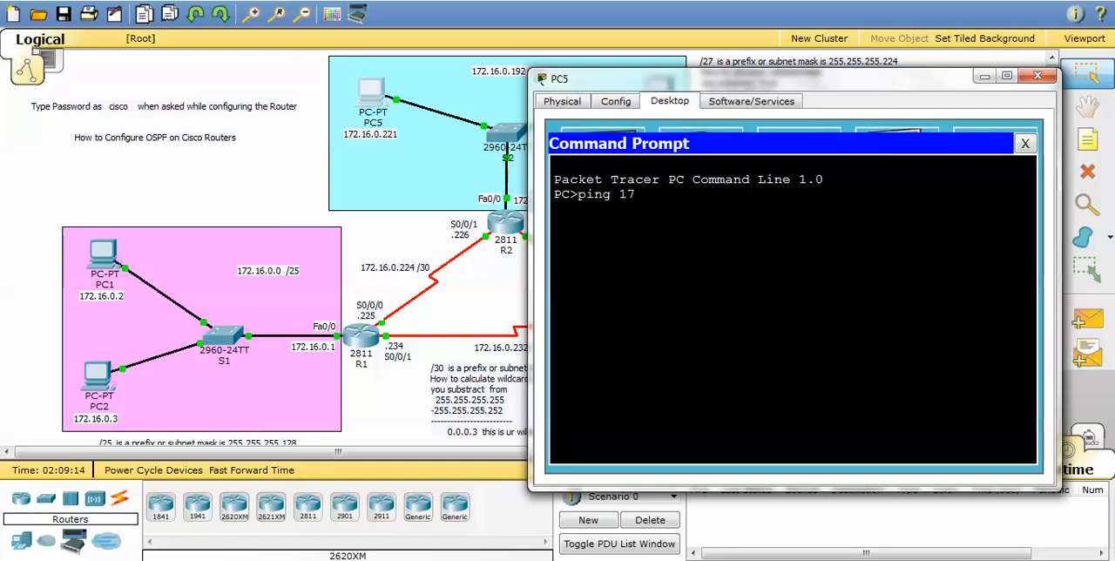
pyautogui.write('2.16.0.2')
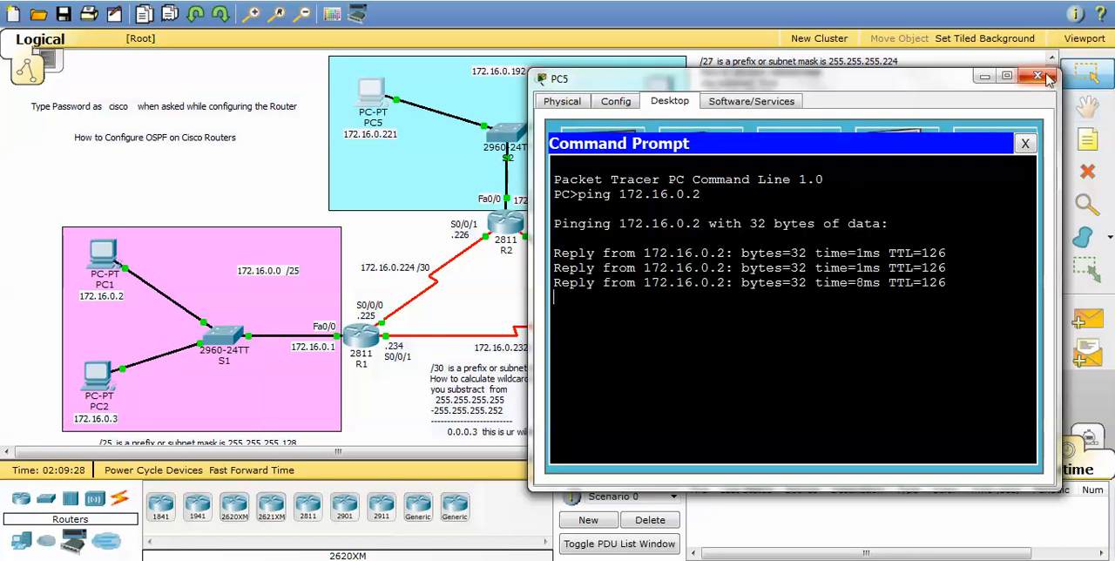
pyautogui.click(1038, 75)
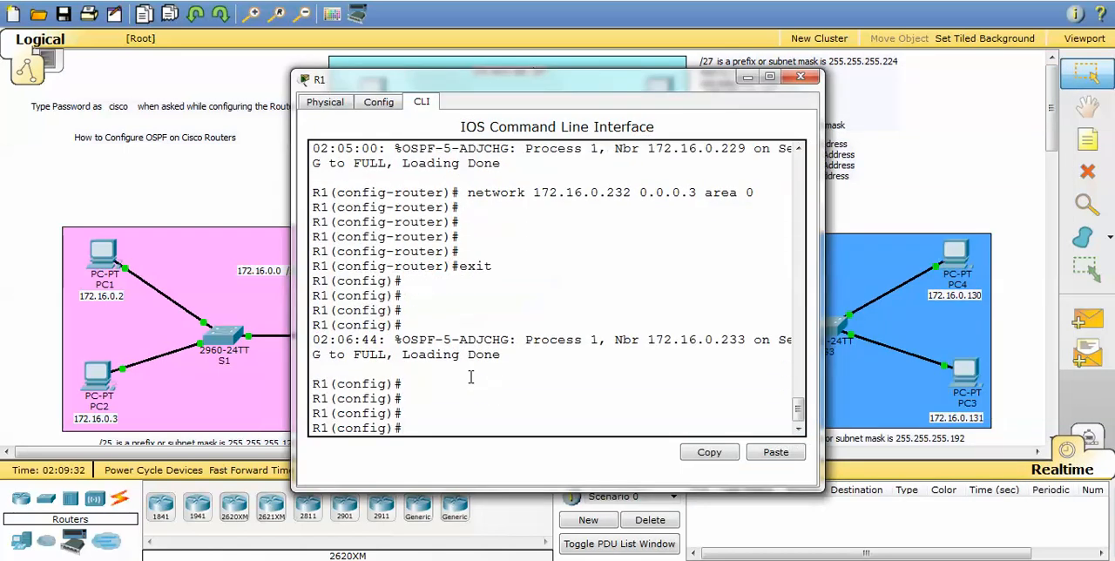
# Return R1 to privileged EXEC with Ctrl+Z and run a 'sh ip' command
pyautogui.press('ctrl+z')
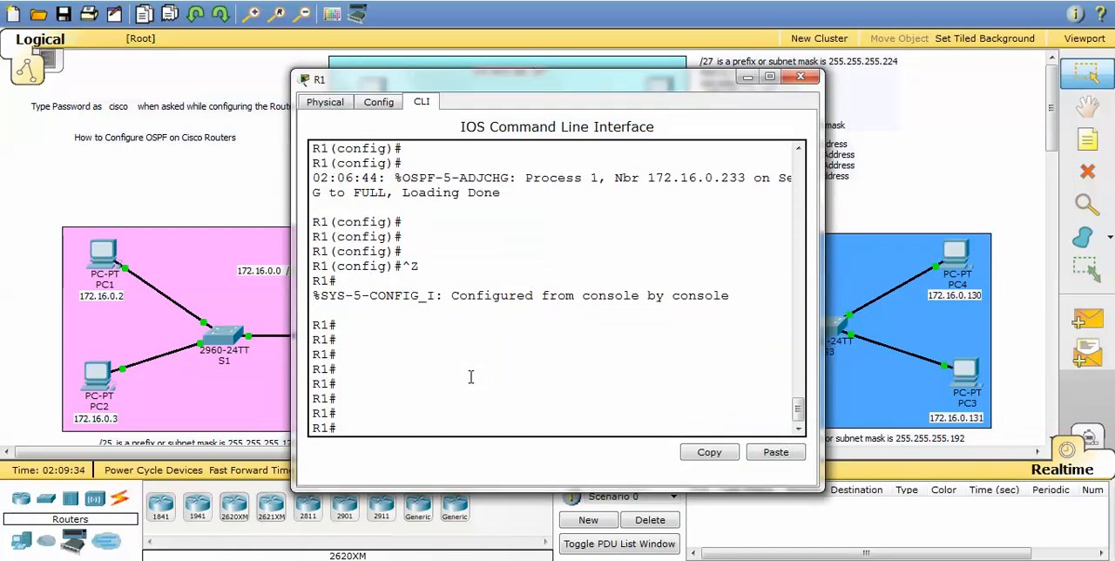
pyautogui.write('sh ip')
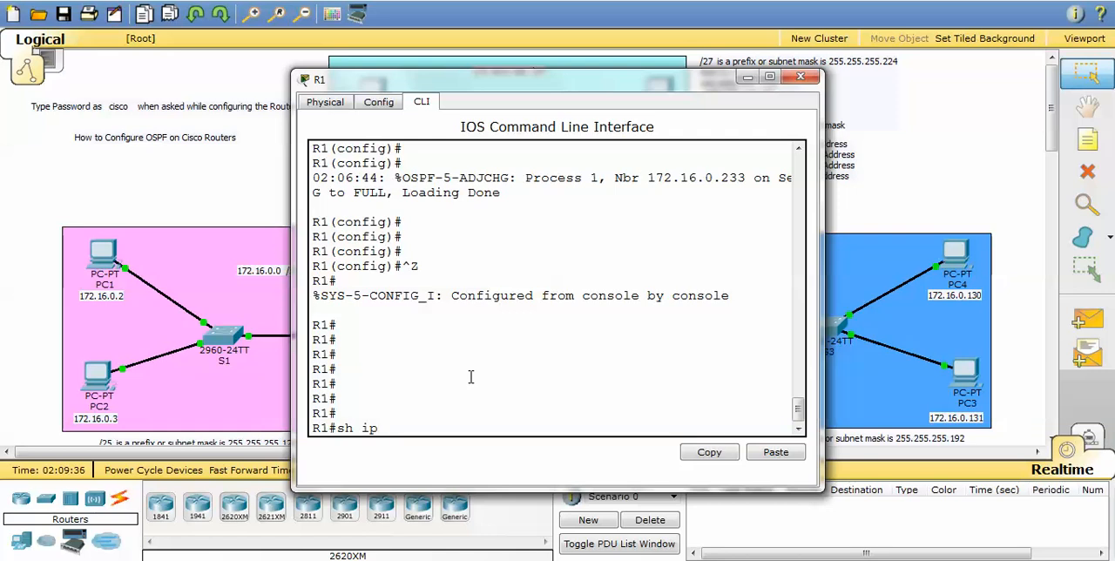
pyautogui.press('enter')
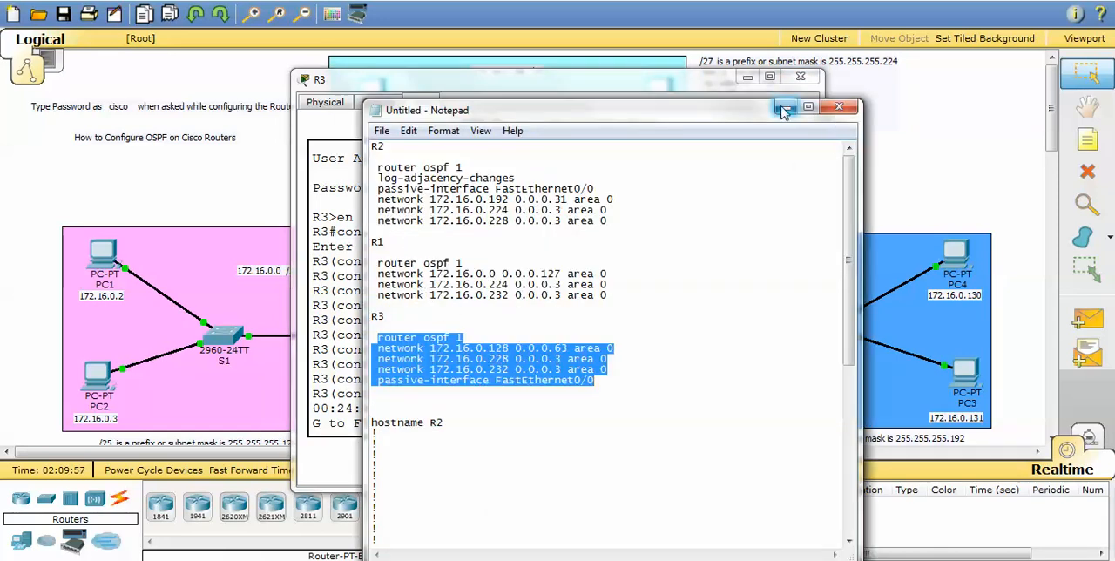
# Hide the notes and view R3's running configuration
pyautogui.click(838, 105)
pyautogui.write('exit')
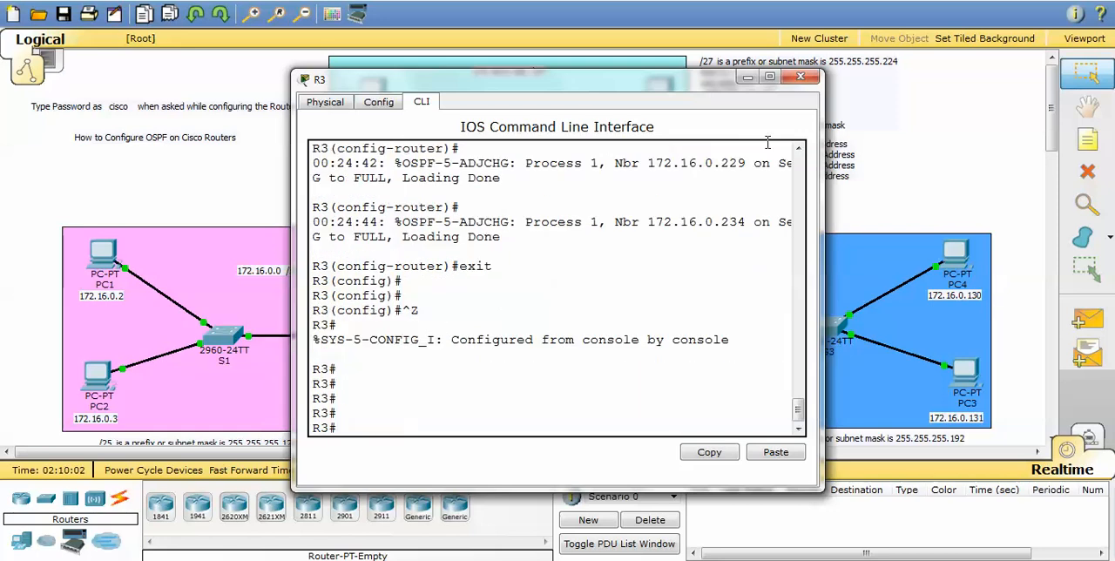
pyautogui.write('sh')
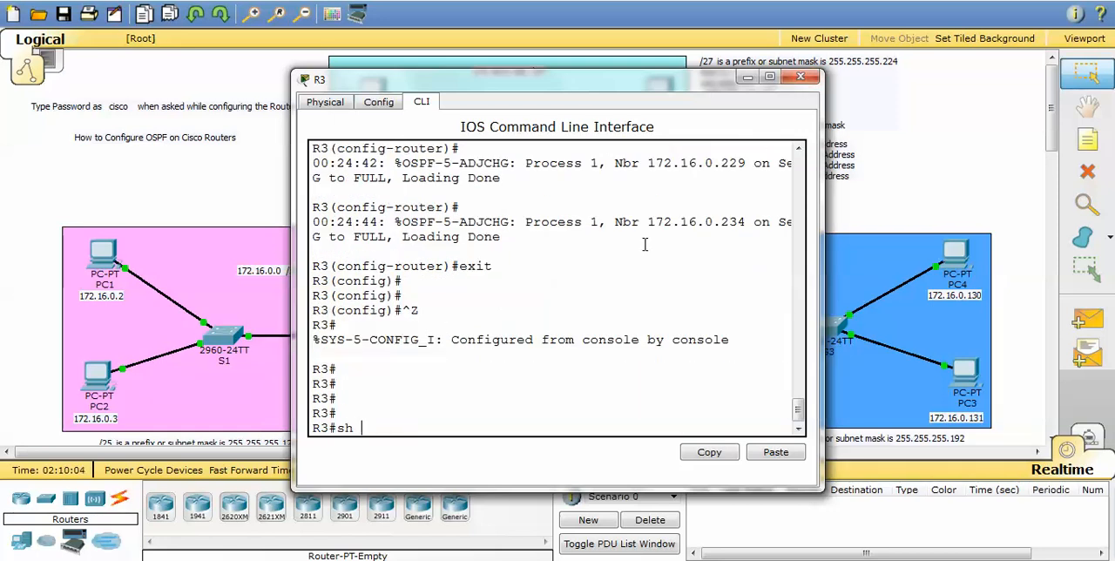
pyautogui.write('show running-config')
pyautogui.write('conf t')
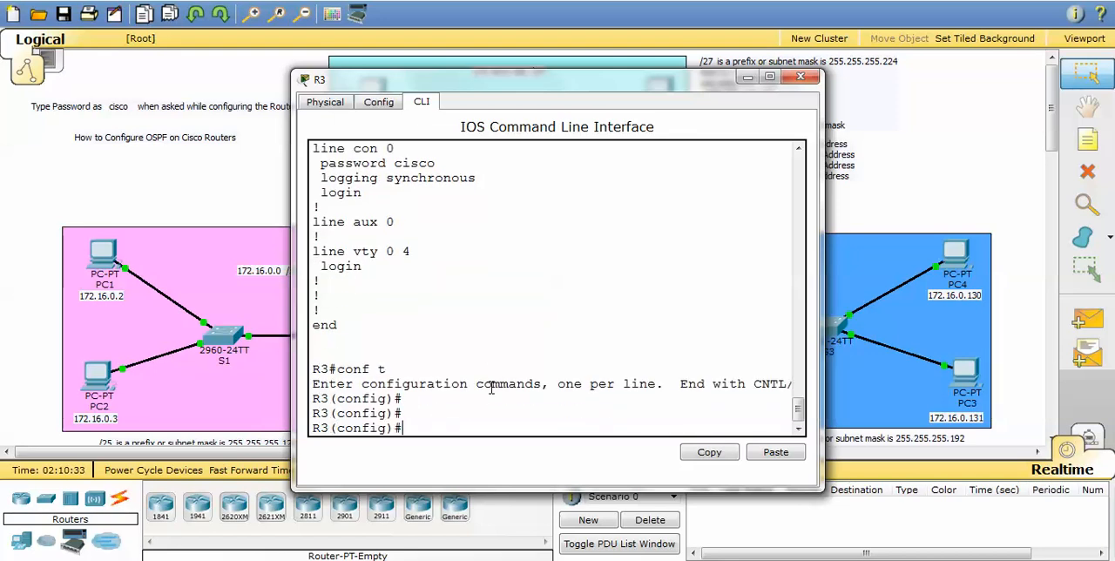
# Under router ospf 1, apply 'no passive-interface fa0/0' and begin typing 'do sh'
pyautogui.write('router ospf')
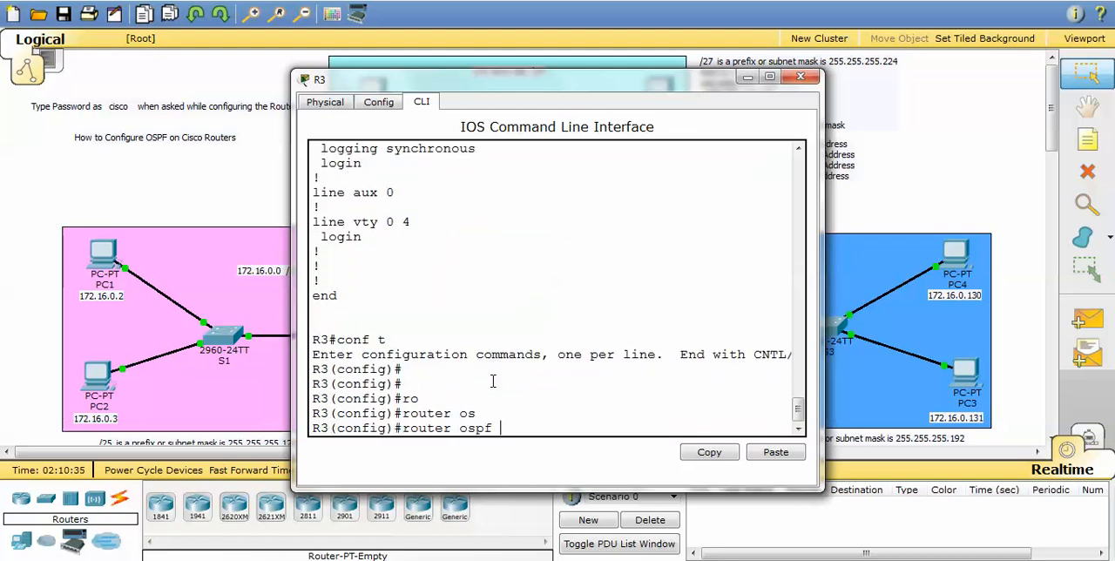
pyautogui.write('1')
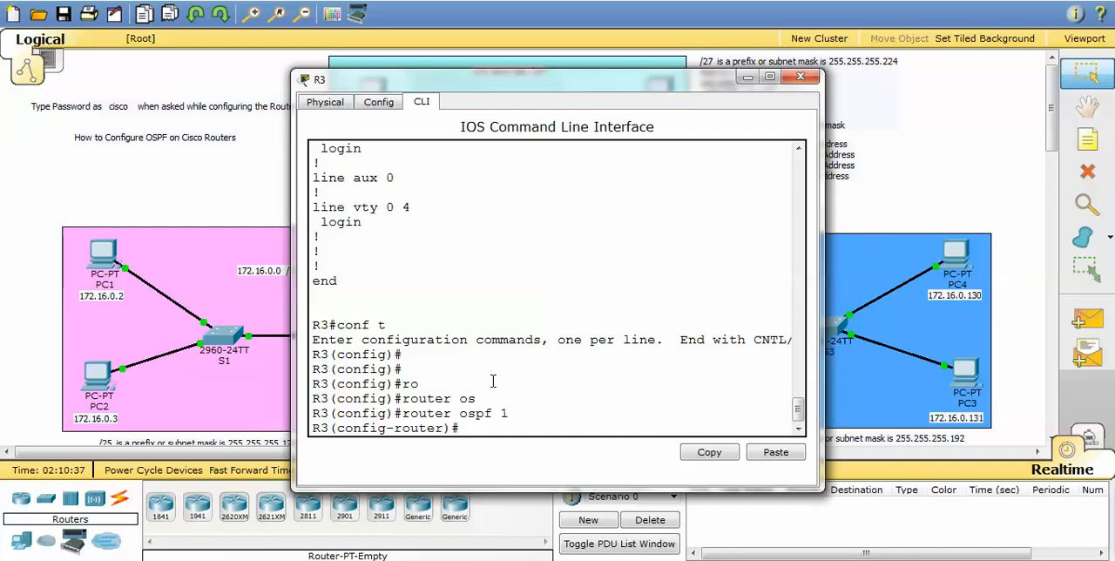
pyautogui.write('passive-interface')
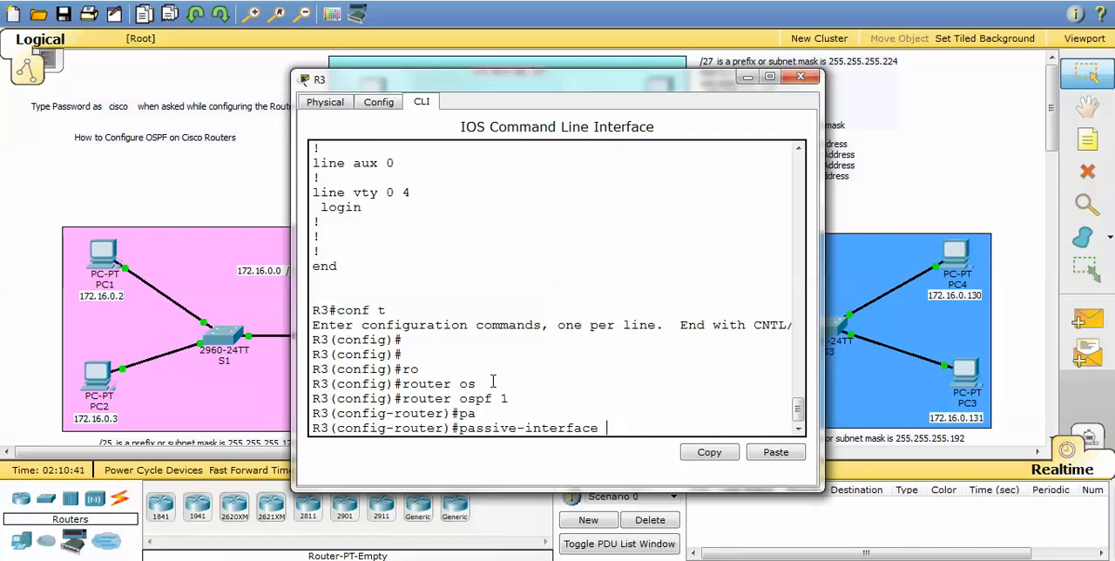
pyautogui.write('fa0/0')
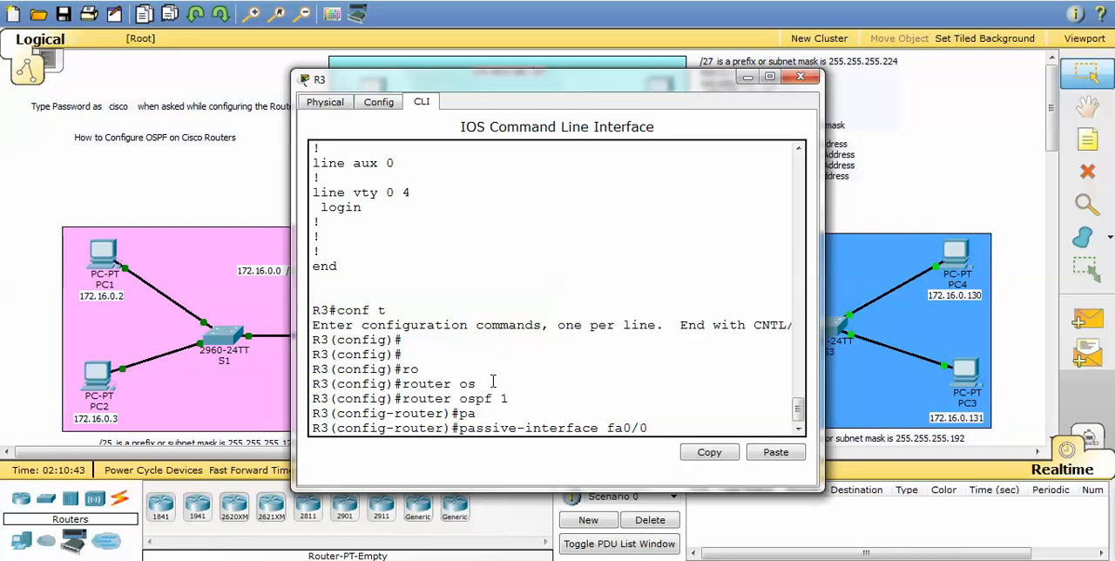
pyautogui.write('no')
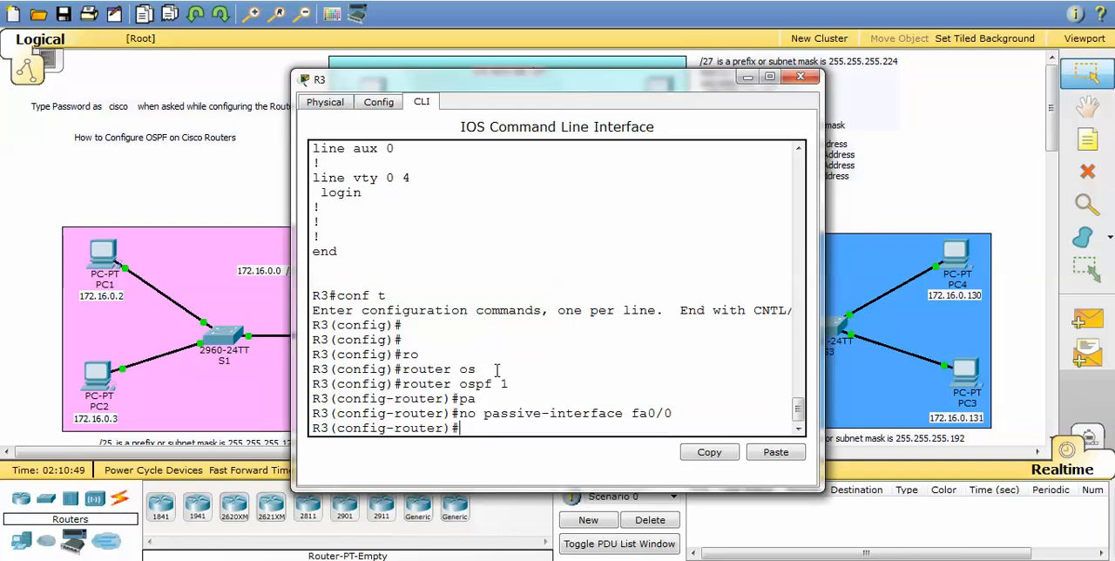
pyautogui.press('enter')
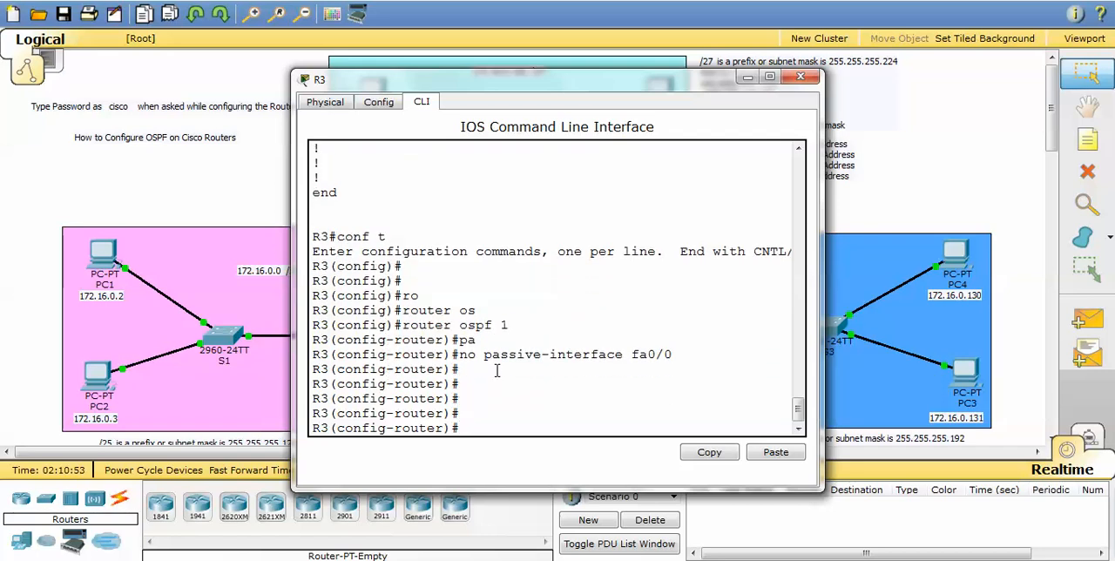
pyautogui.write('d')
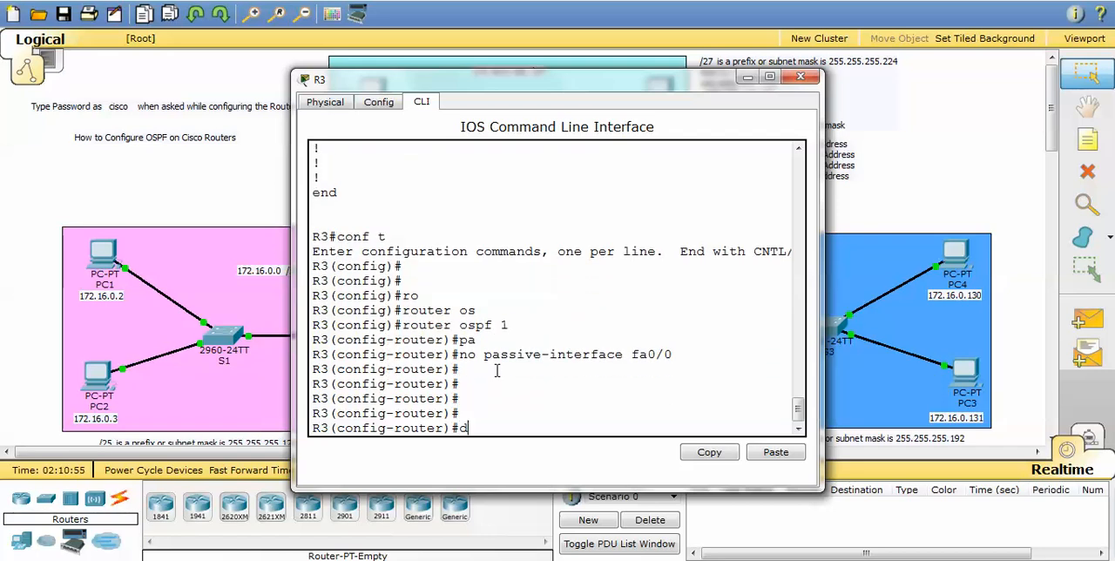
pyautogui.write('o sh')
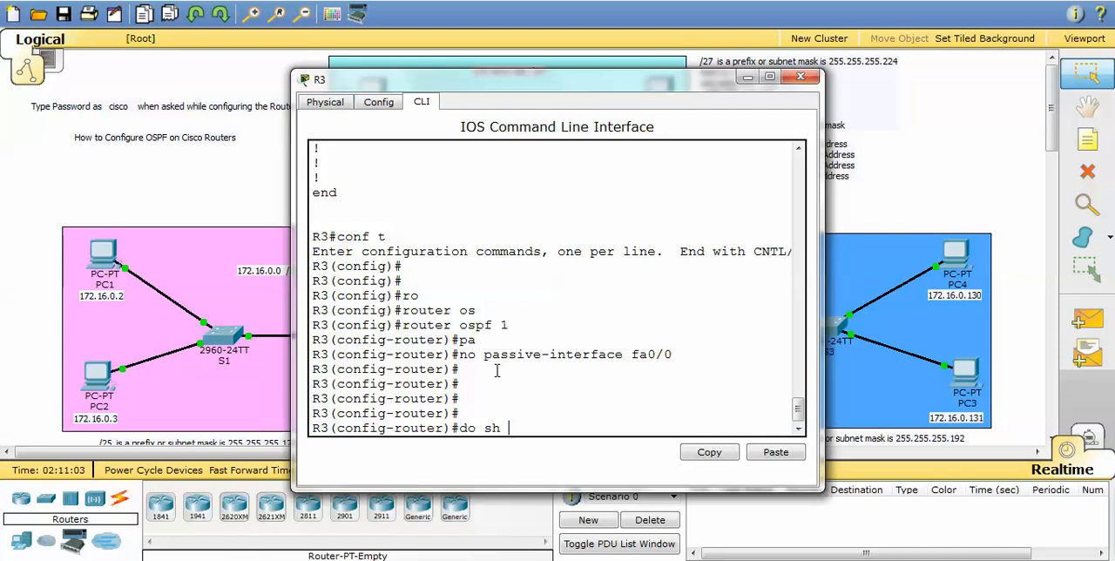
# Check R3's fa0/0 OSPF details, make fa0/0 passive again, verify, and close R3
pyautogui.write('ip ospf int fa0/0')
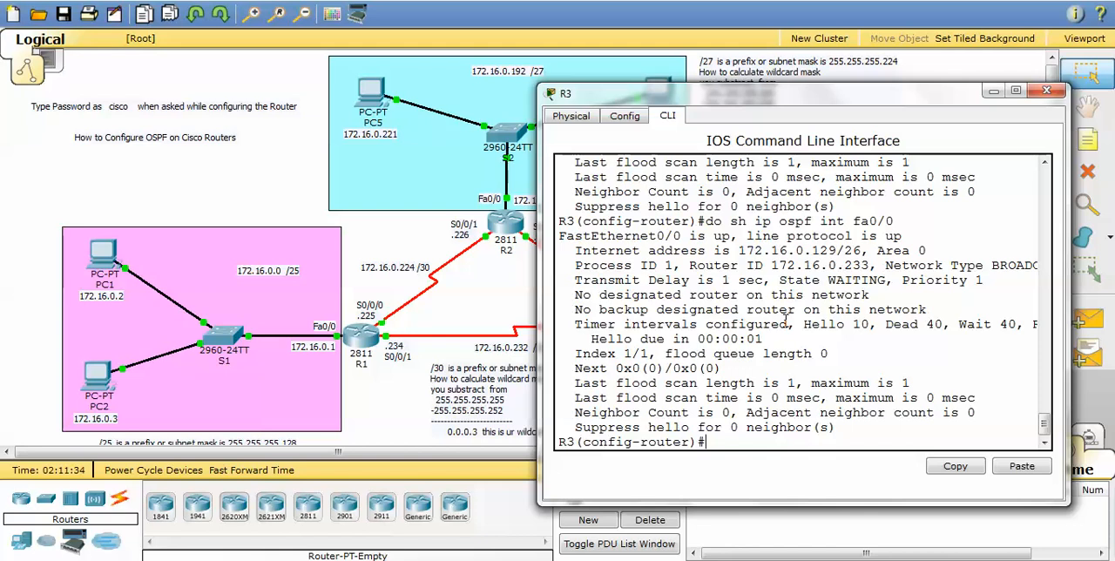
pyautogui.write('pas')
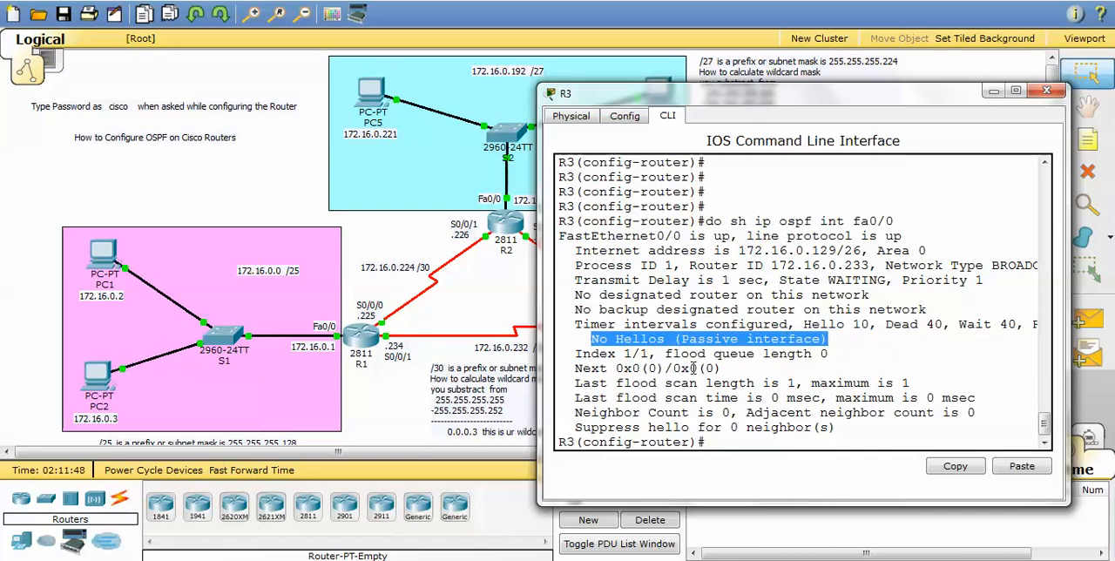
pyautogui.moveTo(1101, 205)
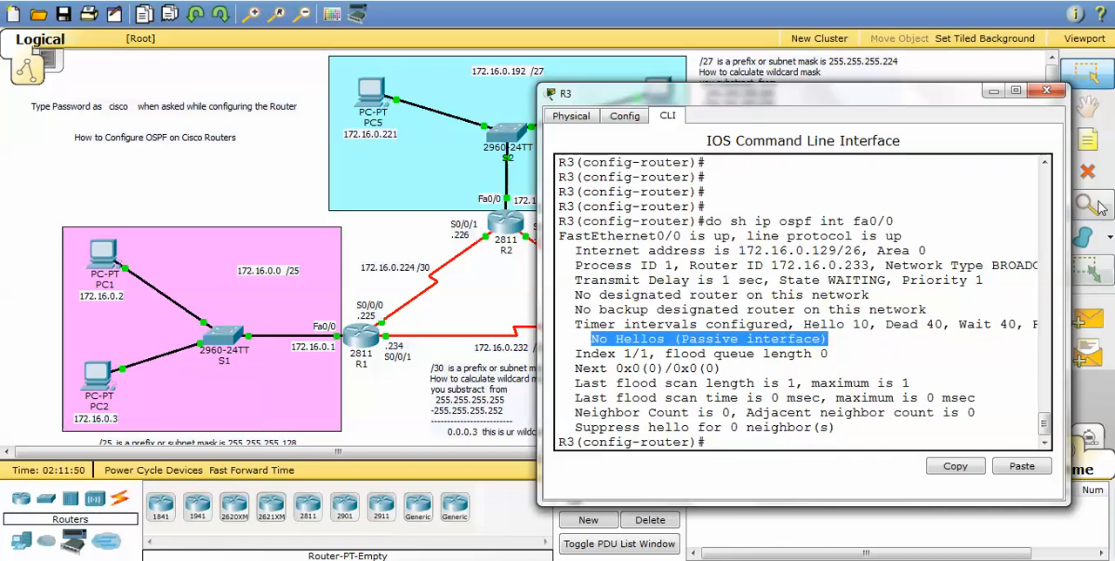
pyautogui.click(1046, 90)
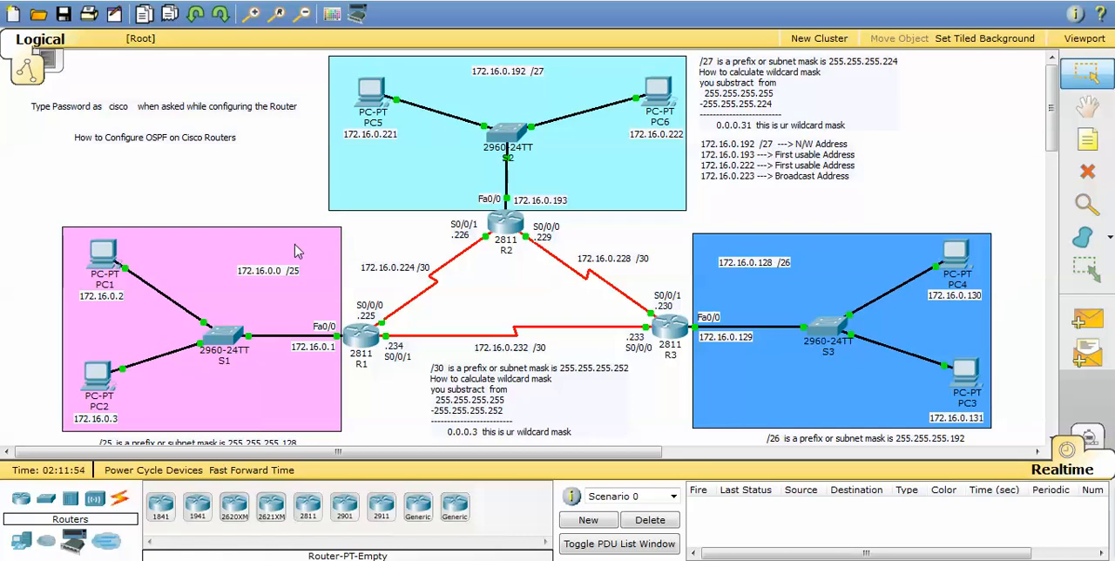
pyautogui.moveTo(239, 187)
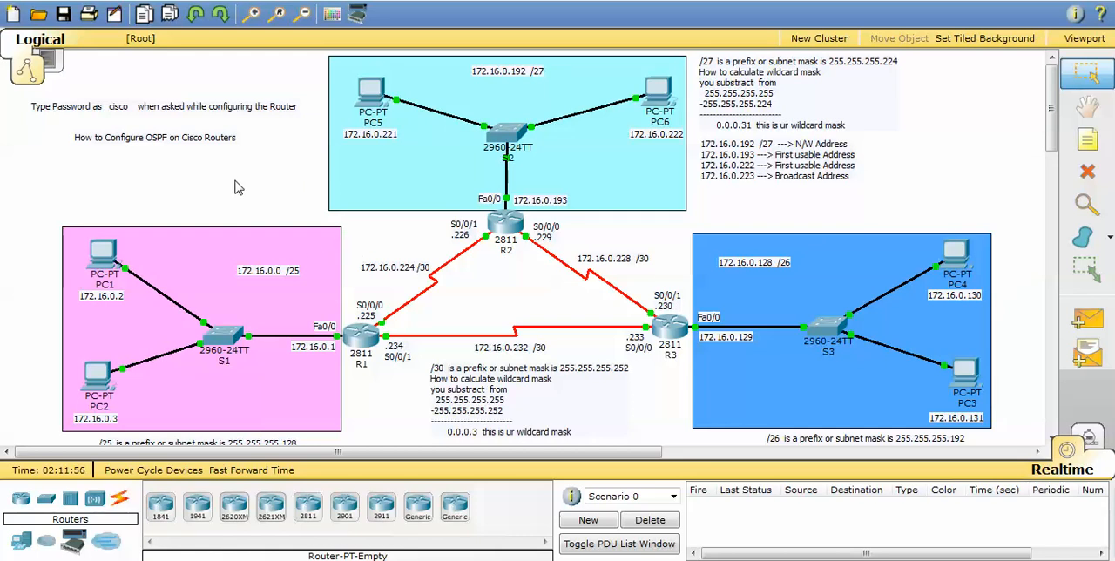